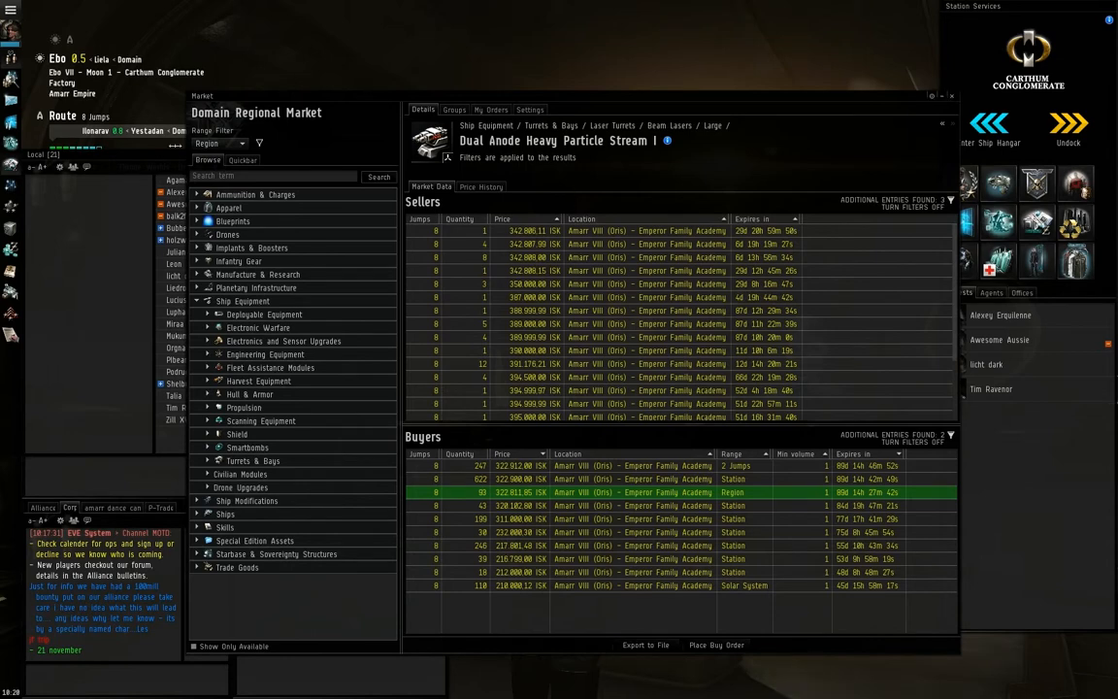
Show Tritanium's regional sell and buy orders from the saved minerals quickbar list
click(242, 160)
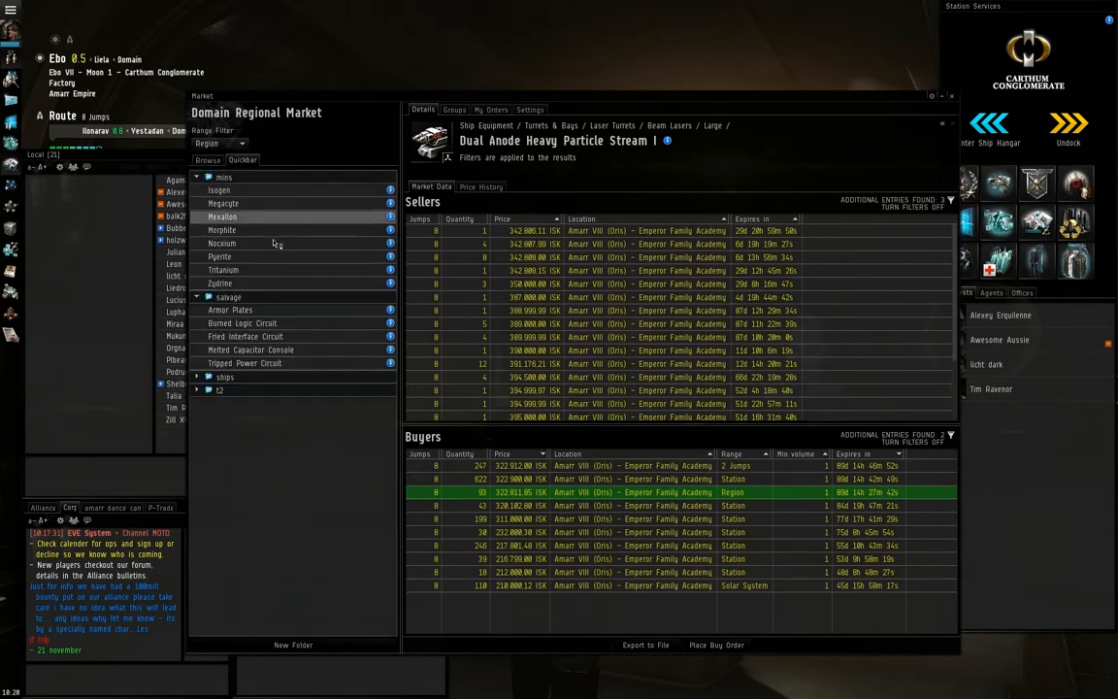
click(223, 270)
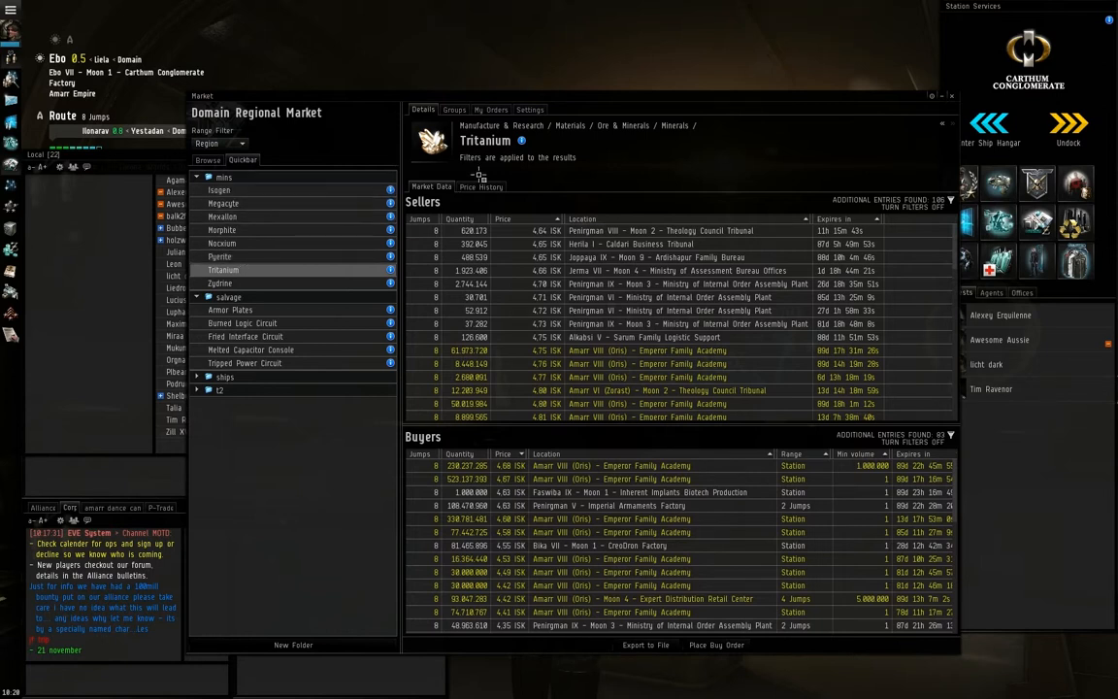
click(481, 187)
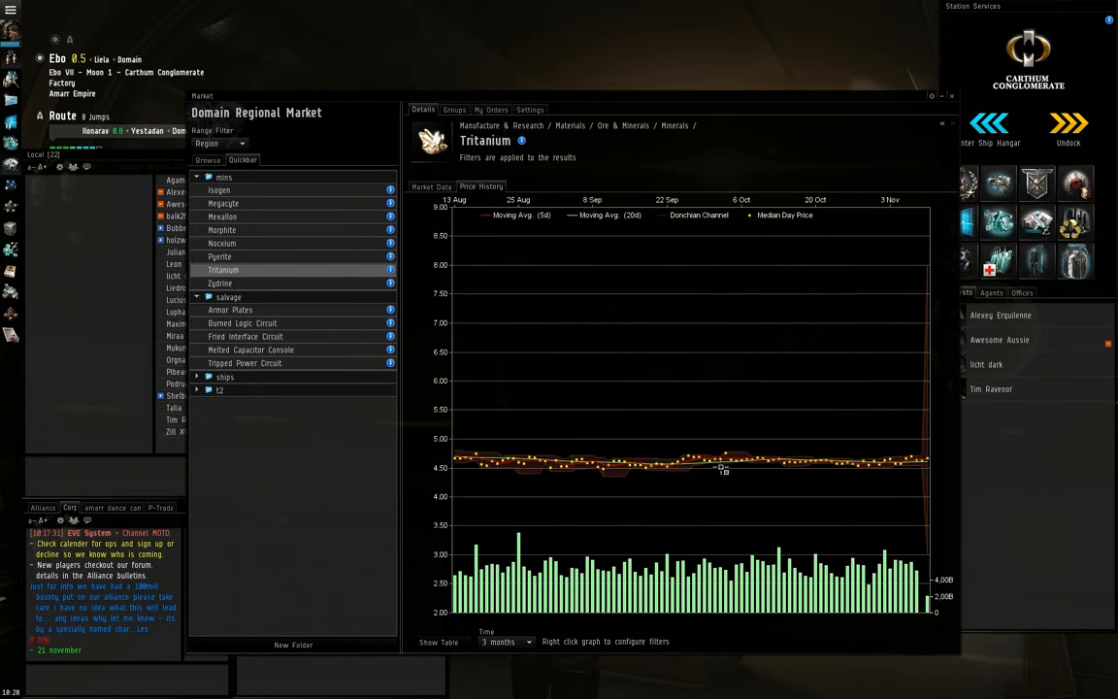
mouse_move(910, 450)
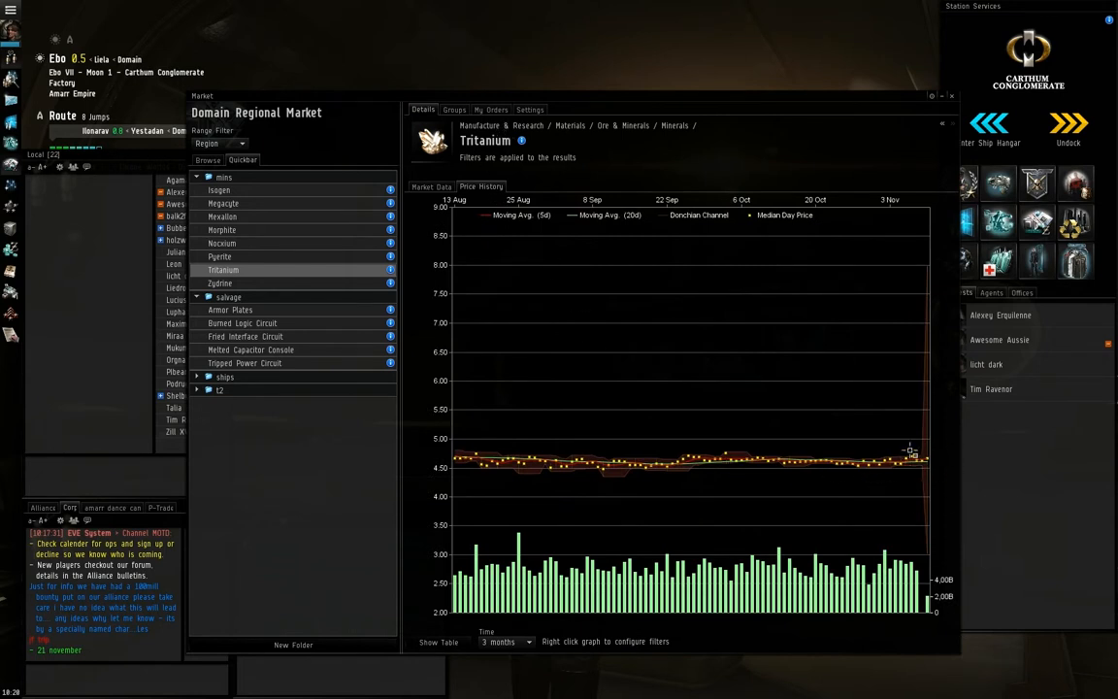
mouse_move(943, 442)
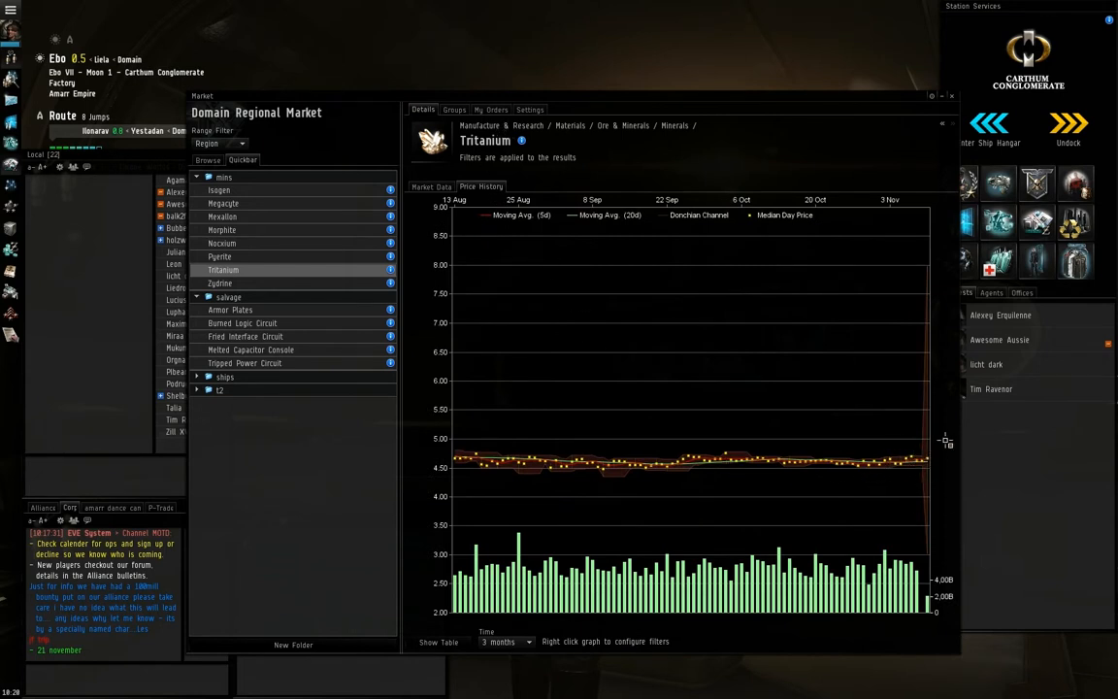
mouse_move(858, 475)
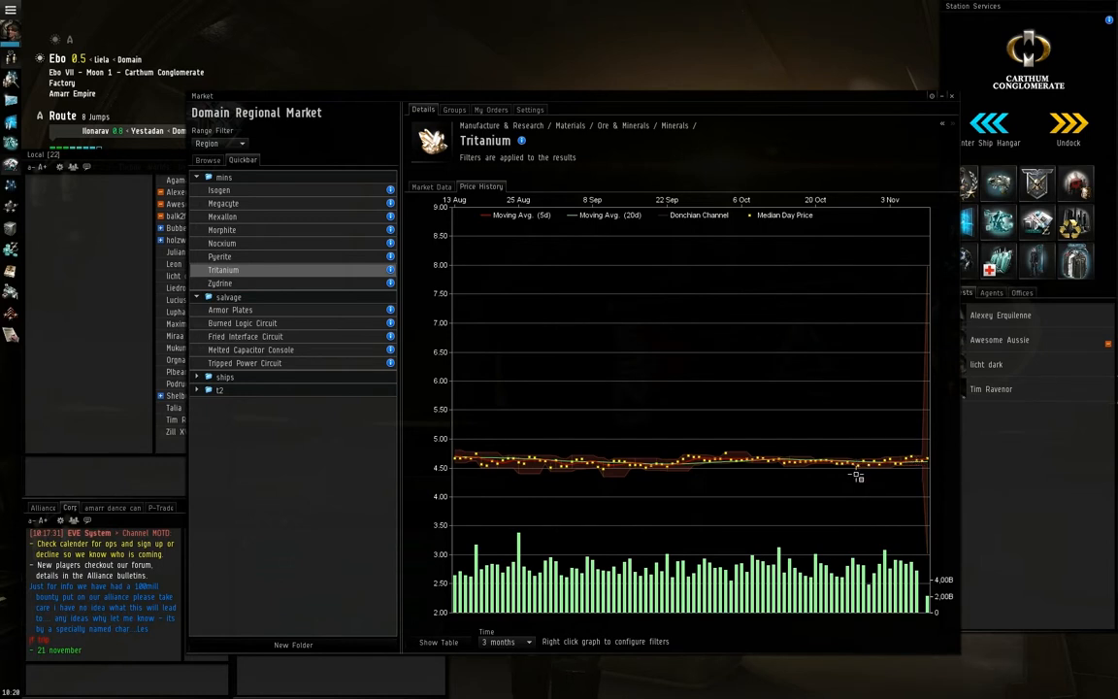
mouse_move(927, 456)
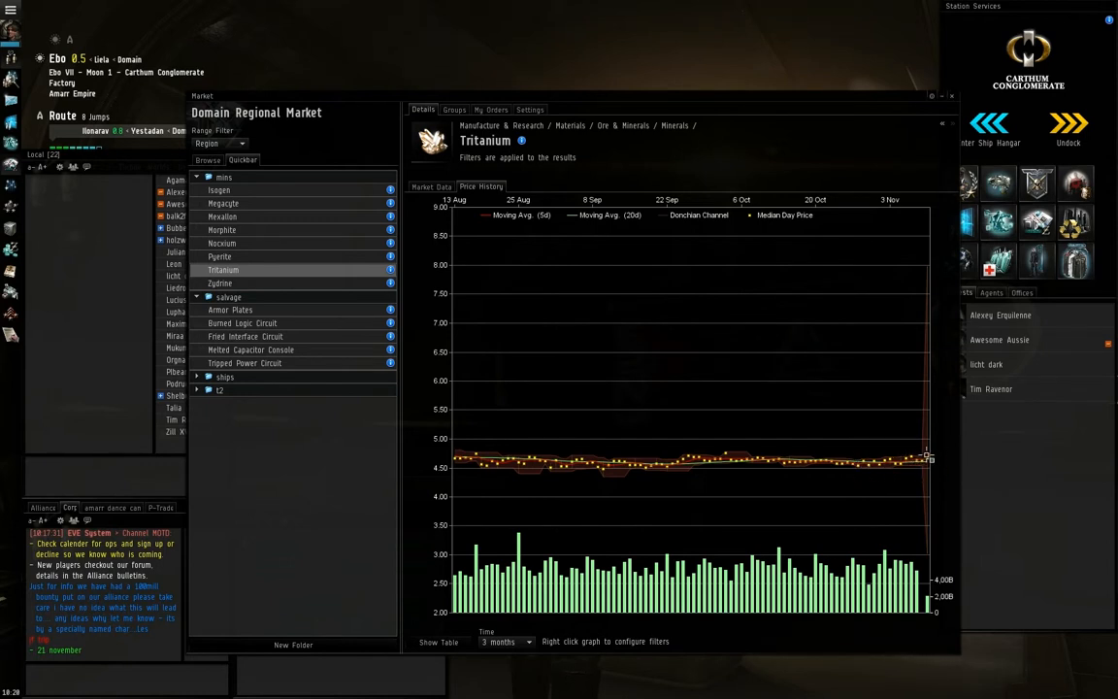
mouse_move(687, 171)
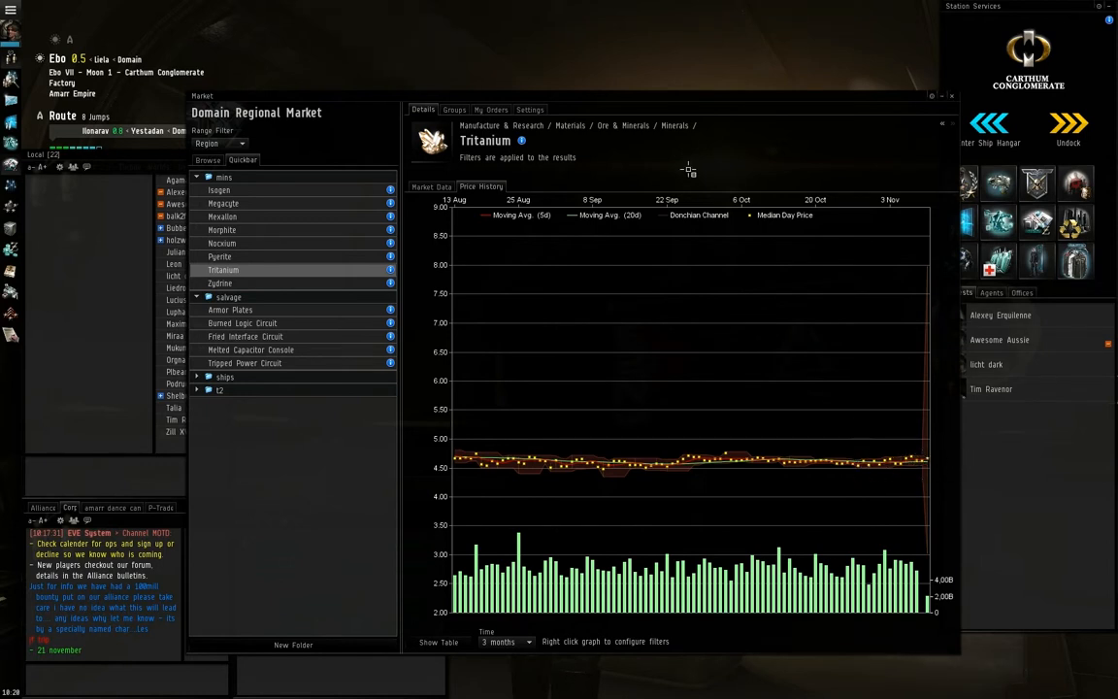
mouse_move(482, 206)
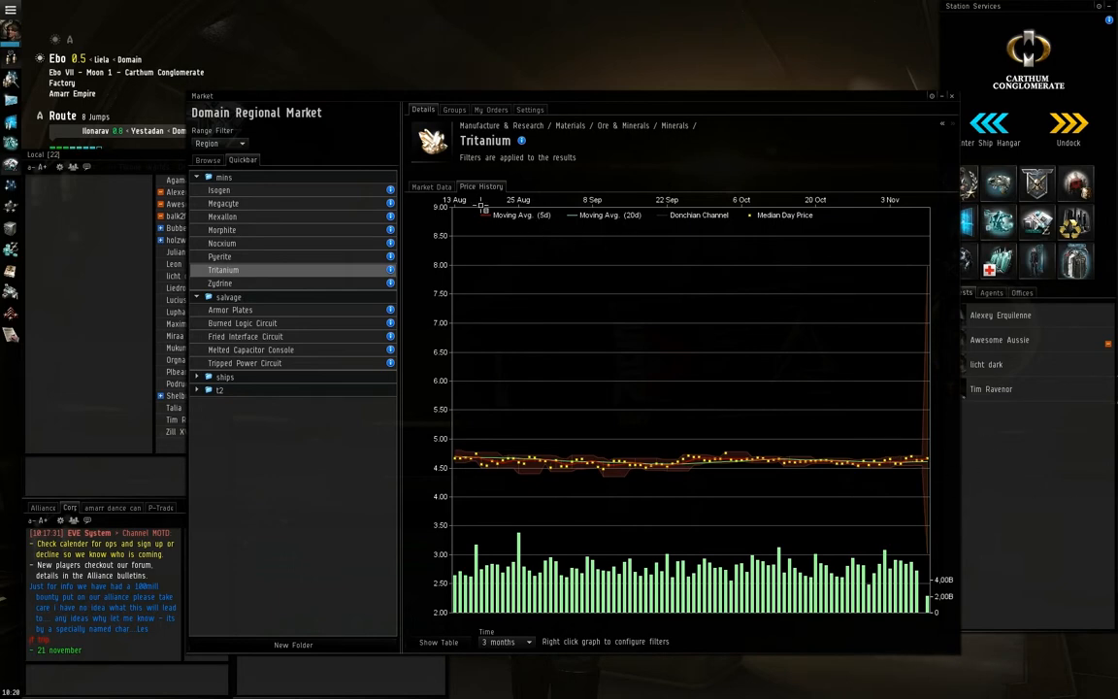
click(431, 186)
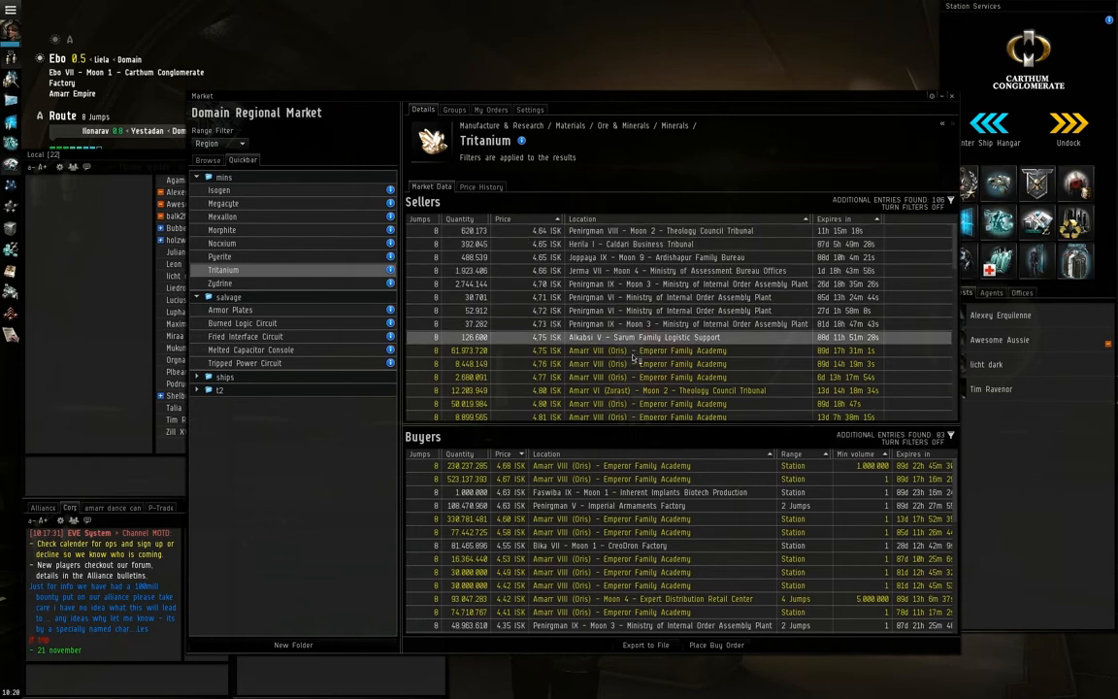
click(640, 349)
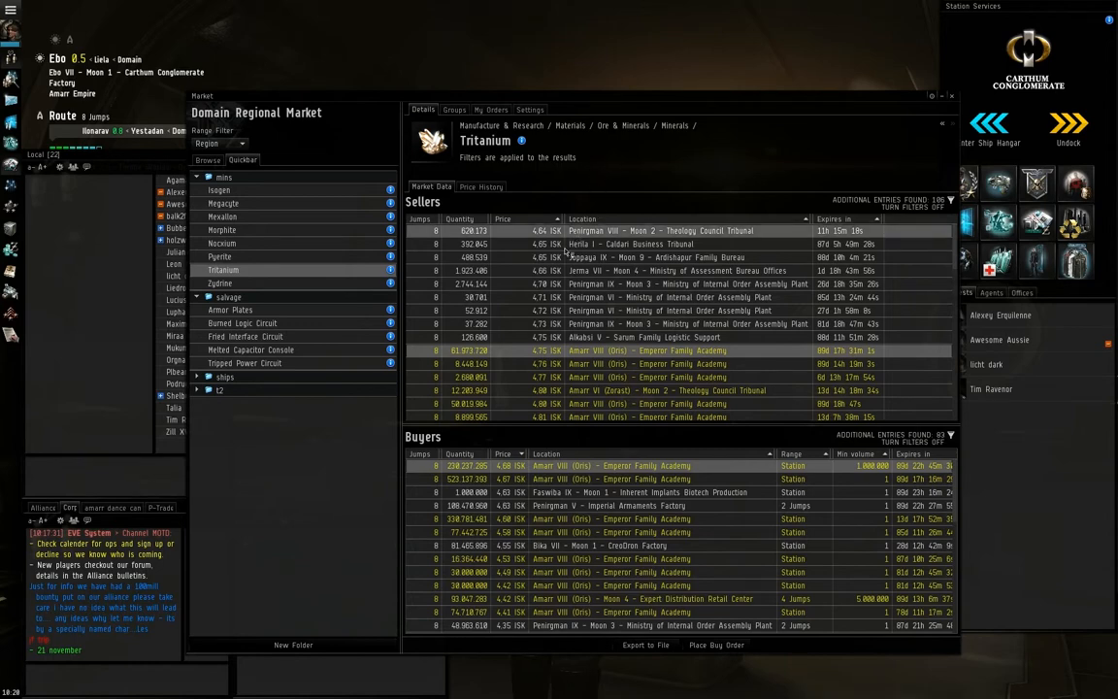
Review Pyerite's price history chart, then return to its sell and buy orders
click(221, 257)
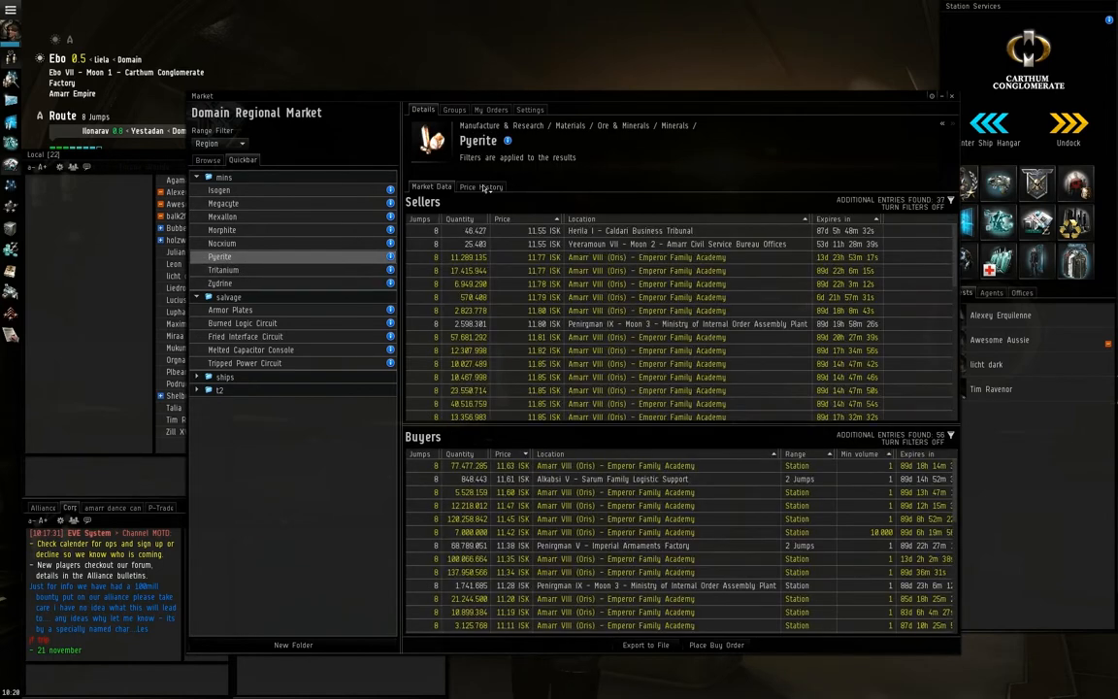
click(479, 186)
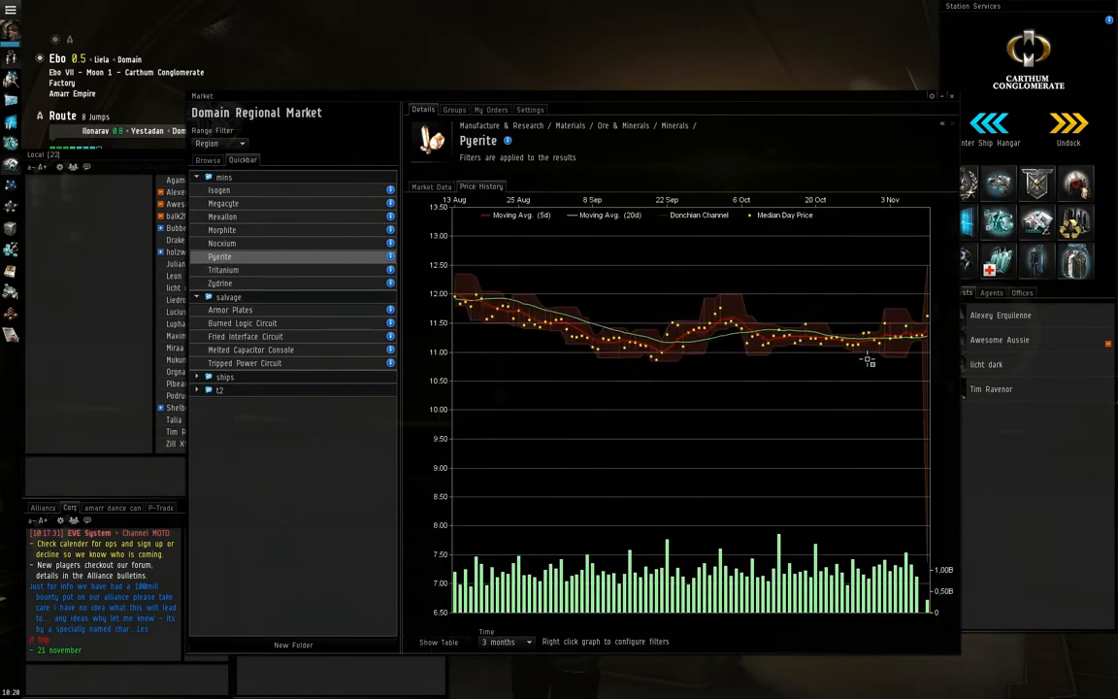
mouse_move(902, 346)
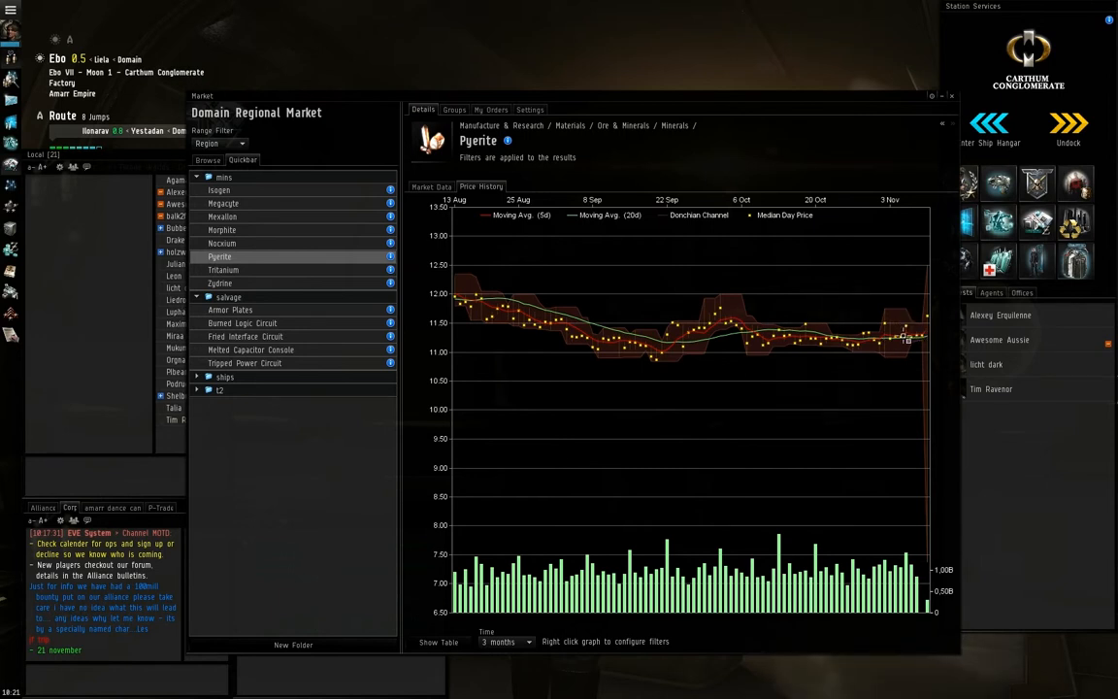
mouse_move(937, 315)
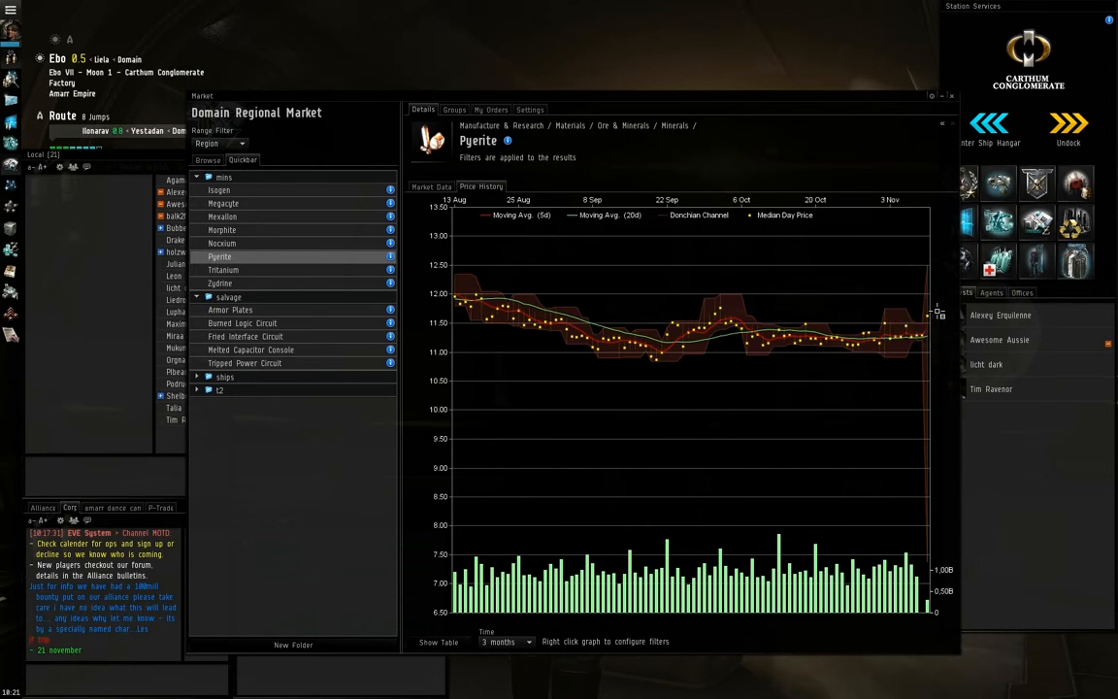
mouse_move(873, 334)
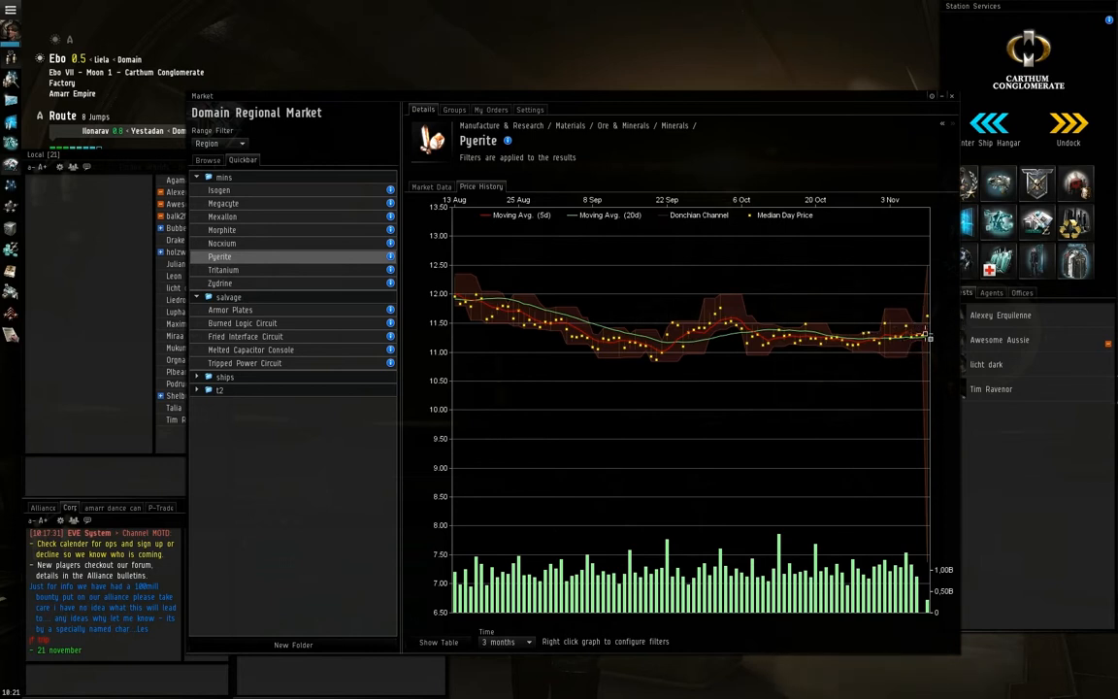
mouse_move(941, 330)
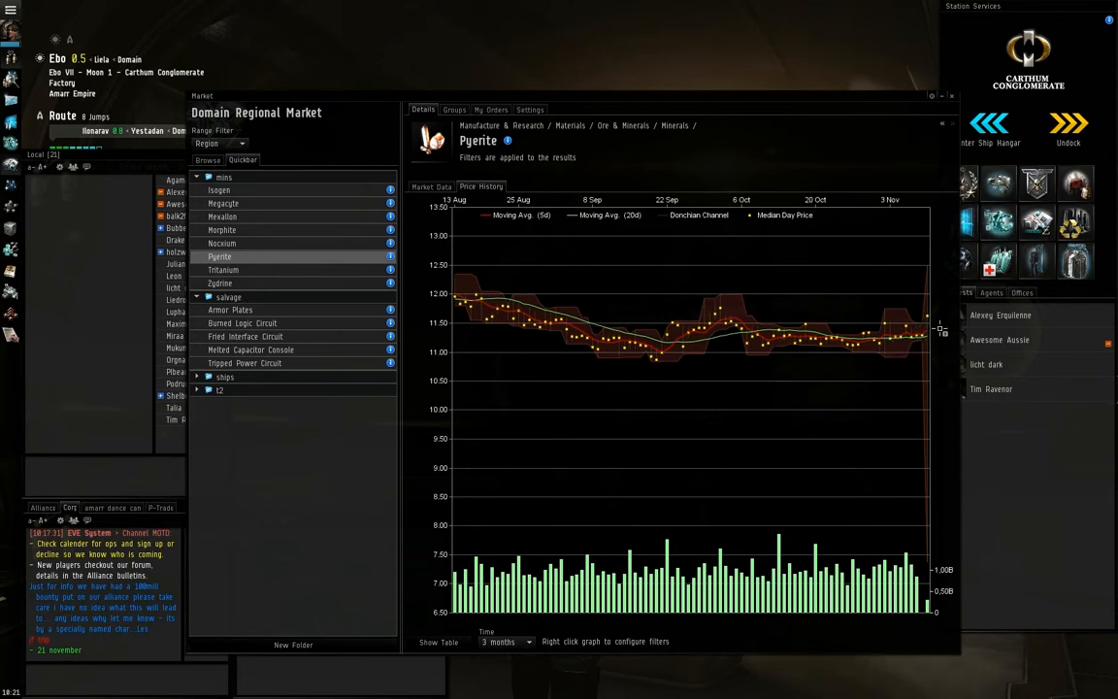
mouse_move(726, 299)
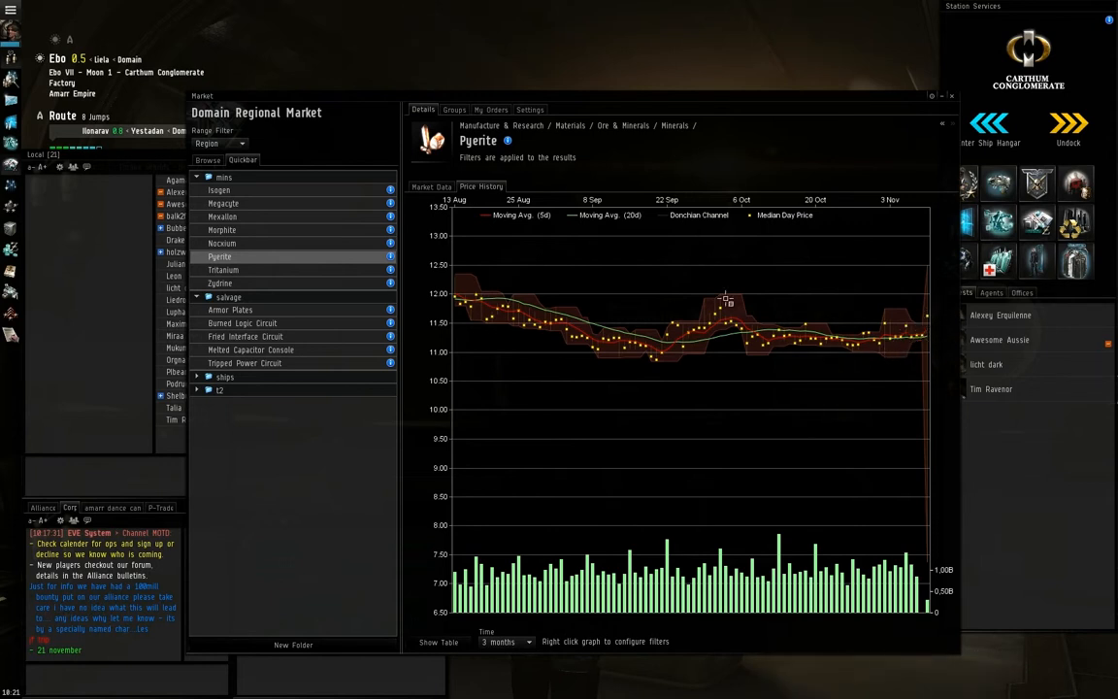
click(430, 187)
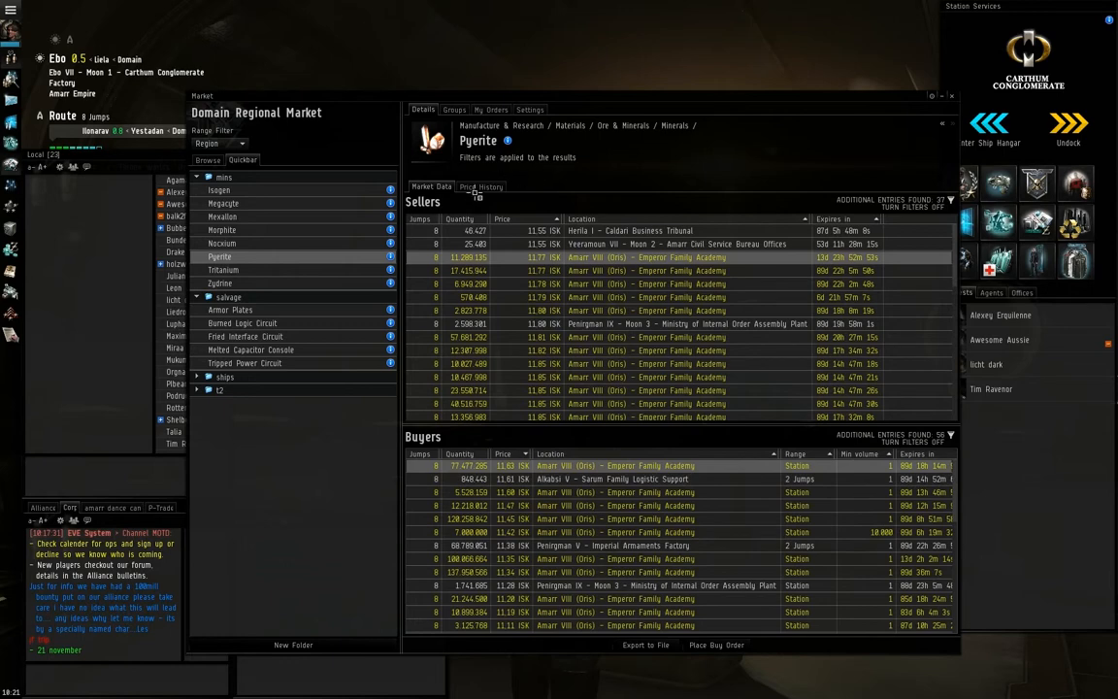
mouse_move(501, 213)
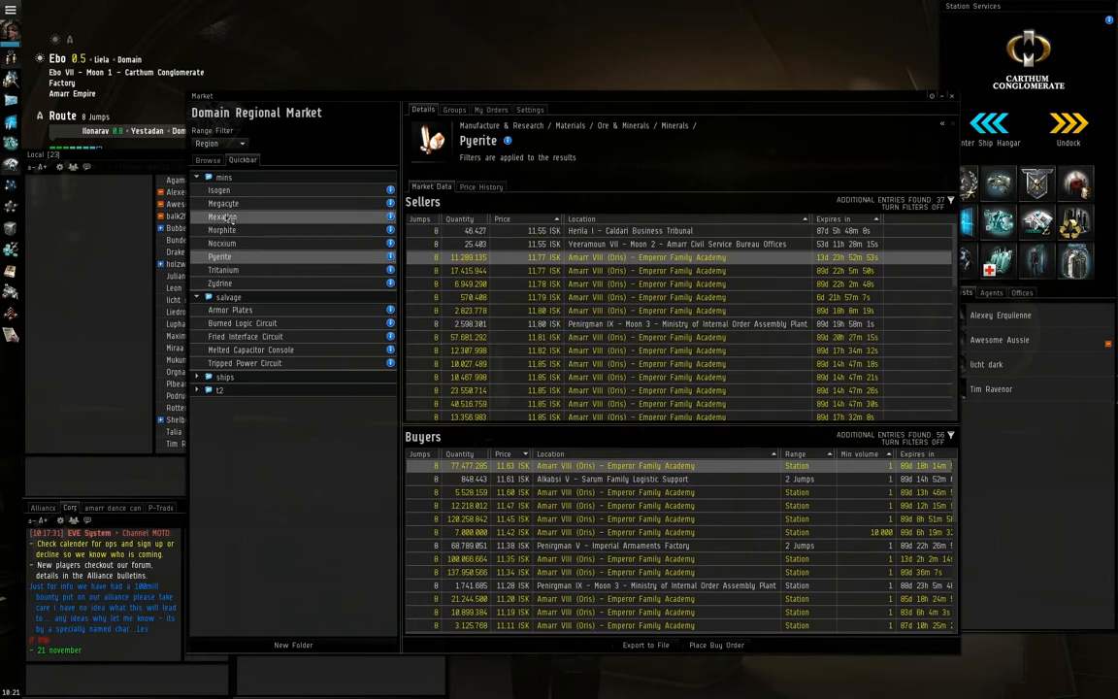
Show Mexallon's sell and buy orders and inspect one of its sell orders
click(222, 217)
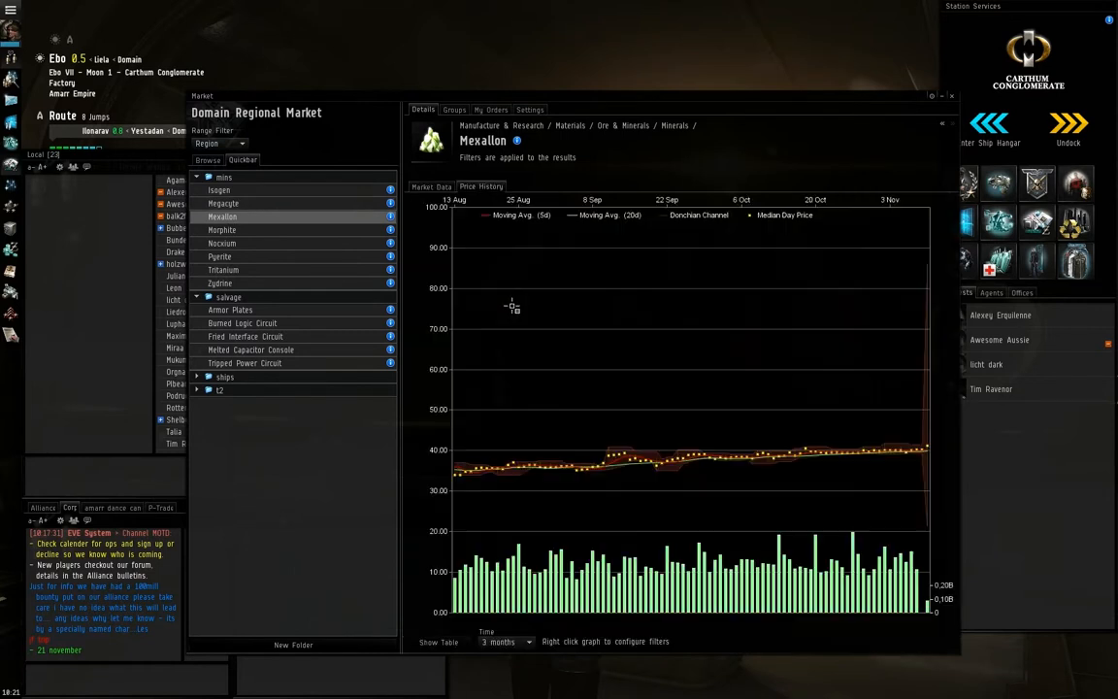
mouse_move(795, 468)
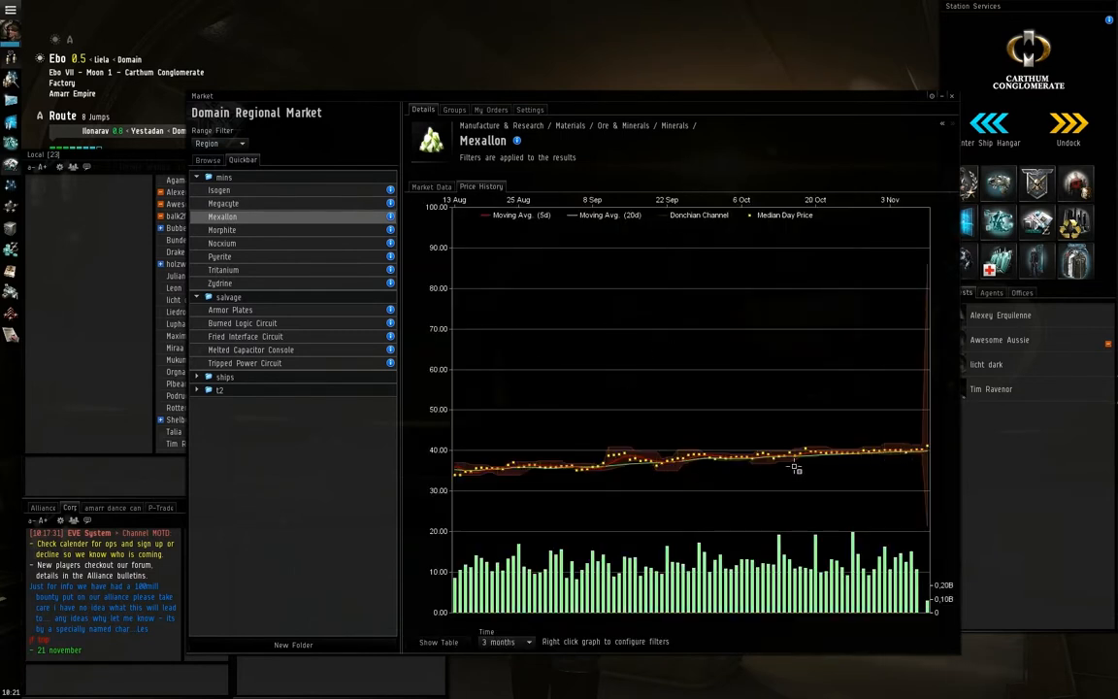
mouse_move(757, 464)
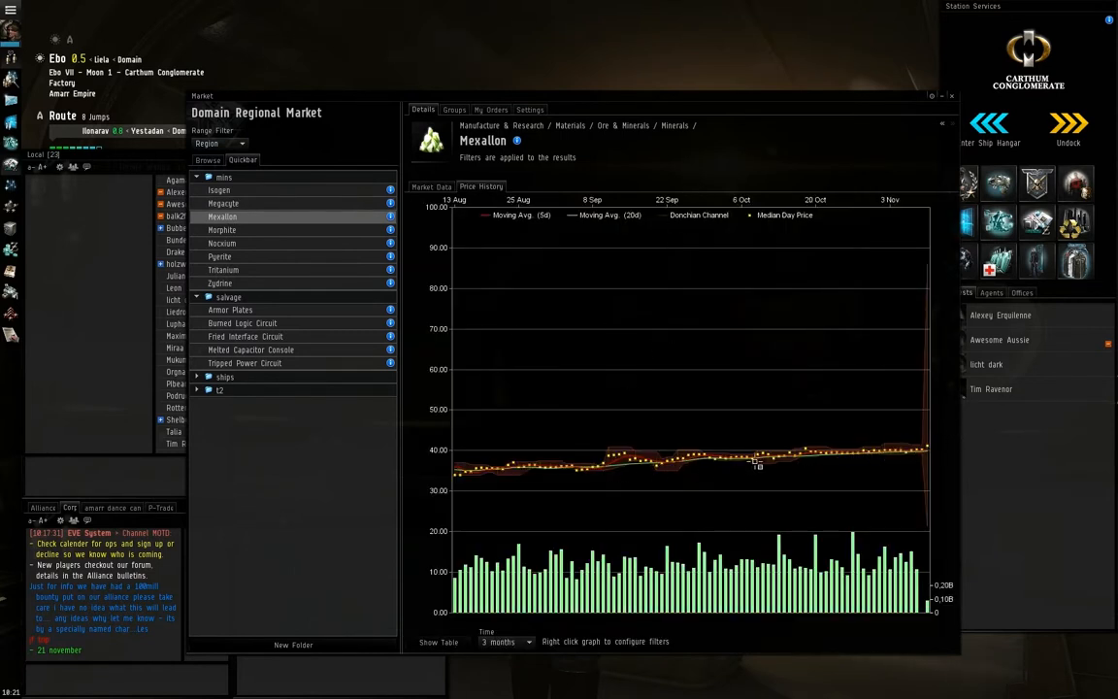
mouse_move(922, 446)
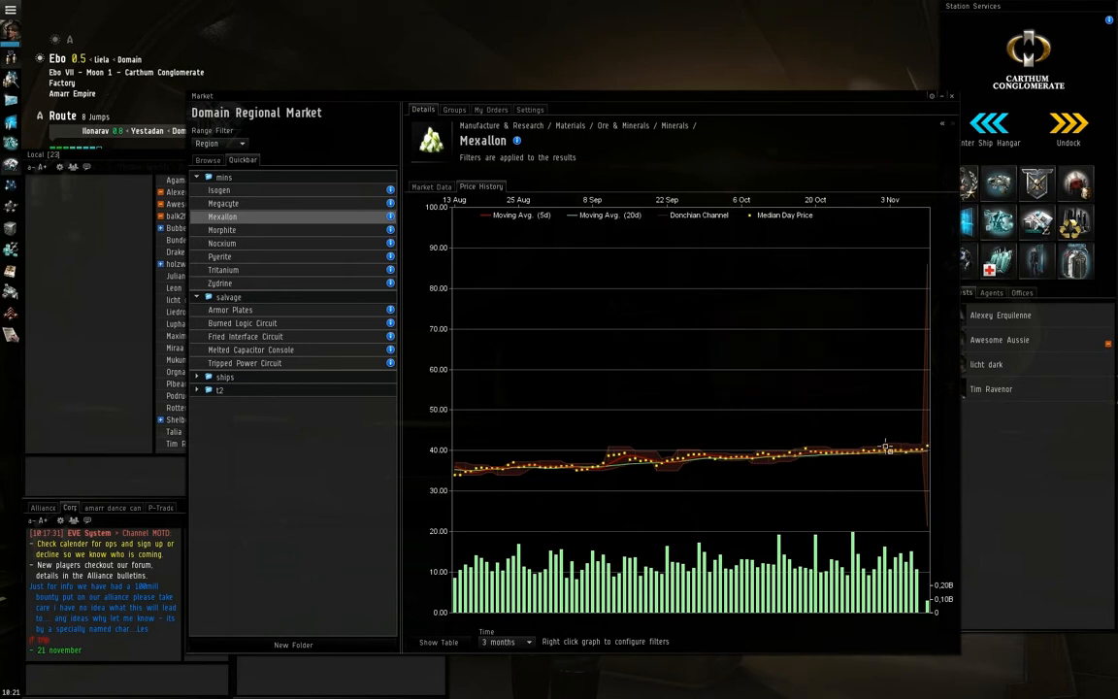
mouse_move(838, 462)
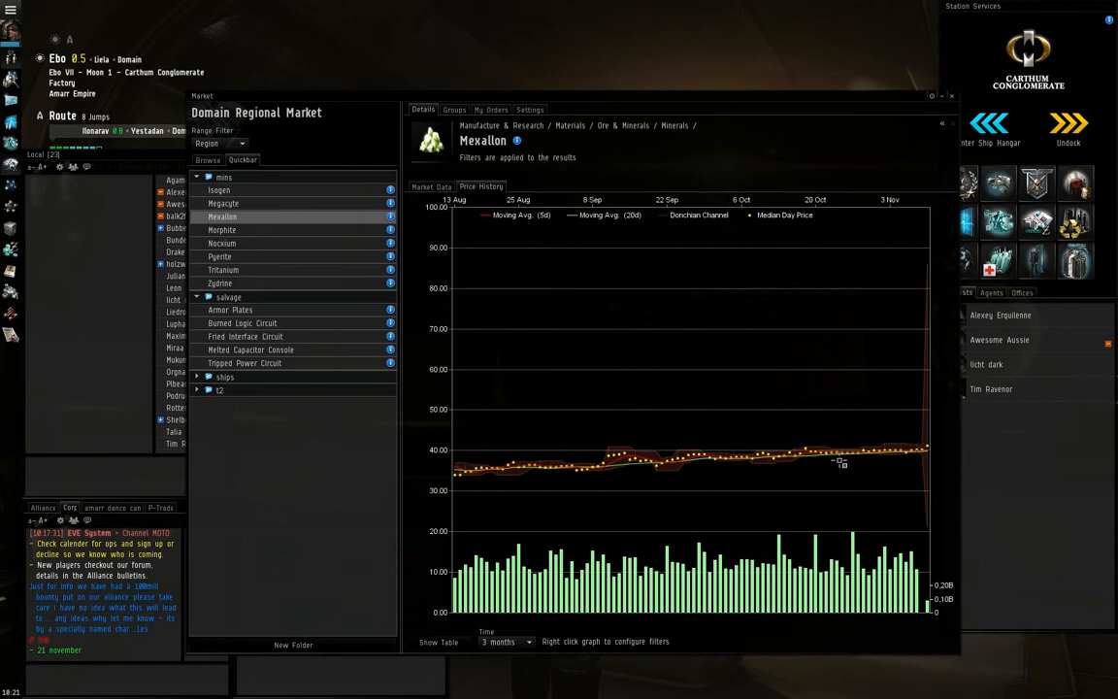
mouse_move(826, 419)
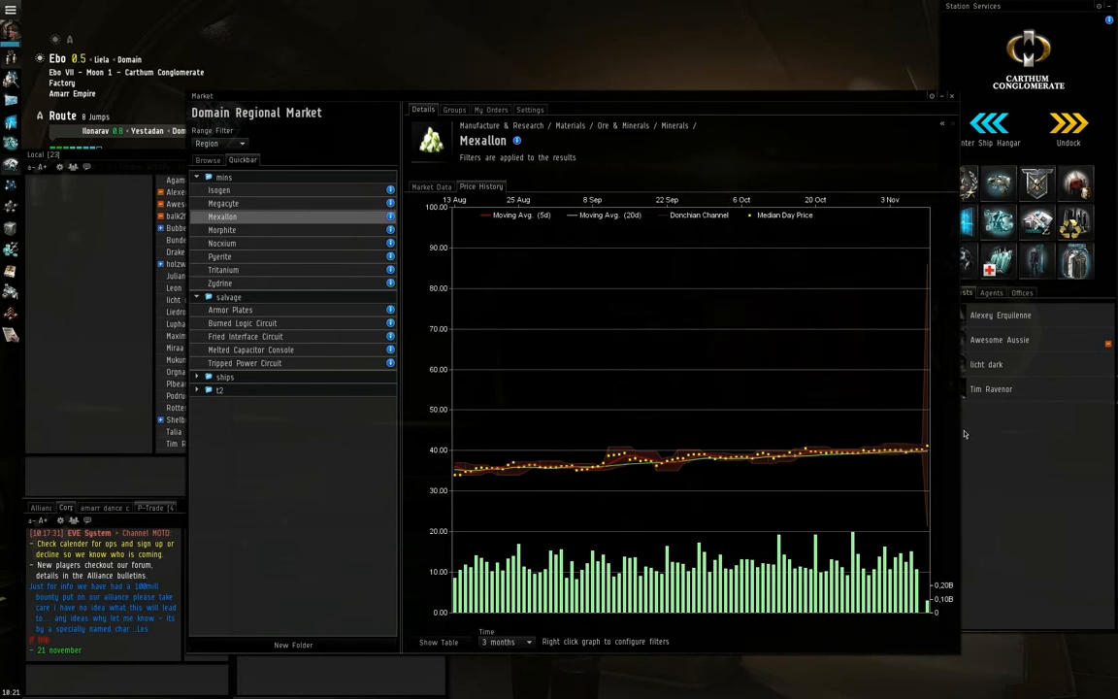
mouse_move(942, 434)
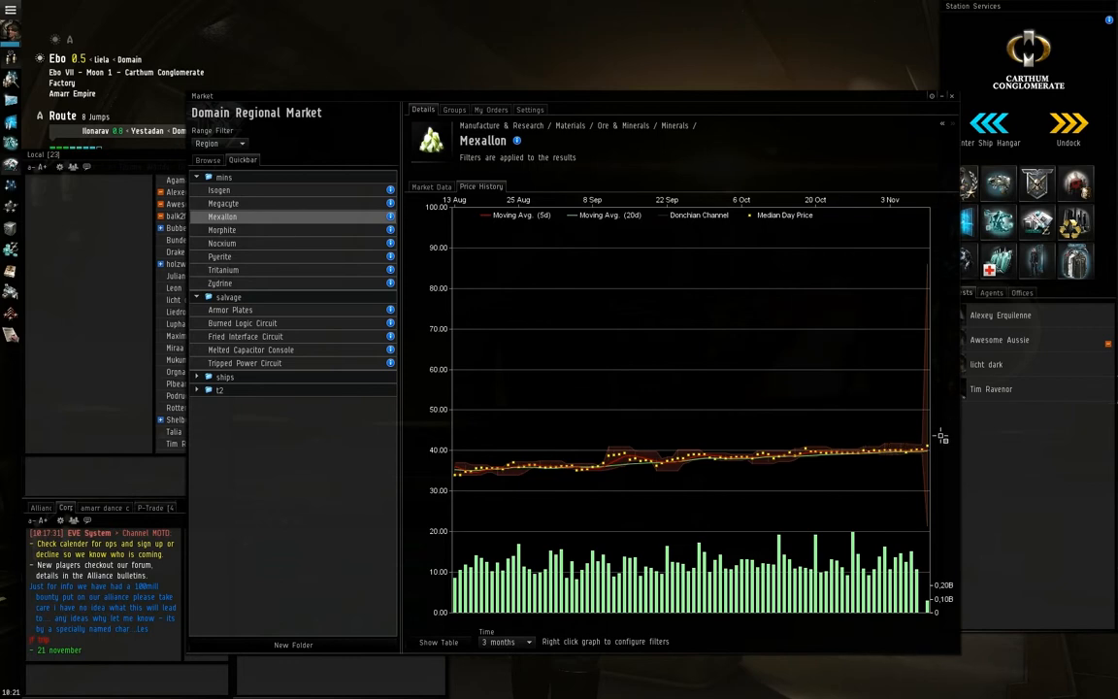
click(431, 186)
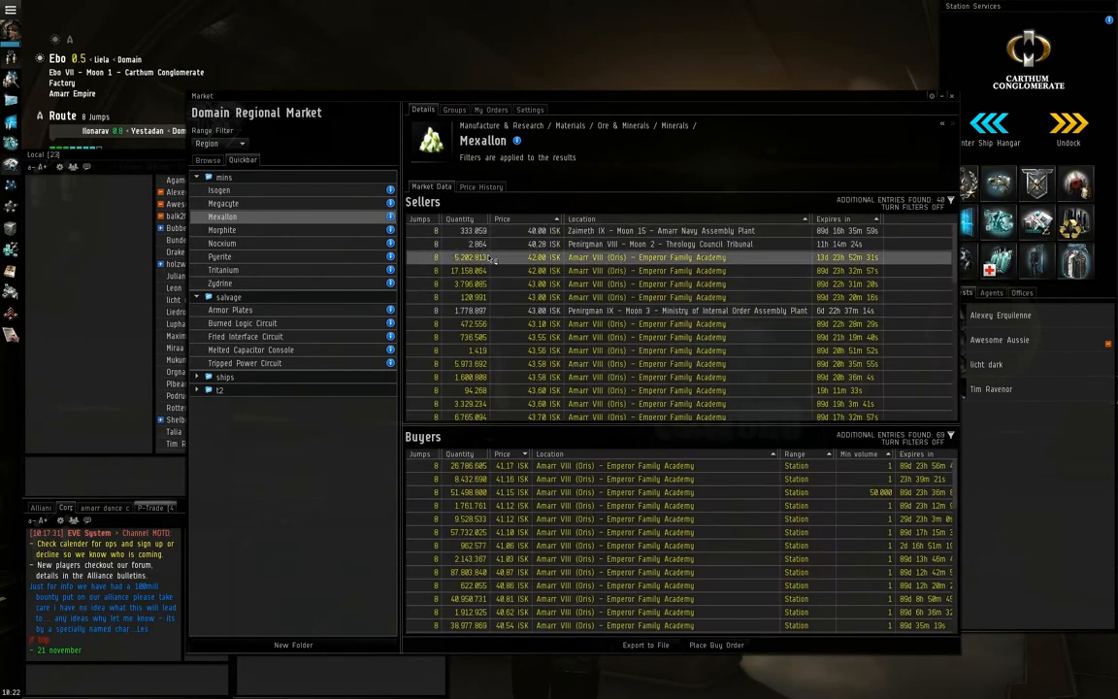
click(641, 256)
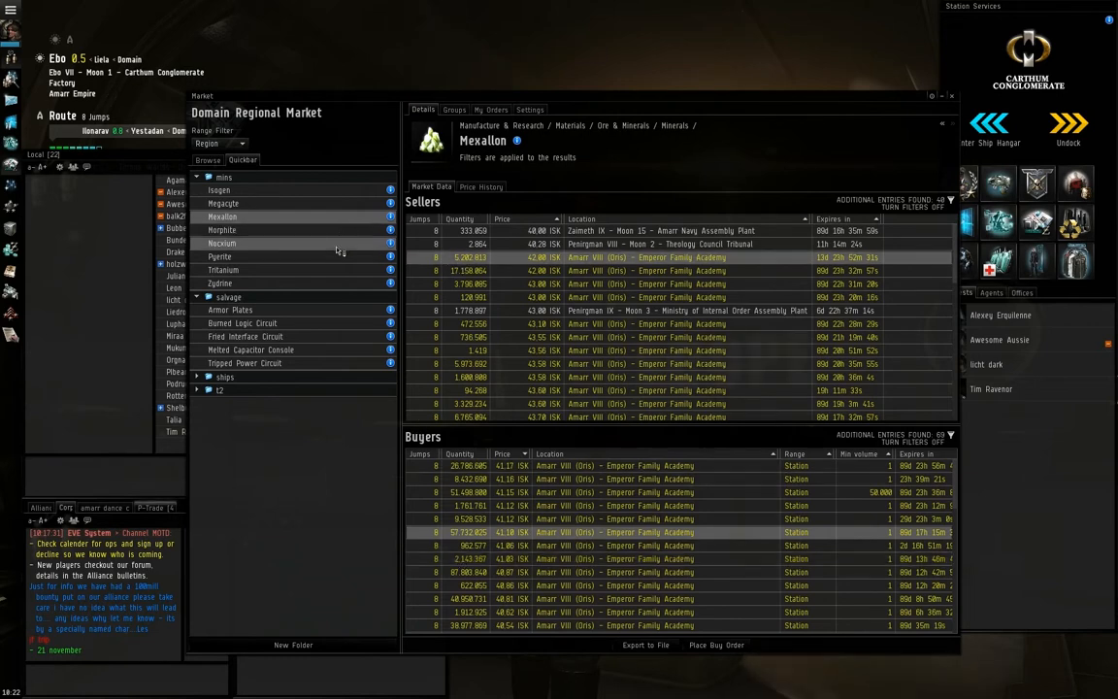
Check Isogen's price history chart twice, then return to its sell and buy orders
click(220, 190)
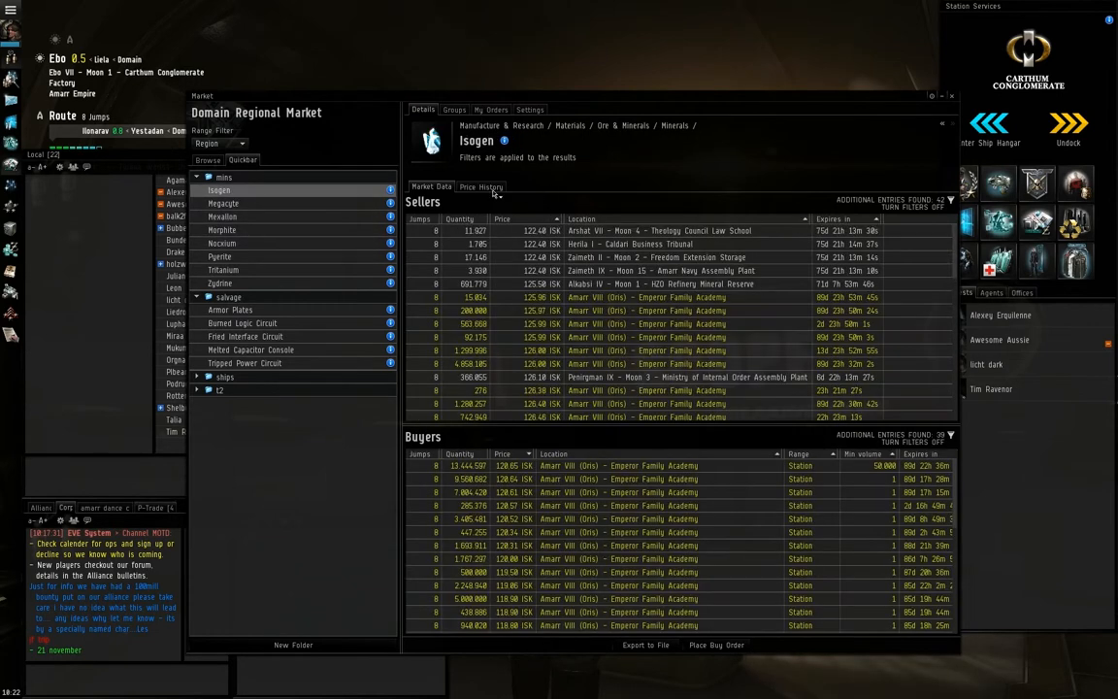
click(482, 186)
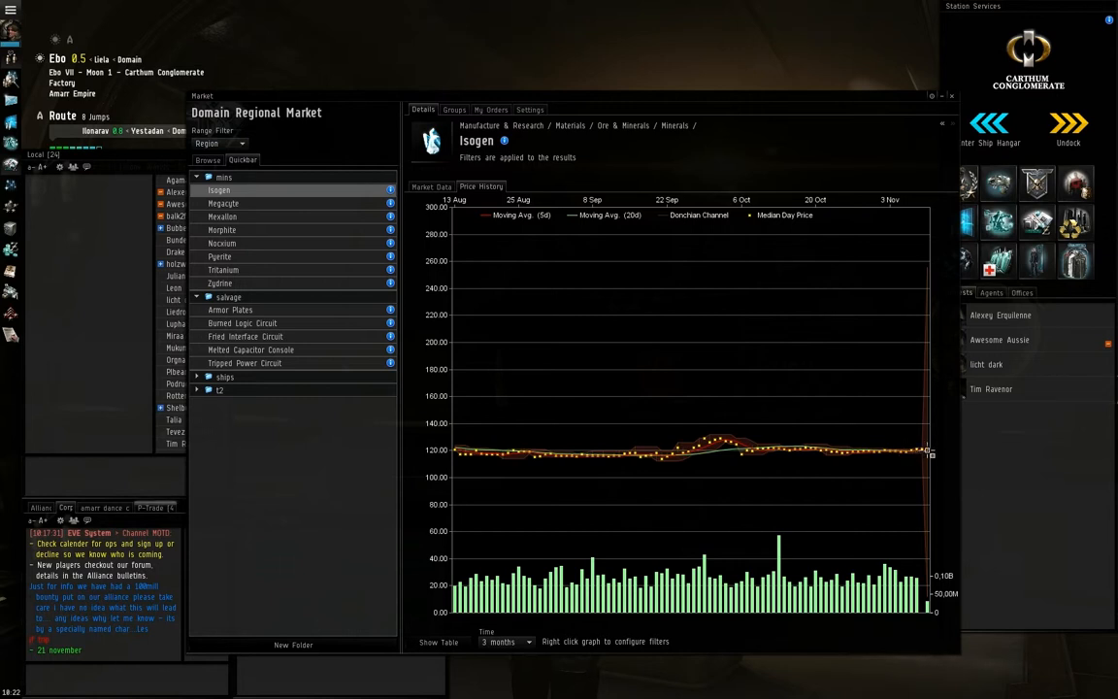
mouse_move(947, 446)
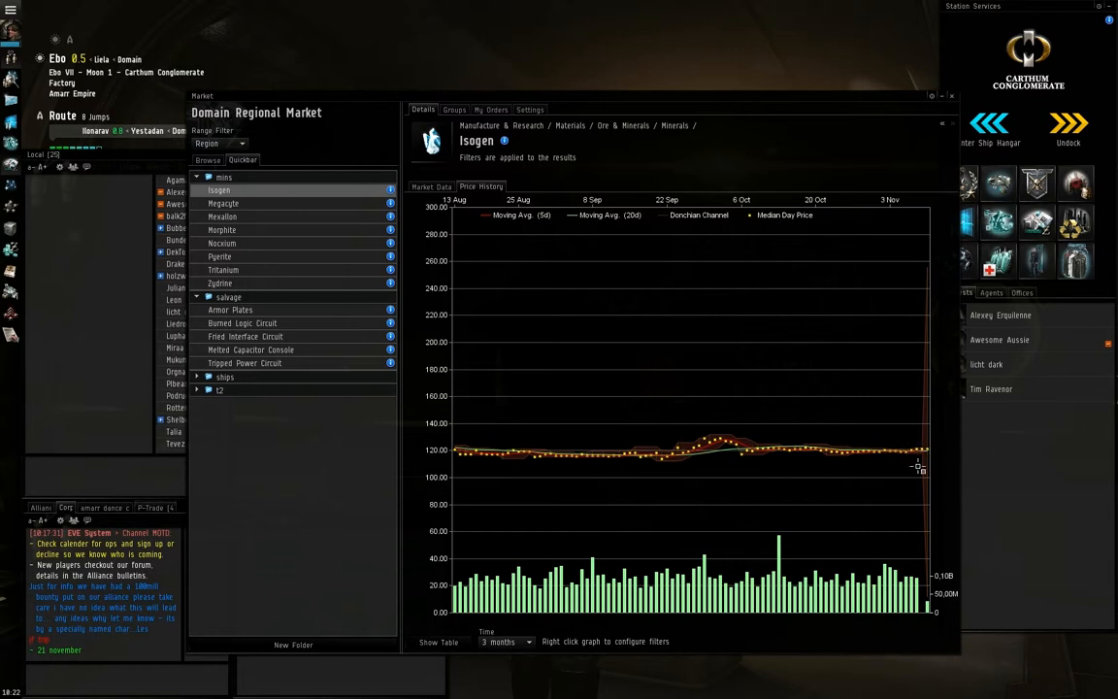
mouse_move(935, 439)
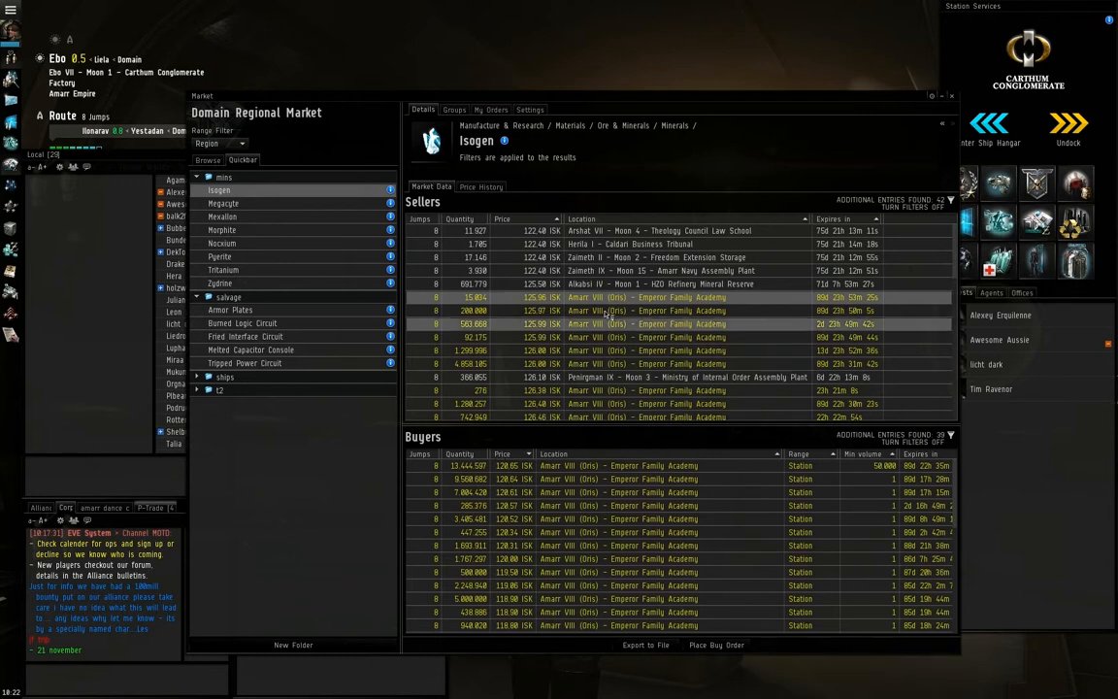
click(631, 477)
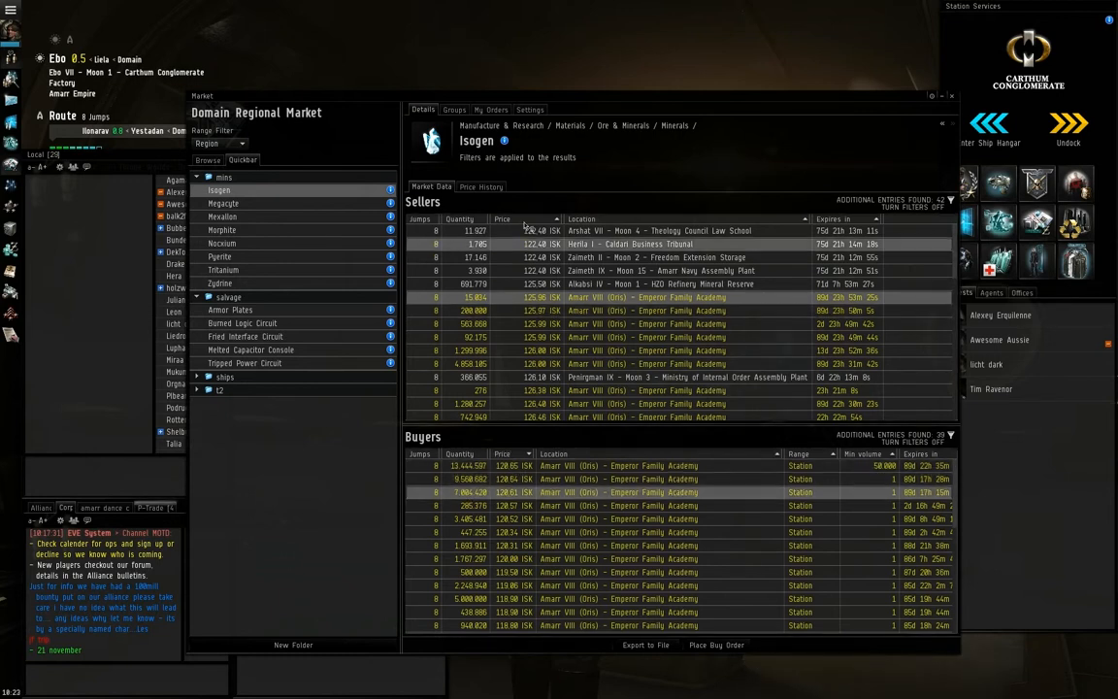
click(481, 186)
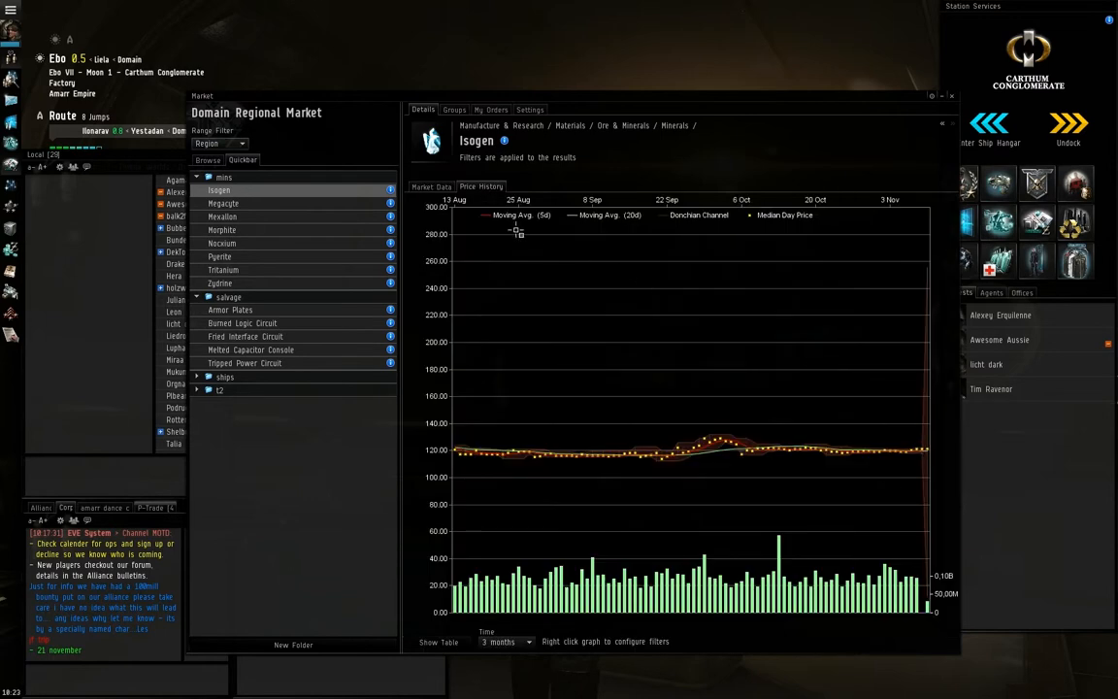
click(431, 187)
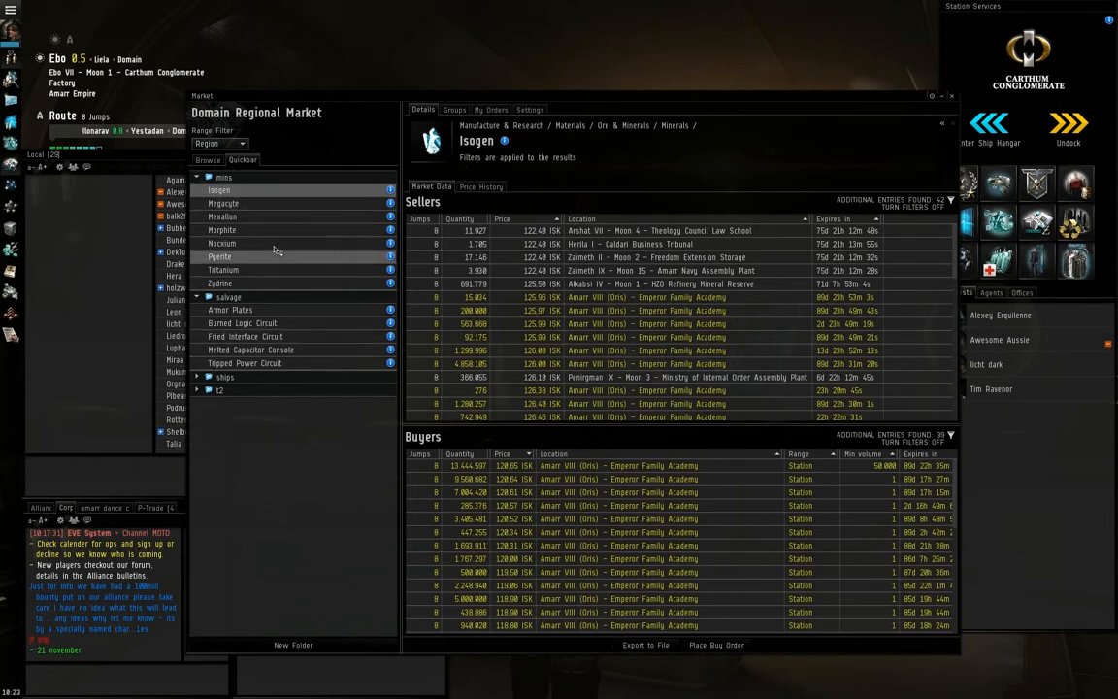
Review Nocxium's price history trend and its regional sell and buy orders
click(221, 243)
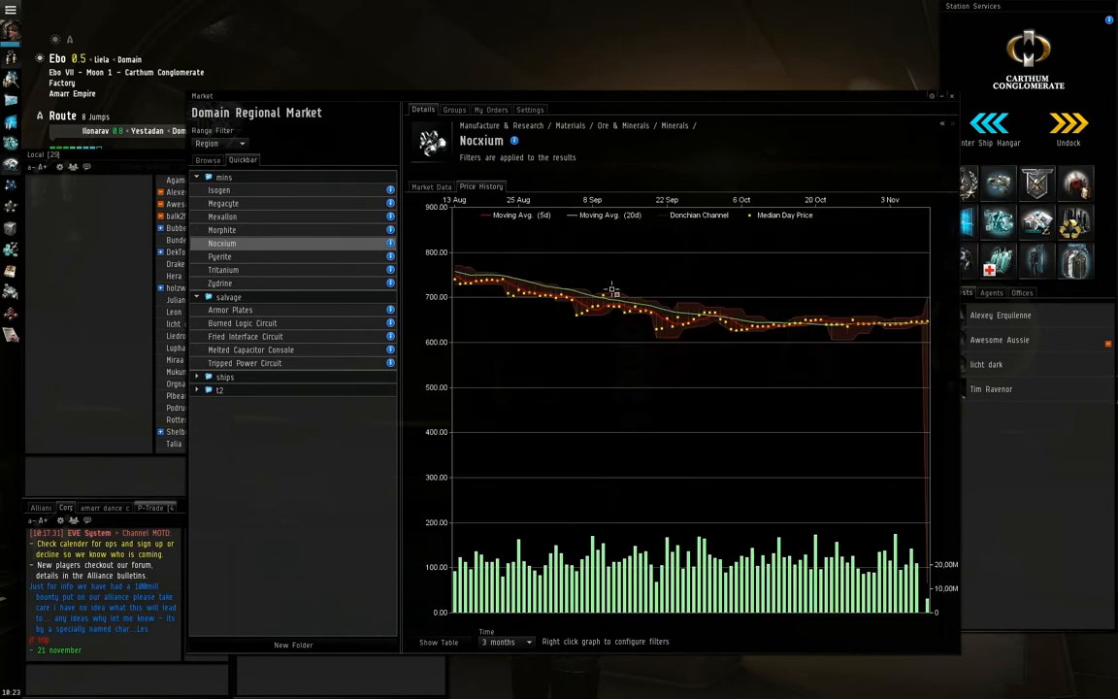
mouse_move(928, 328)
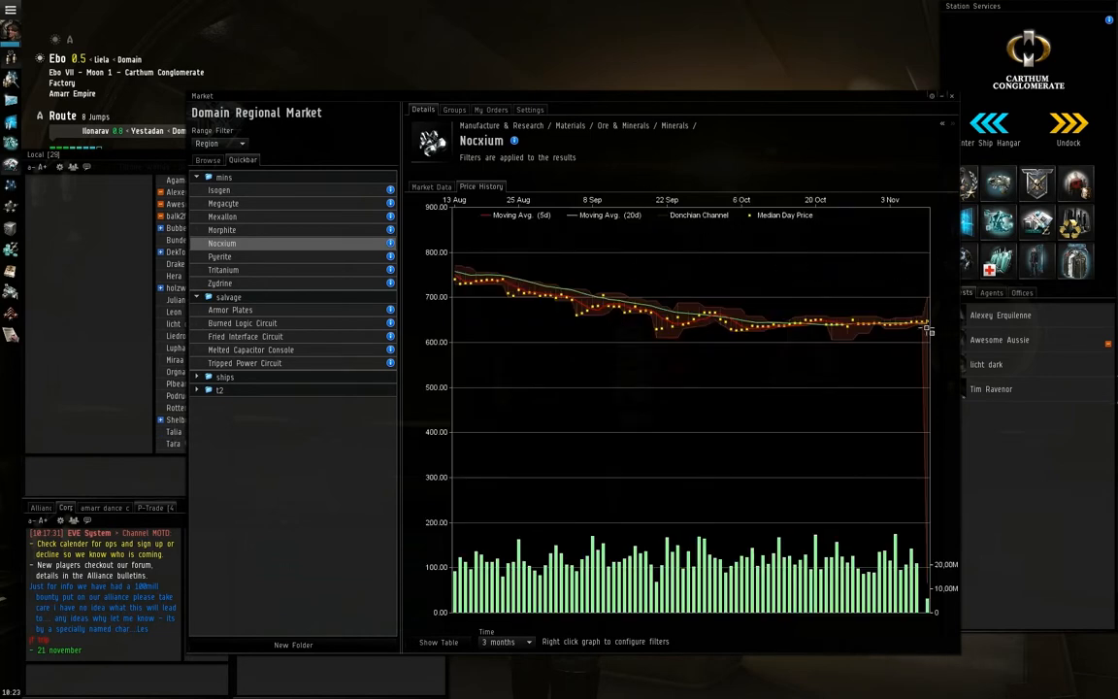
mouse_move(908, 326)
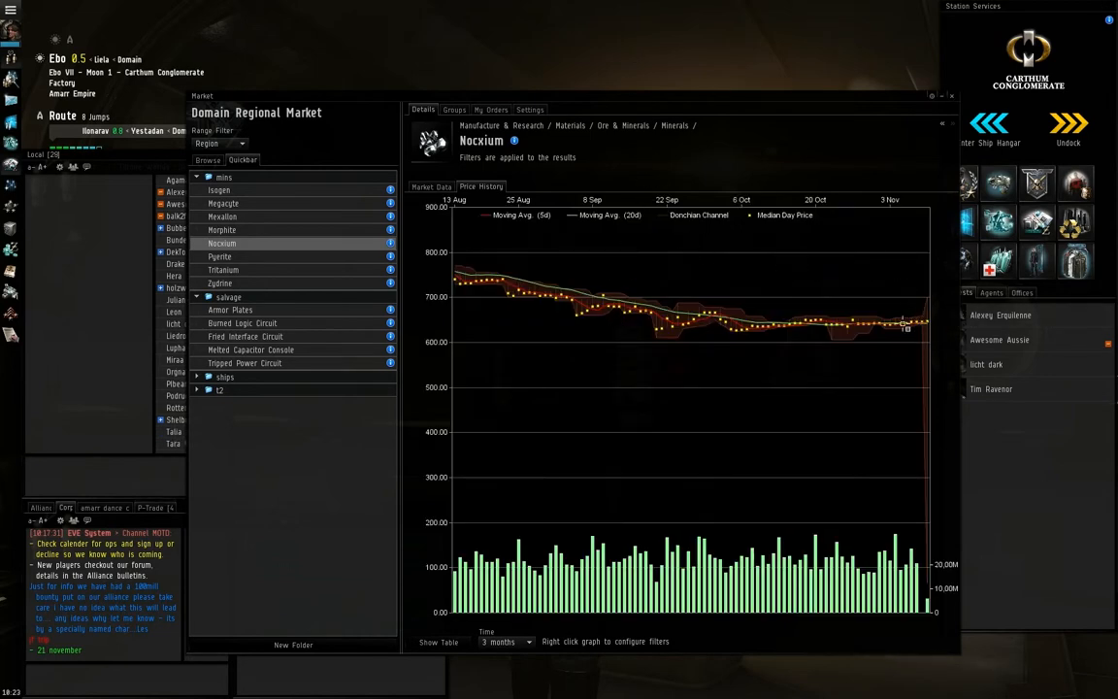
mouse_move(650, 321)
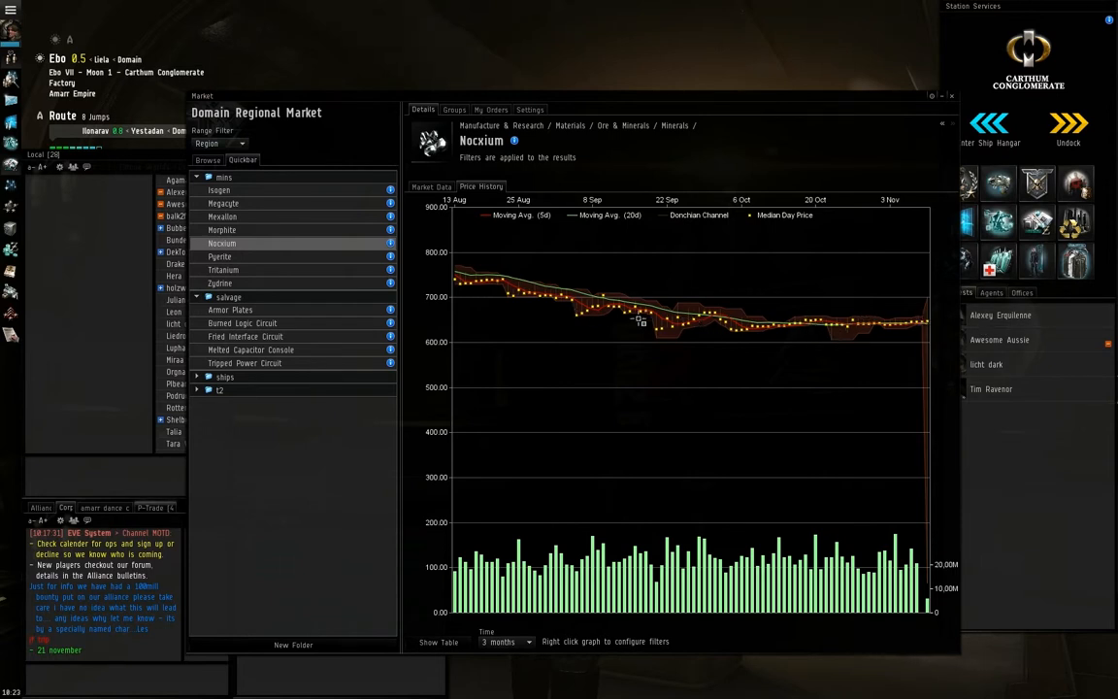
mouse_move(772, 337)
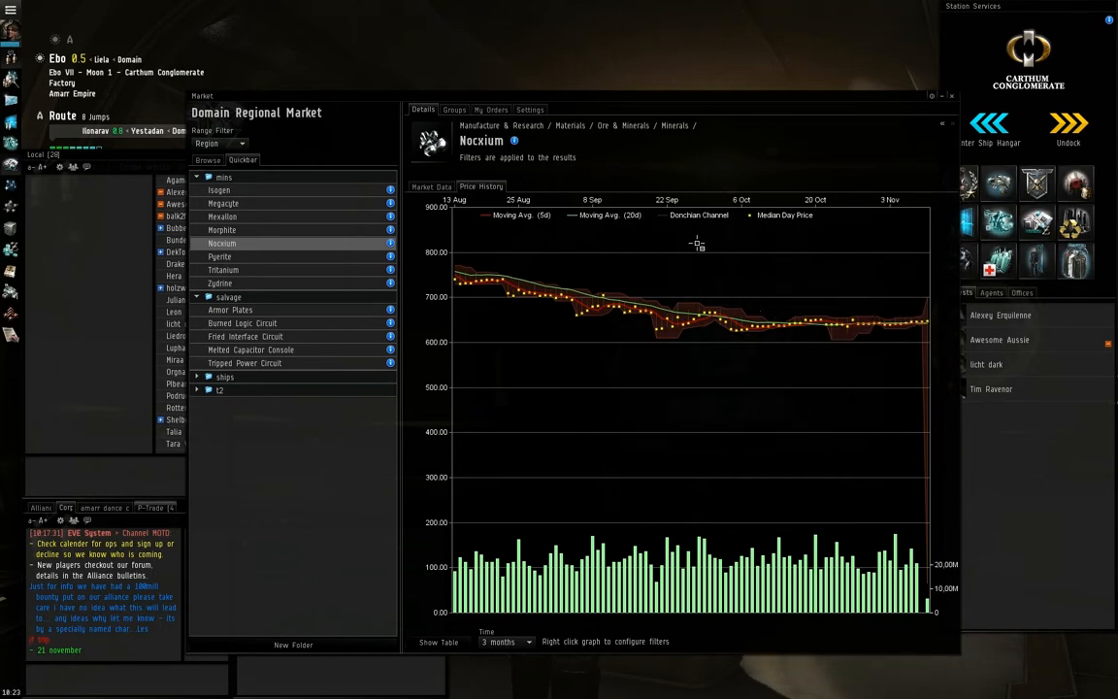
click(431, 186)
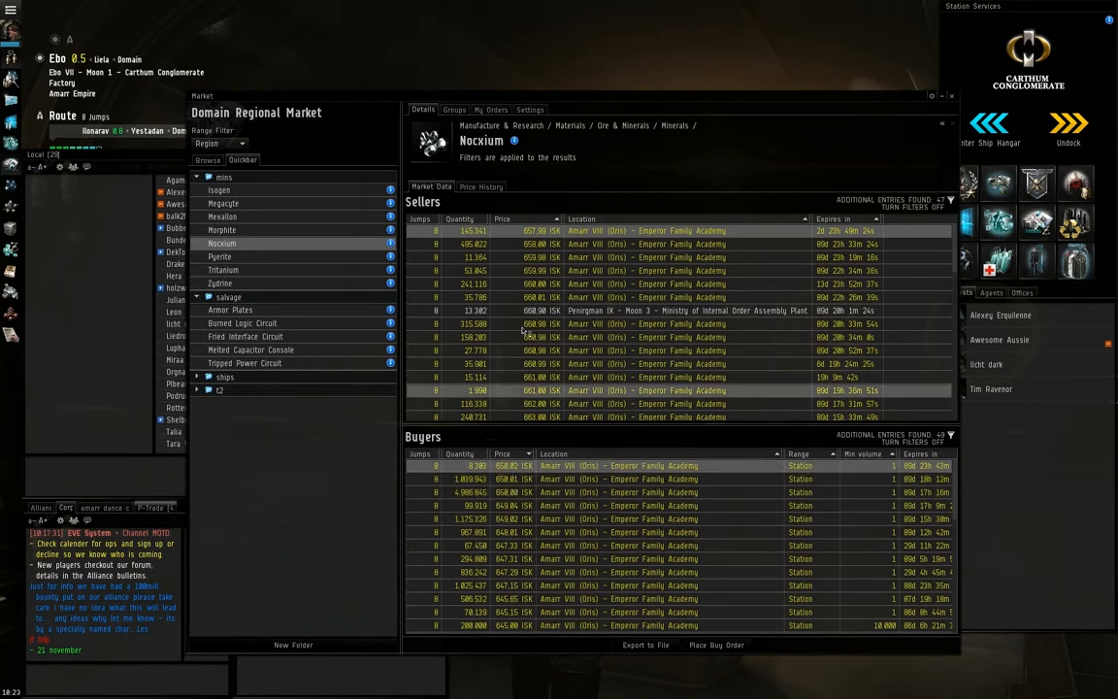
click(481, 186)
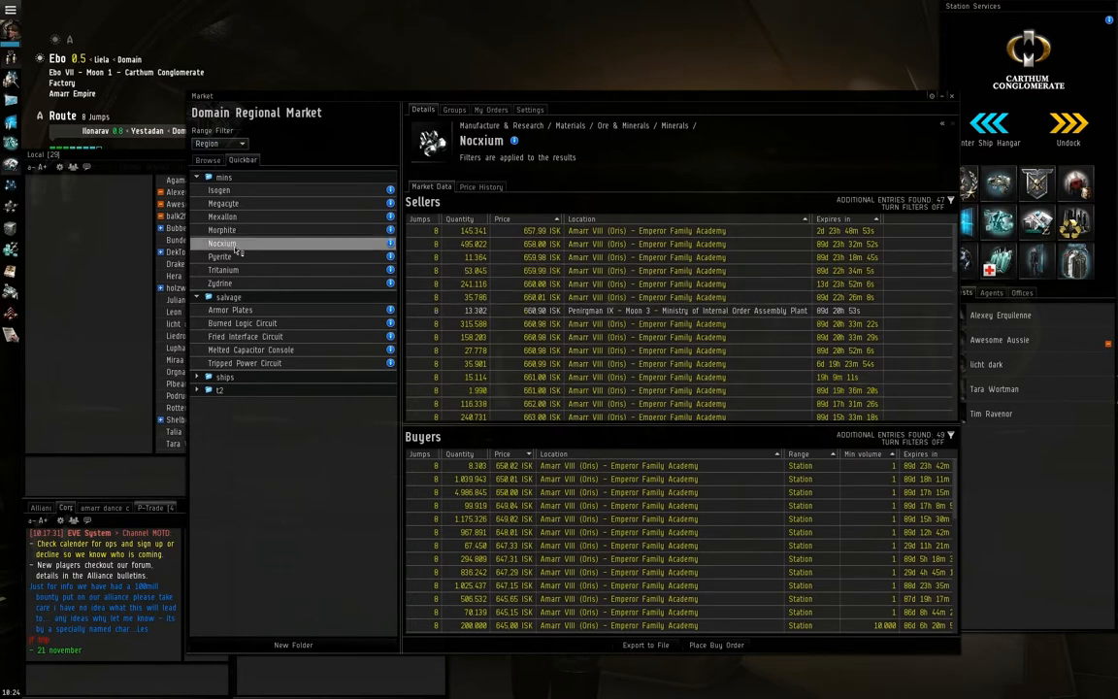
mouse_move(286, 245)
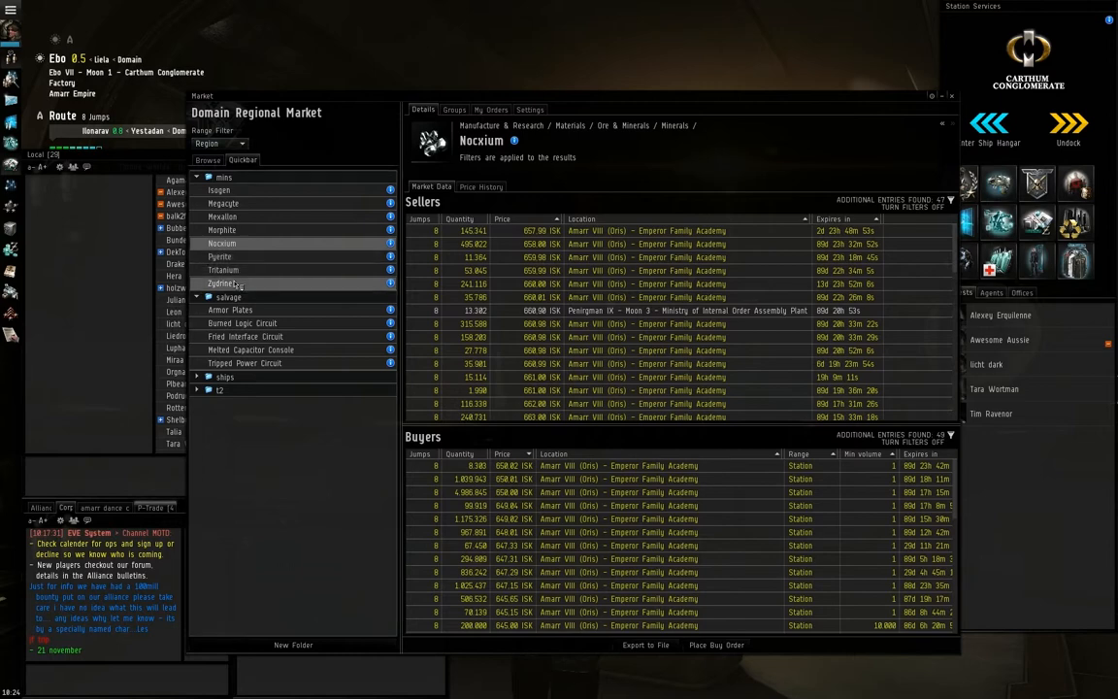
Study Zydrine's price history over a chosen time span, then view its orders
click(222, 283)
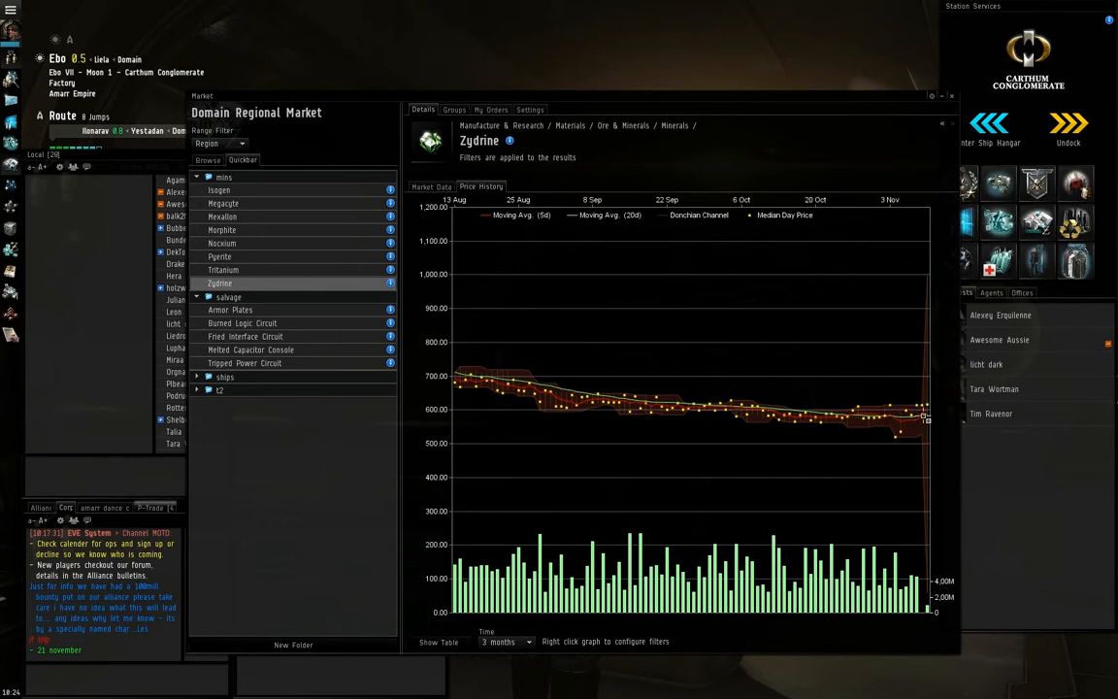
mouse_move(891, 431)
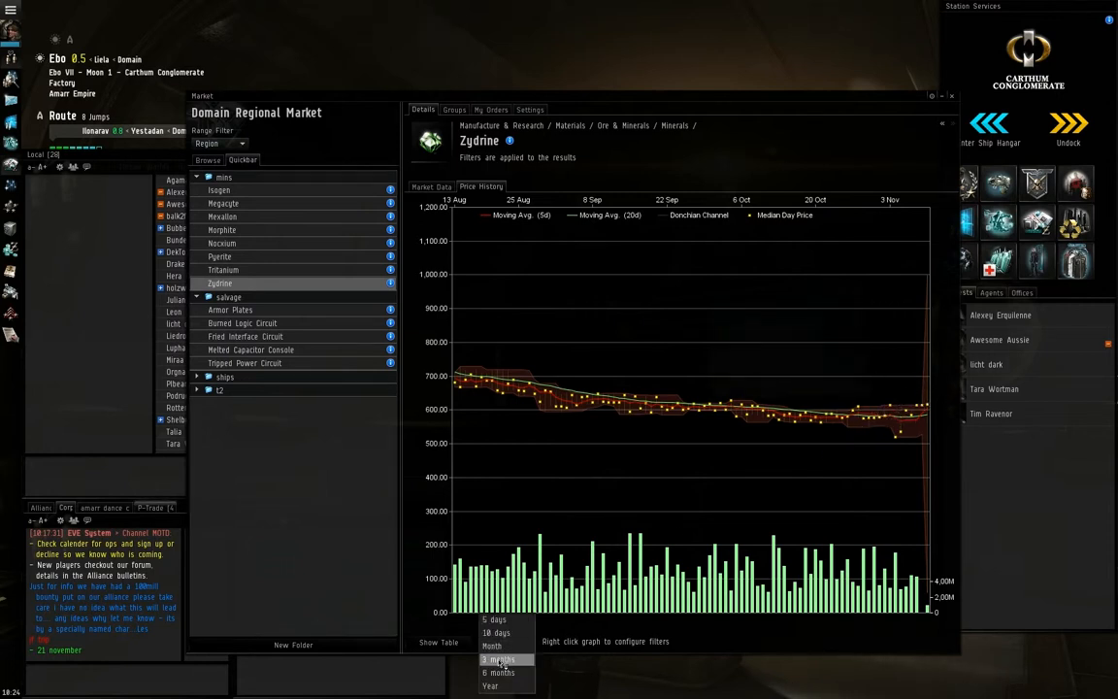
click(497, 672)
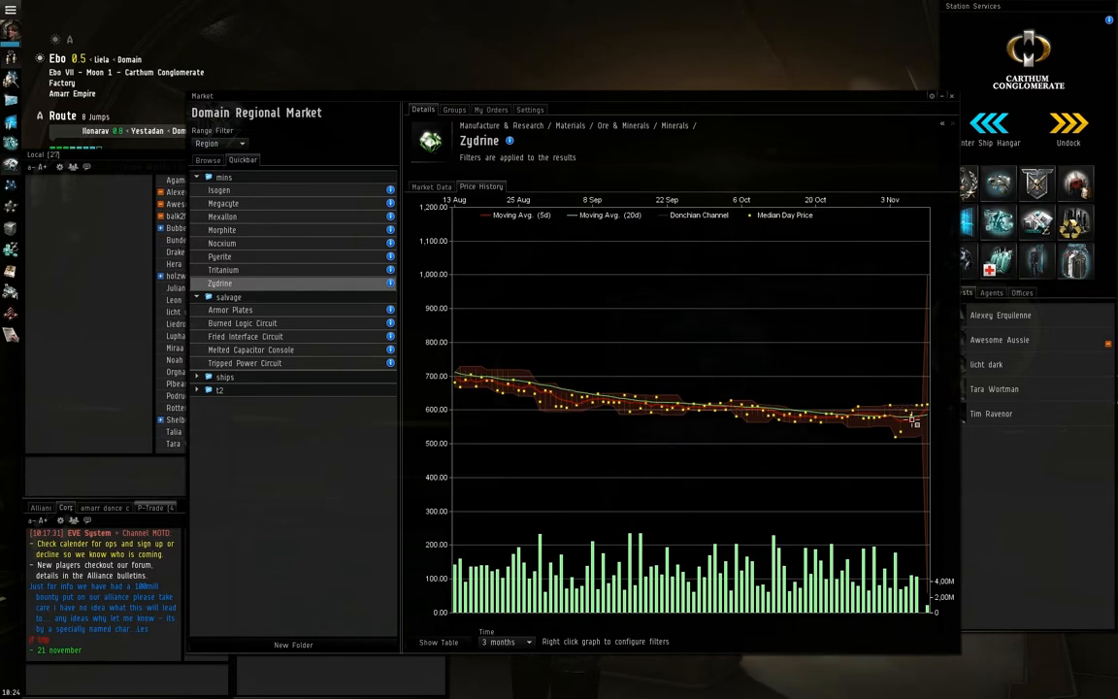
mouse_move(912, 435)
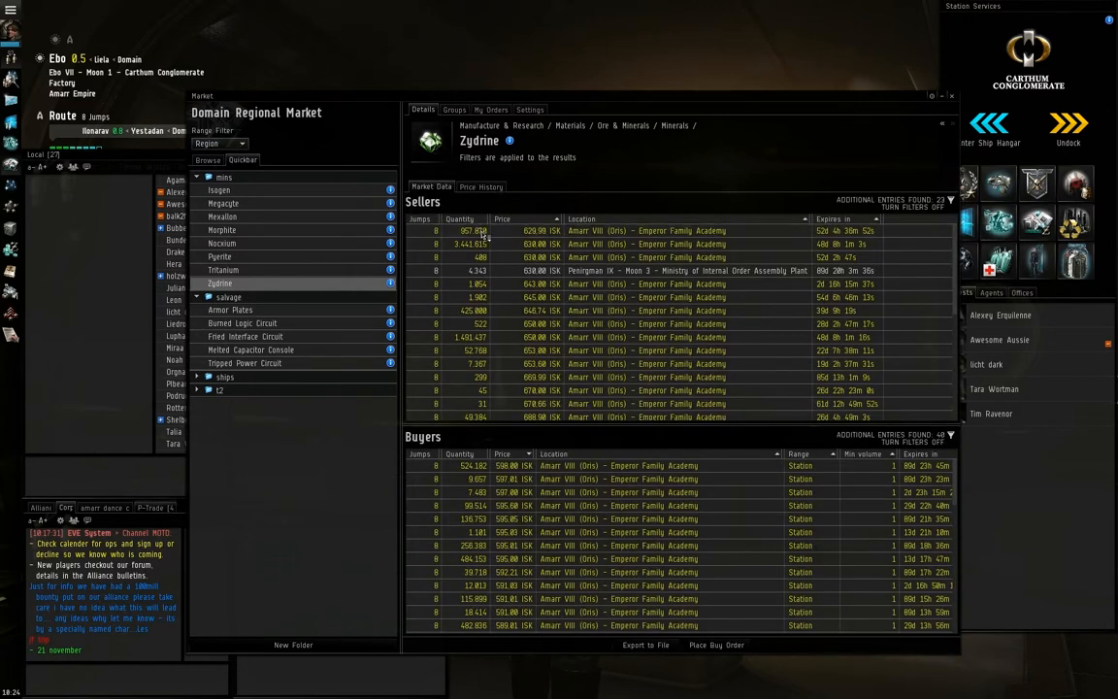
click(641, 230)
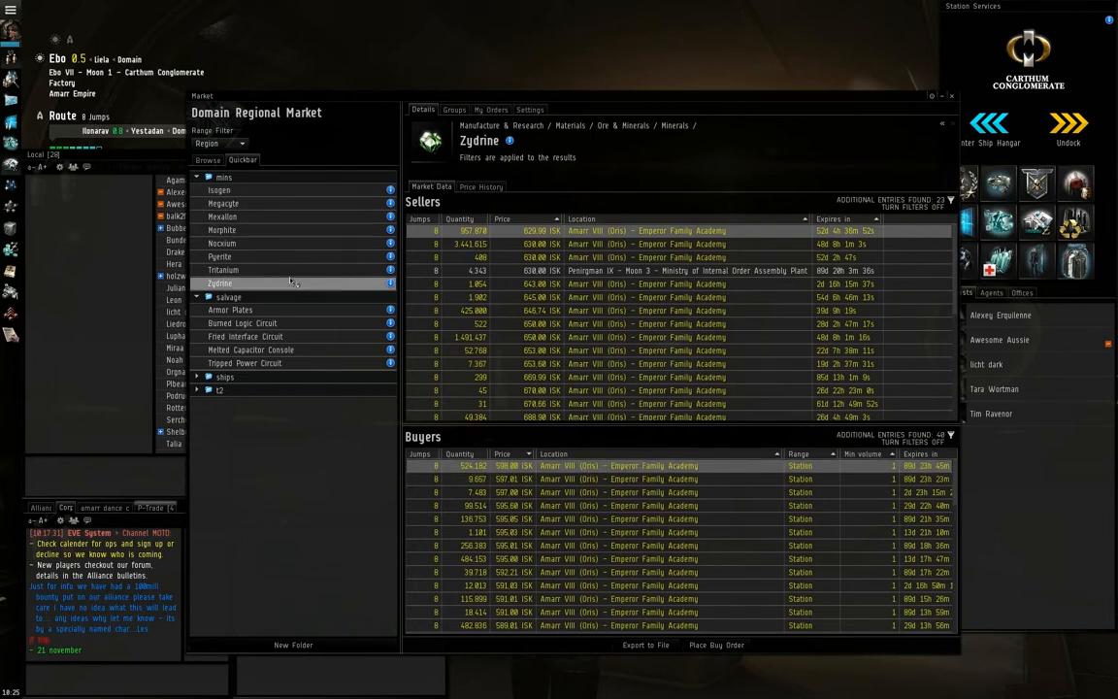
mouse_move(223, 204)
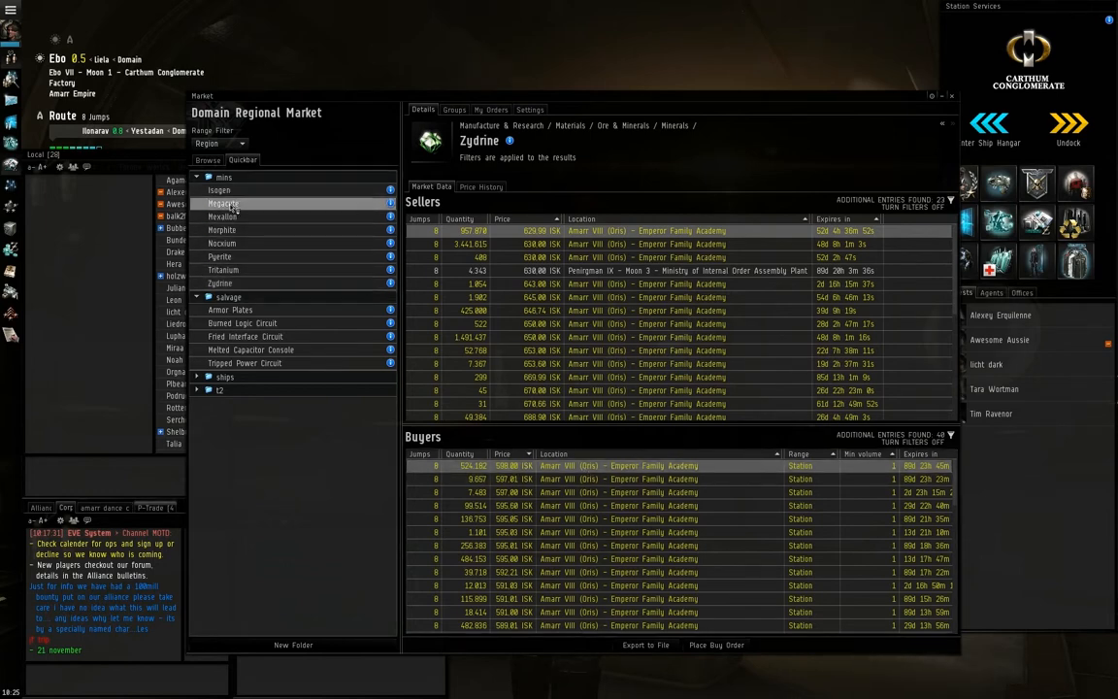
Review Megacyte's price history and orders, then load Morphite's sell and buy orders
click(221, 204)
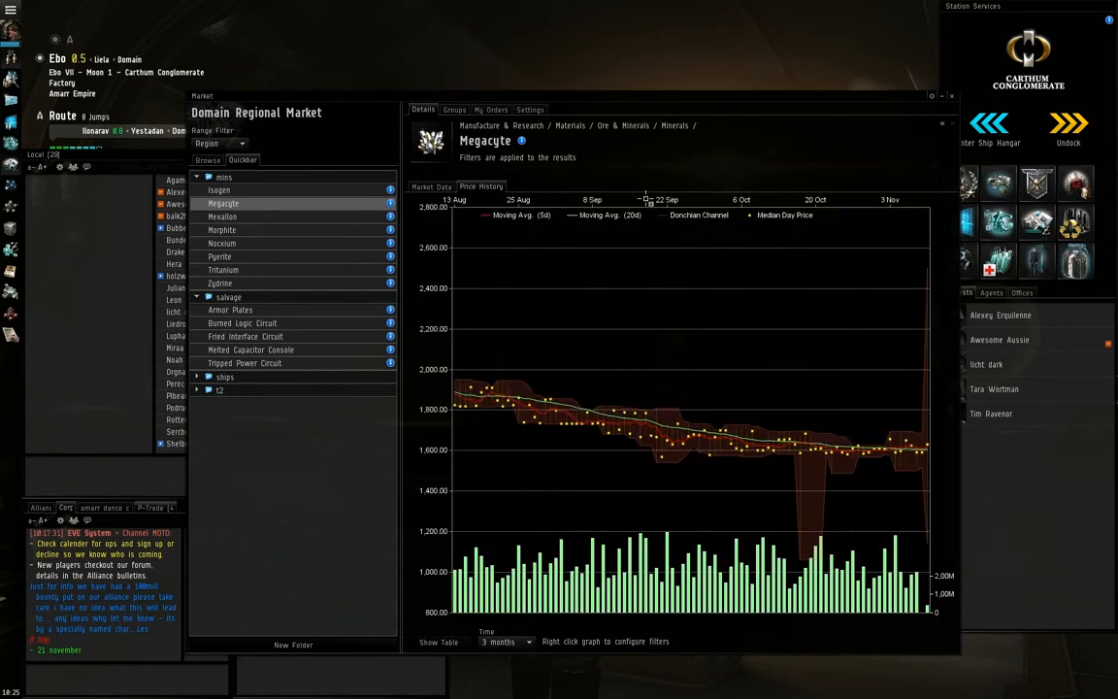
mouse_move(936, 450)
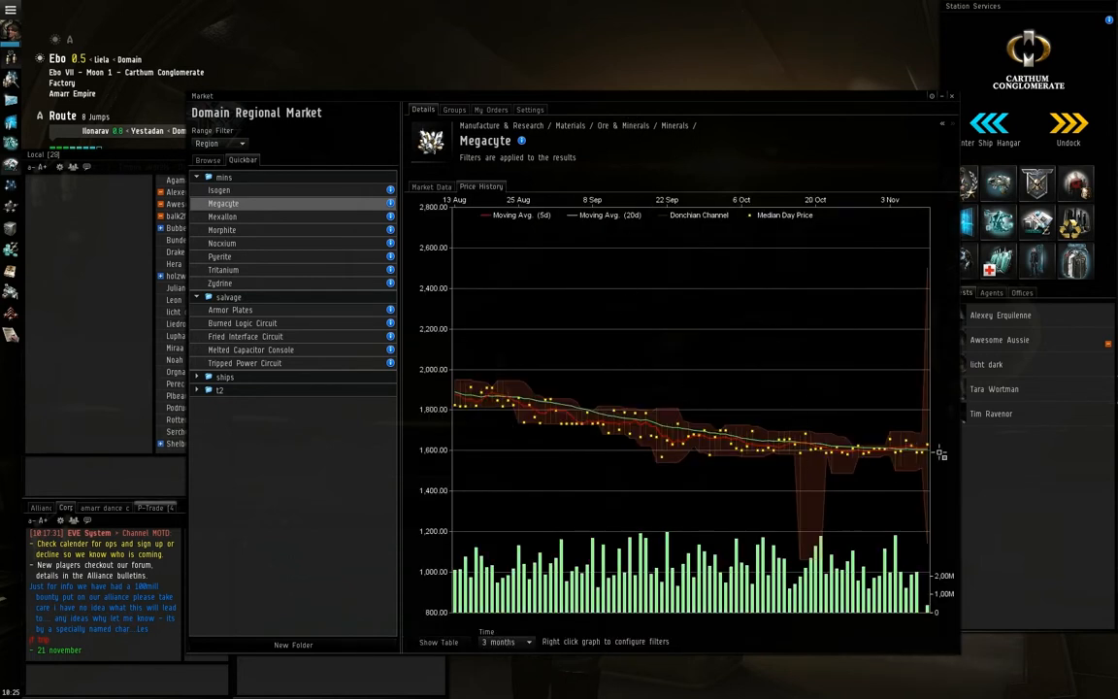
mouse_move(419, 454)
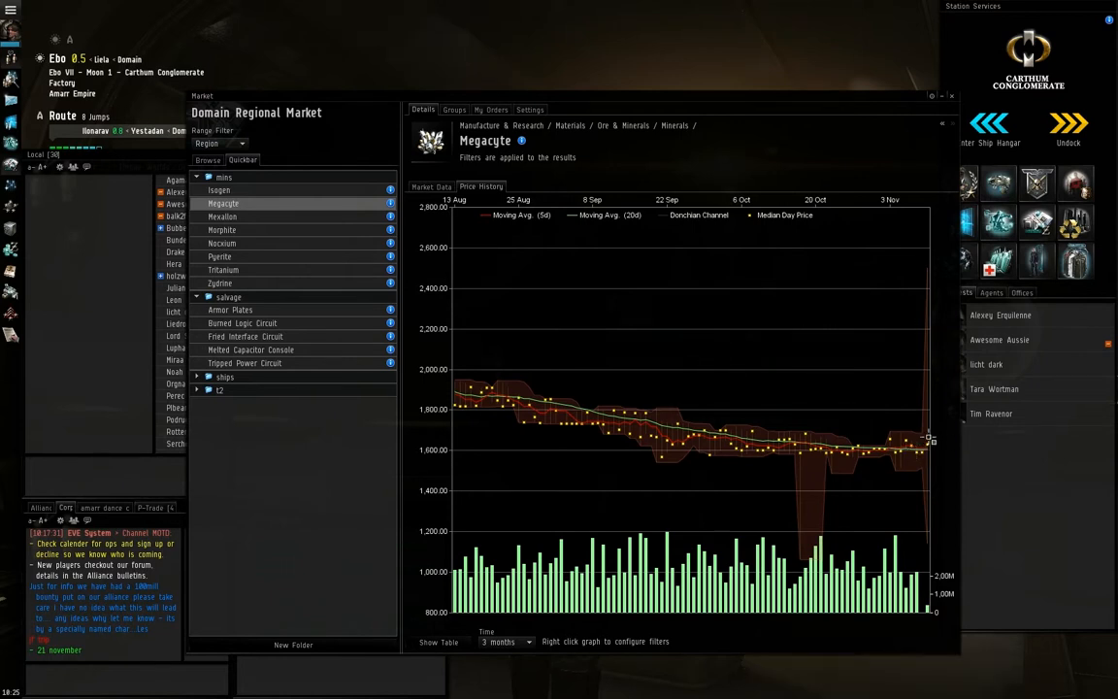
mouse_move(858, 450)
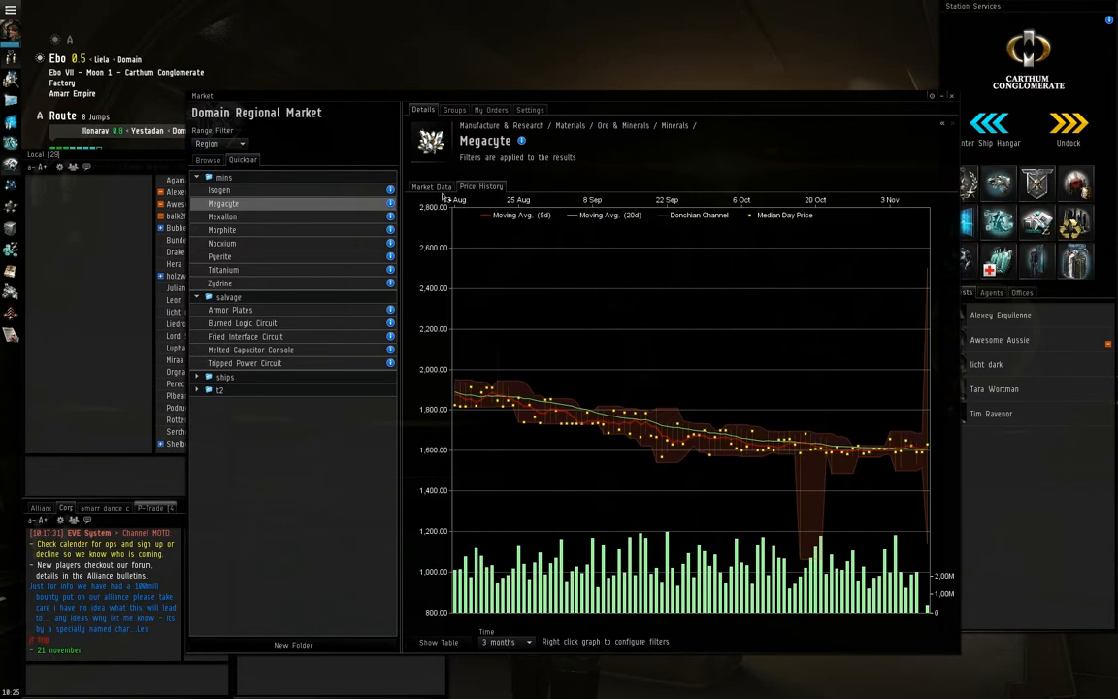
click(431, 186)
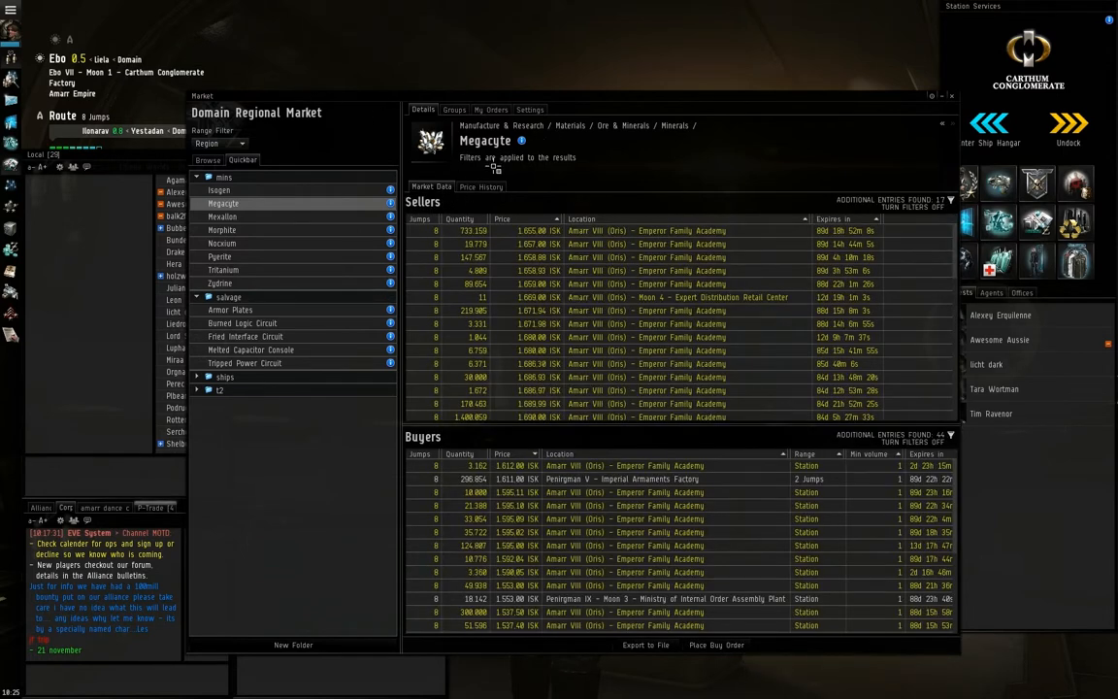
click(679, 229)
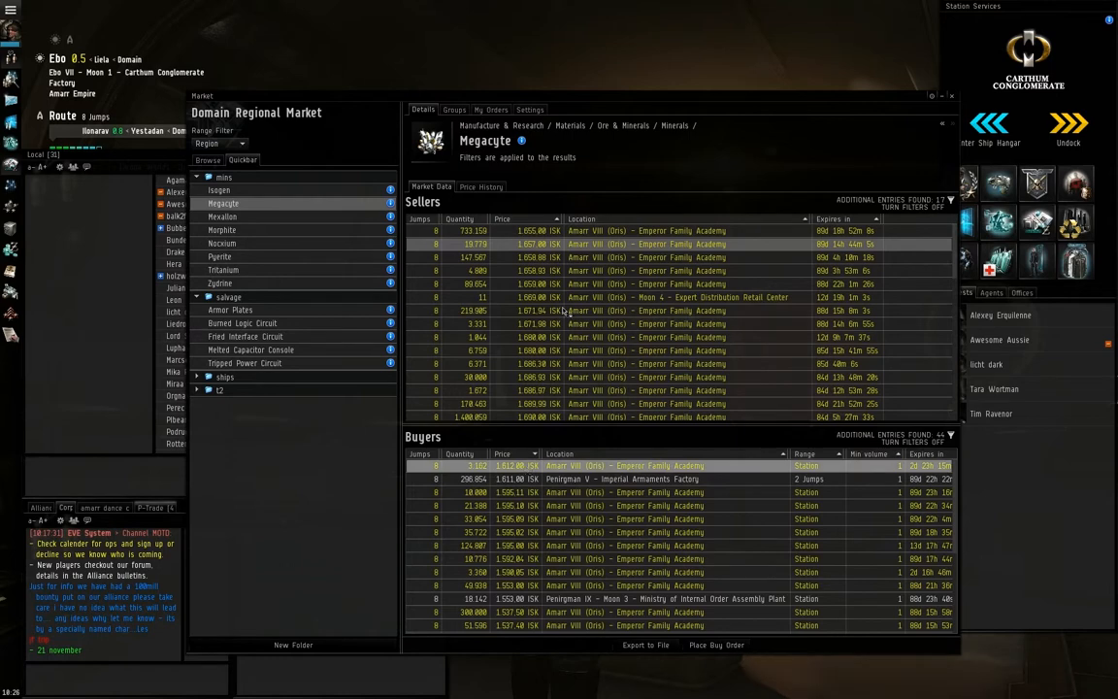
click(221, 229)
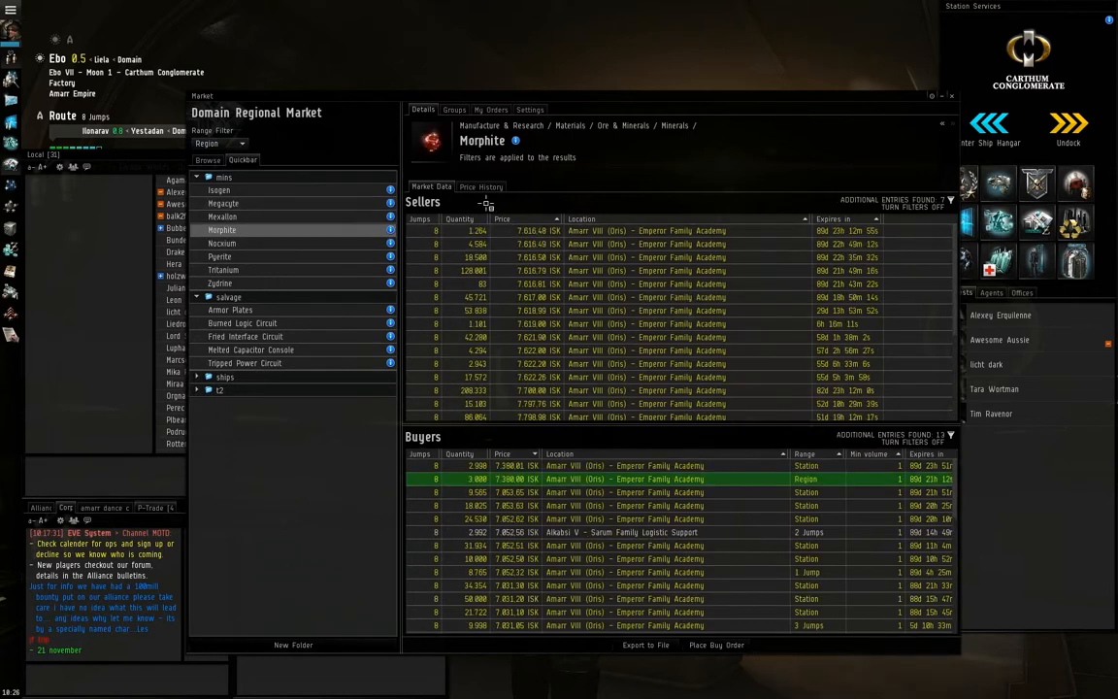
Review Morphite's price history chart, then move on to Armor Plates under Salvage
click(481, 187)
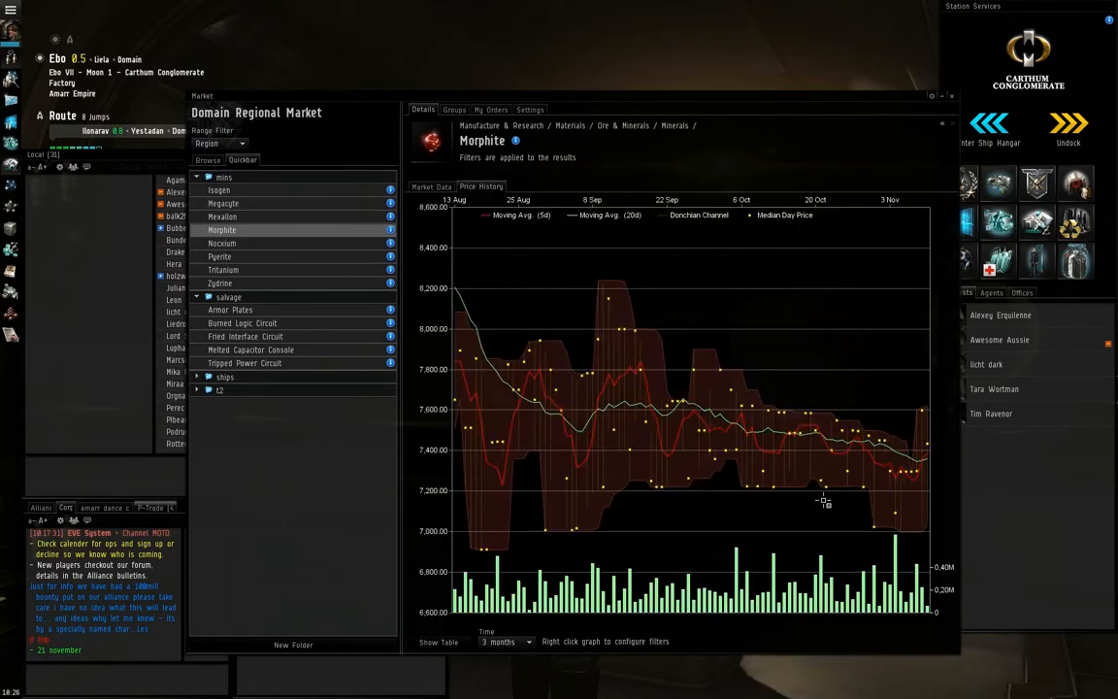
mouse_move(777, 553)
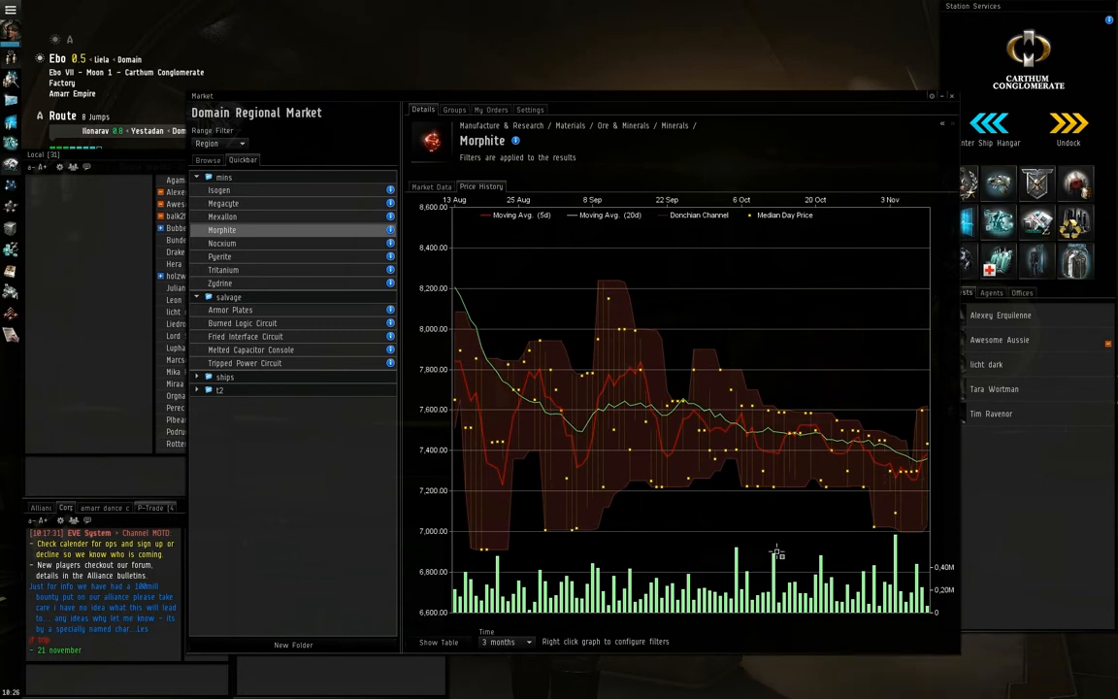
mouse_move(836, 400)
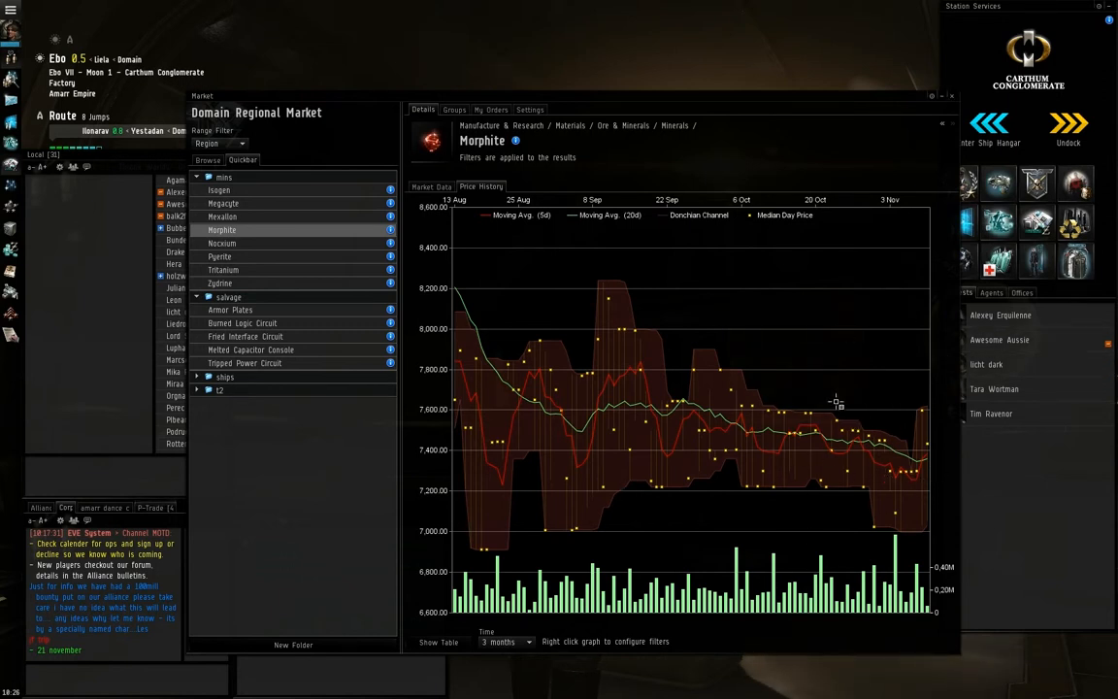
mouse_move(858, 429)
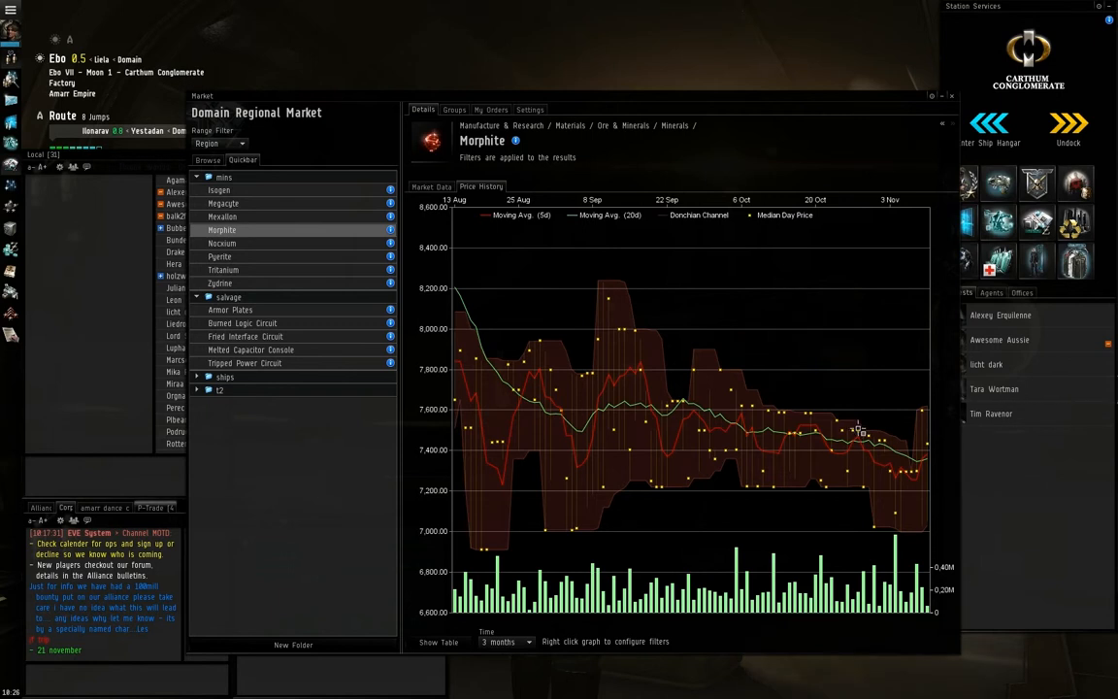
mouse_move(917, 600)
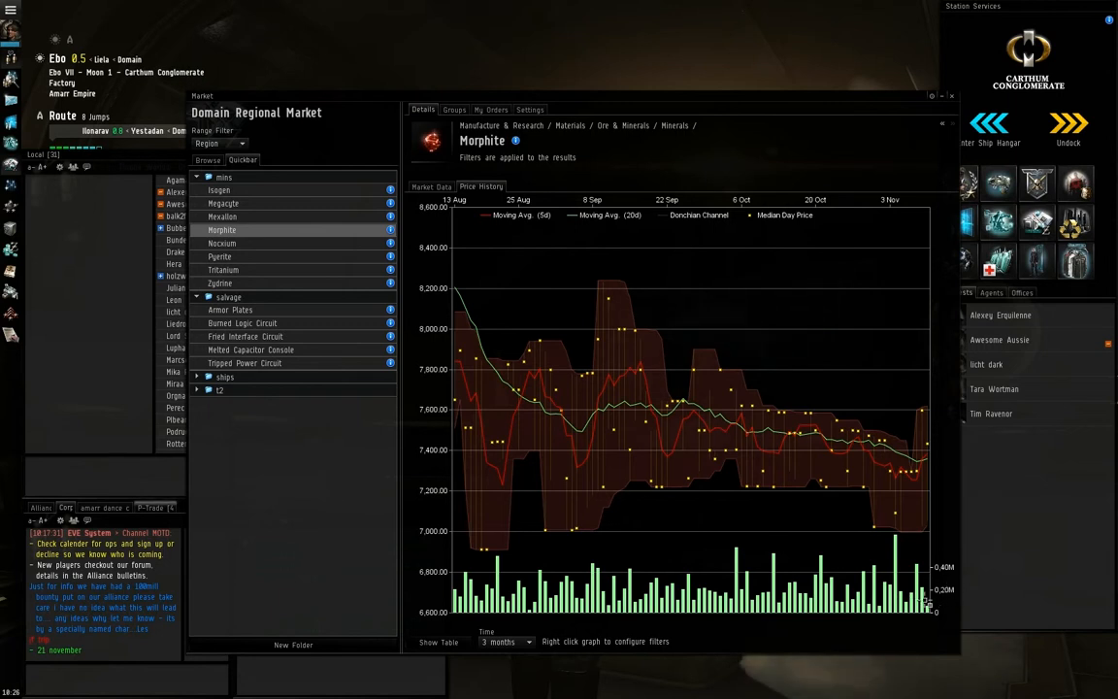
mouse_move(935, 420)
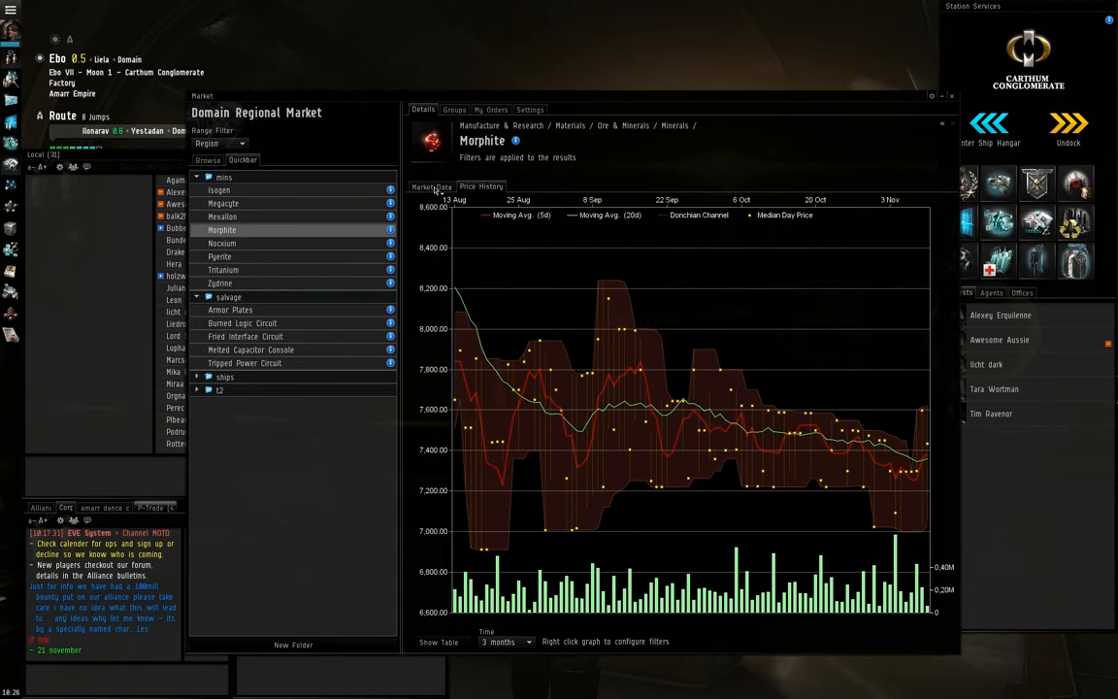
click(431, 187)
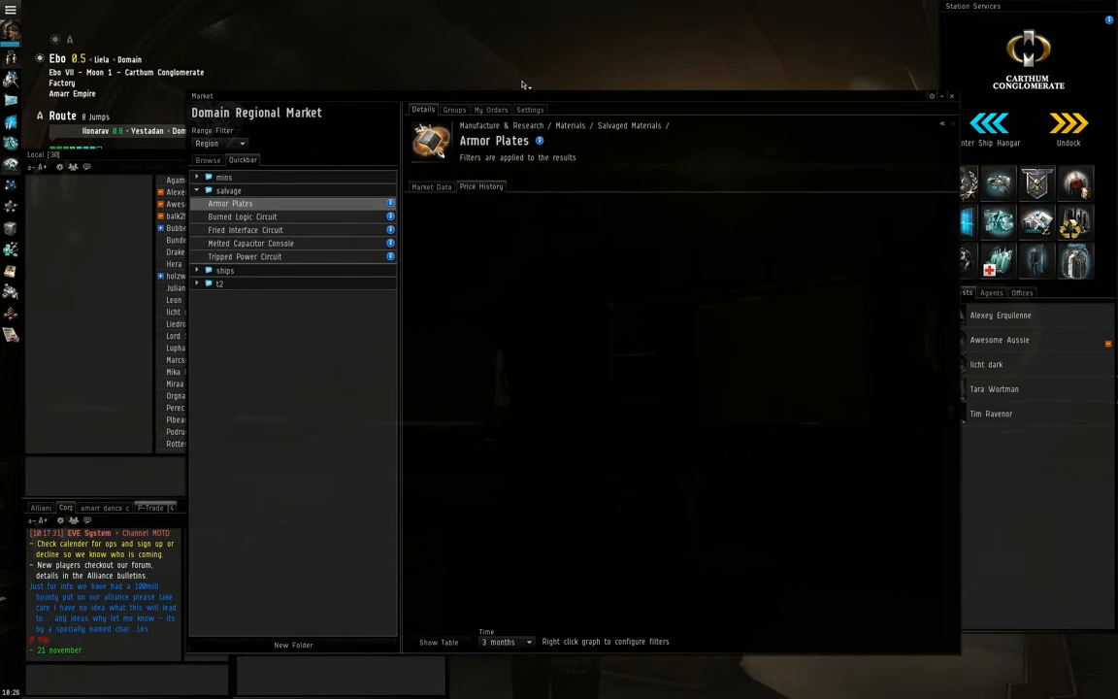
Review Armor Plates' price history and orders, then select Burned Logic Circuit
click(482, 186)
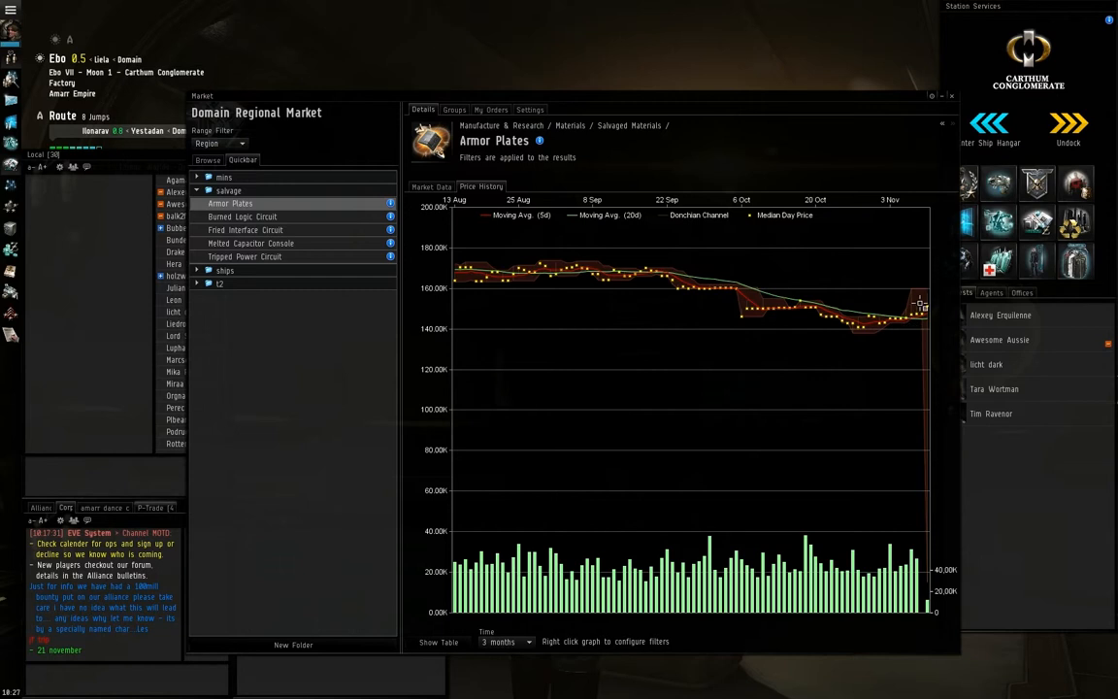
mouse_move(935, 294)
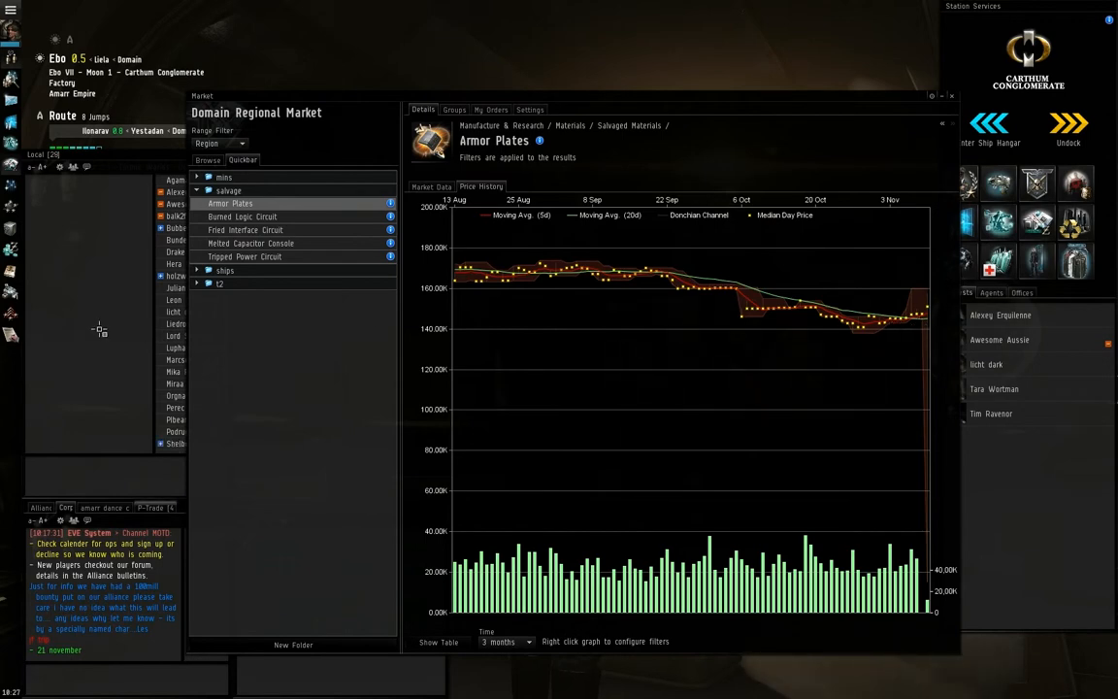
click(431, 187)
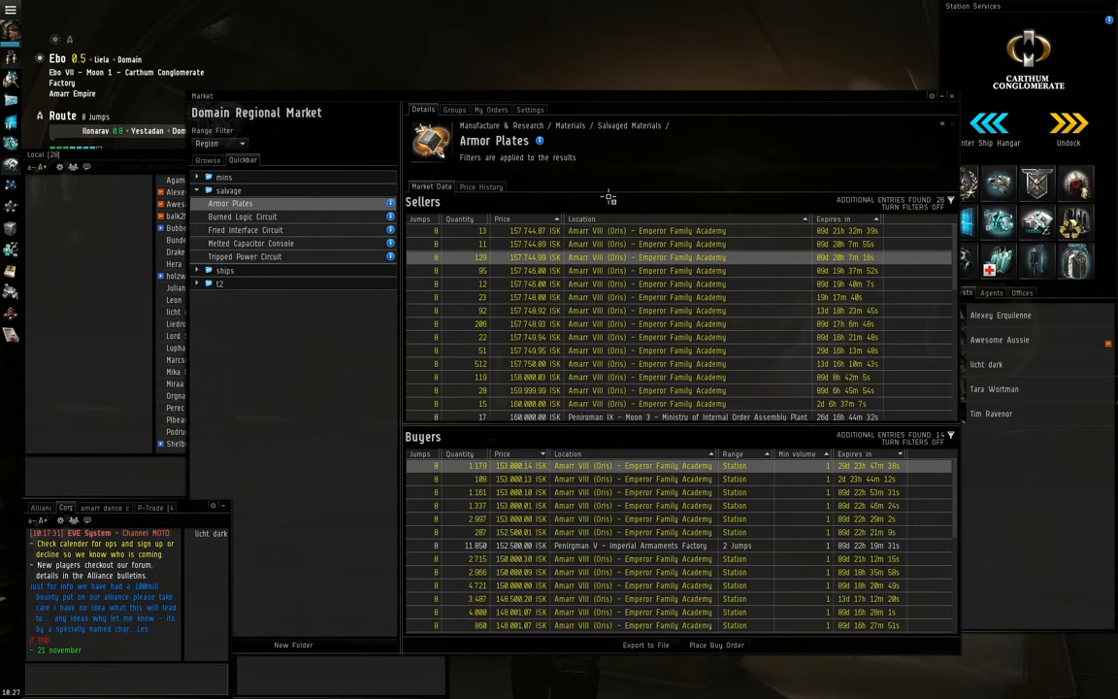
click(241, 218)
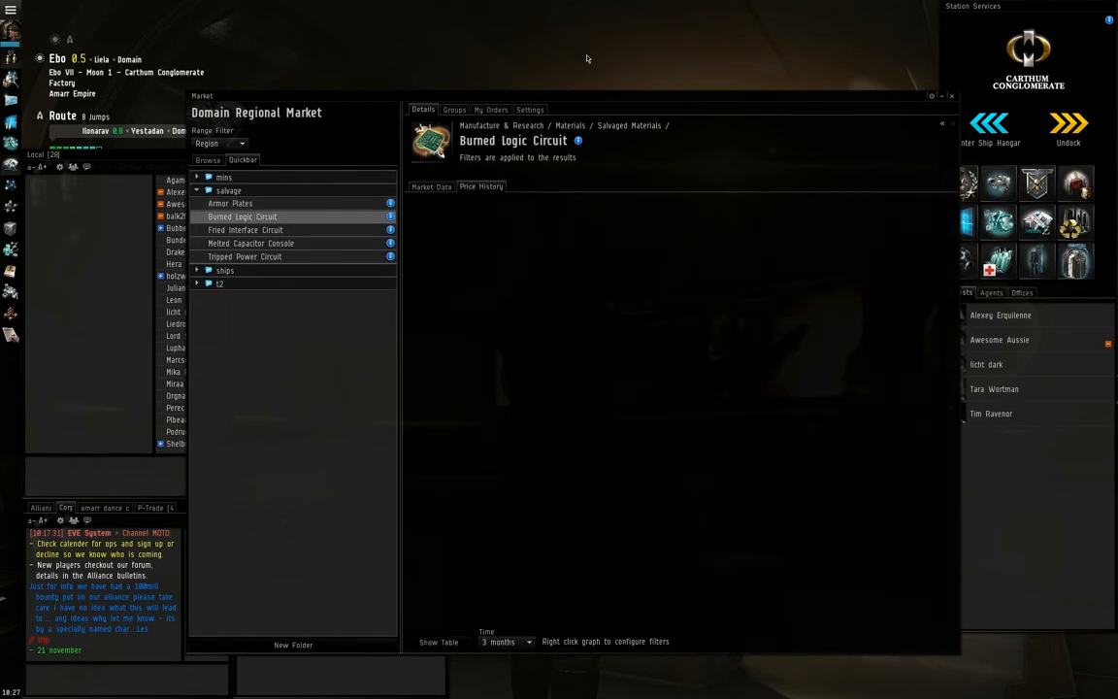
Review Burned Logic Circuit's price history and orders, then select Fried Interface Circuit
click(481, 186)
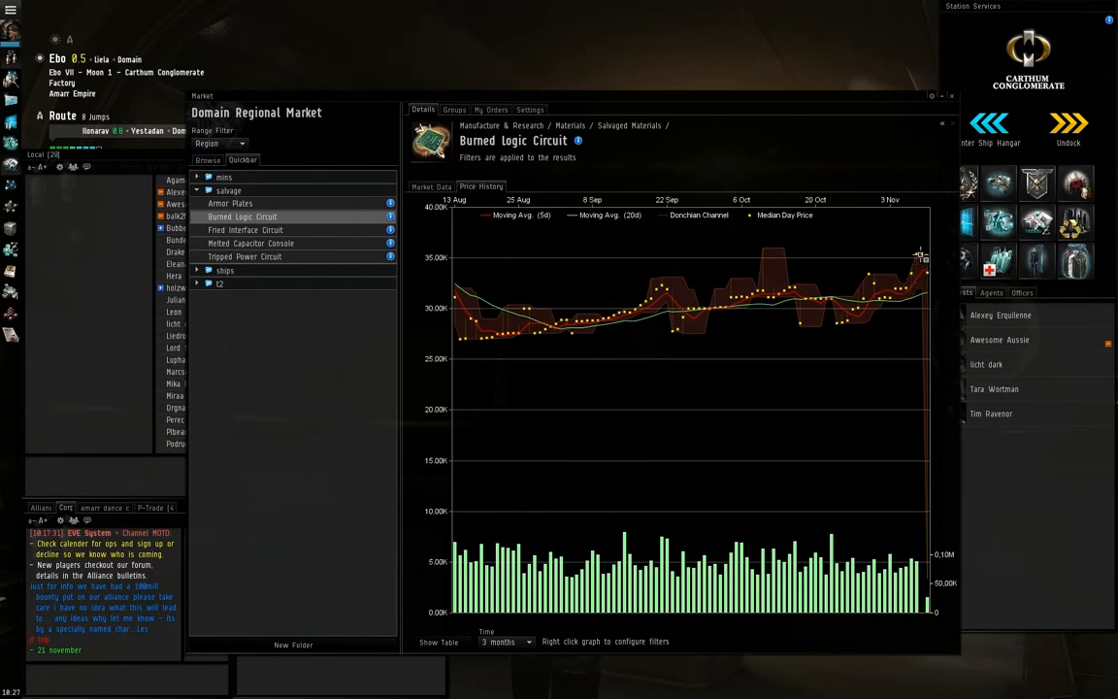
mouse_move(843, 256)
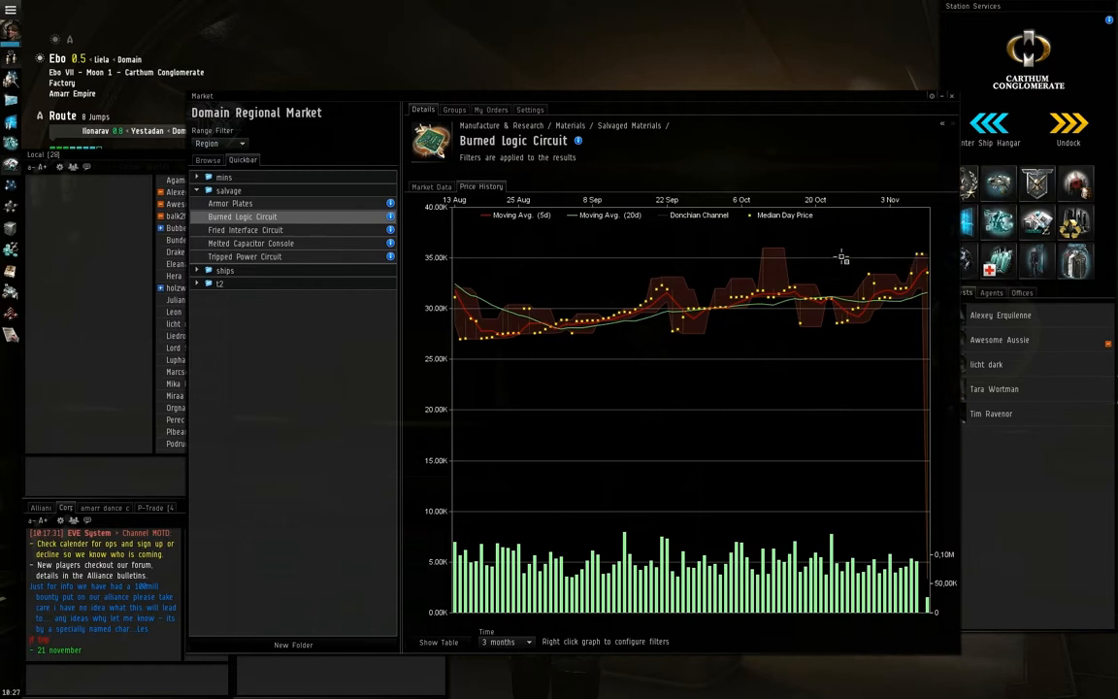
mouse_move(716, 285)
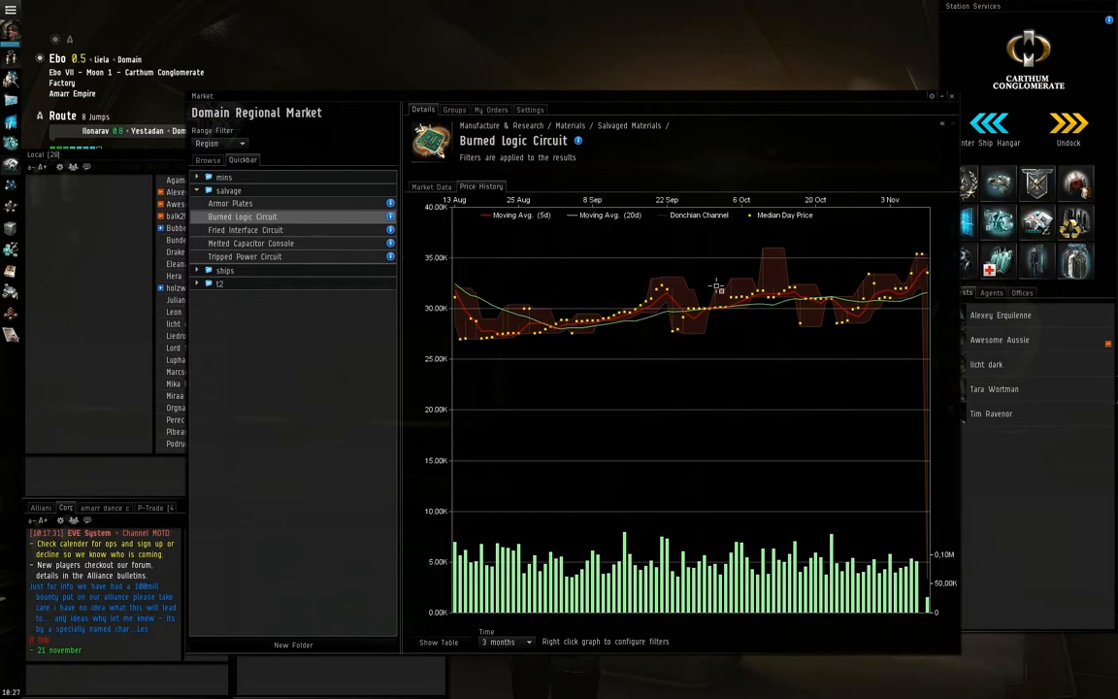
mouse_move(947, 285)
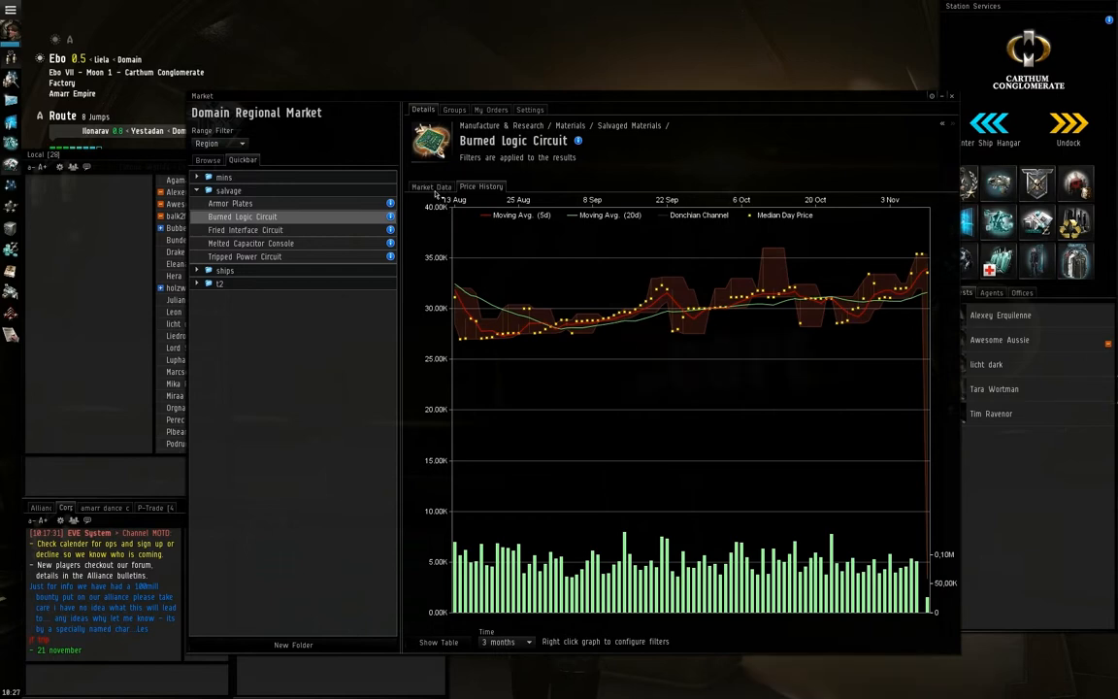
click(431, 186)
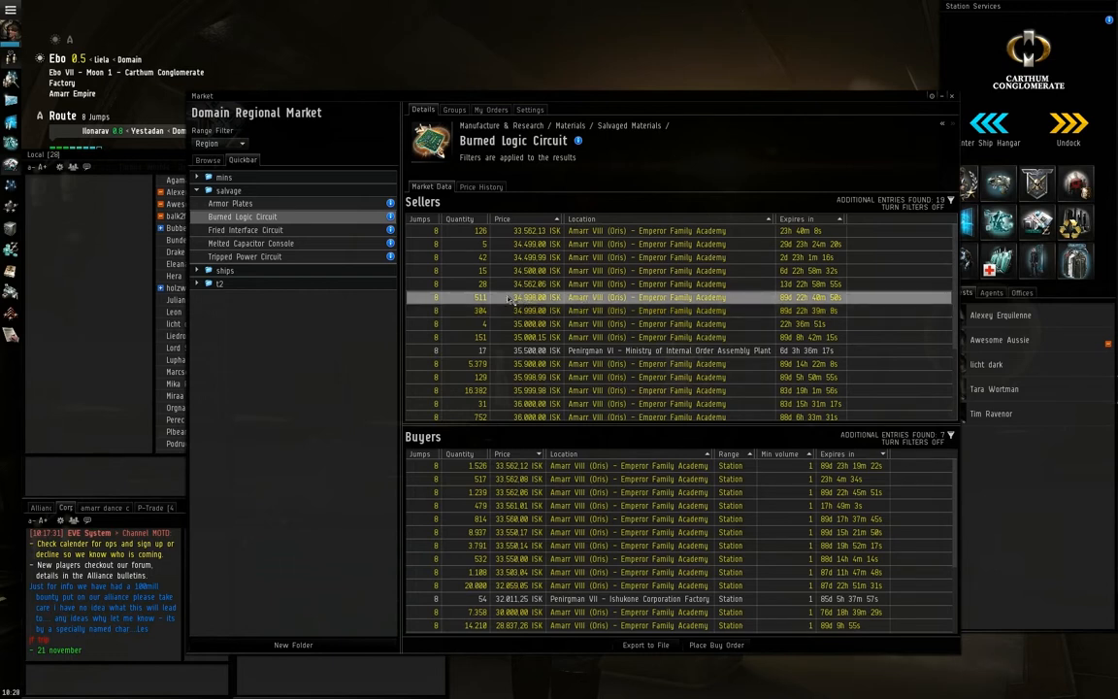
mouse_move(668, 252)
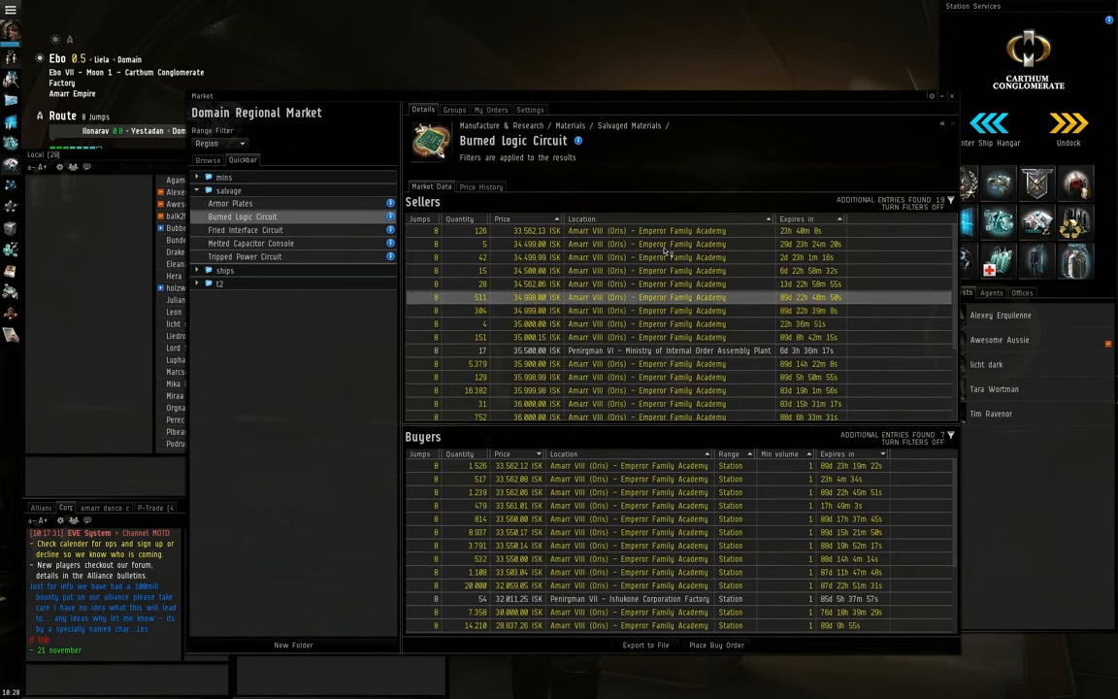
mouse_move(418, 470)
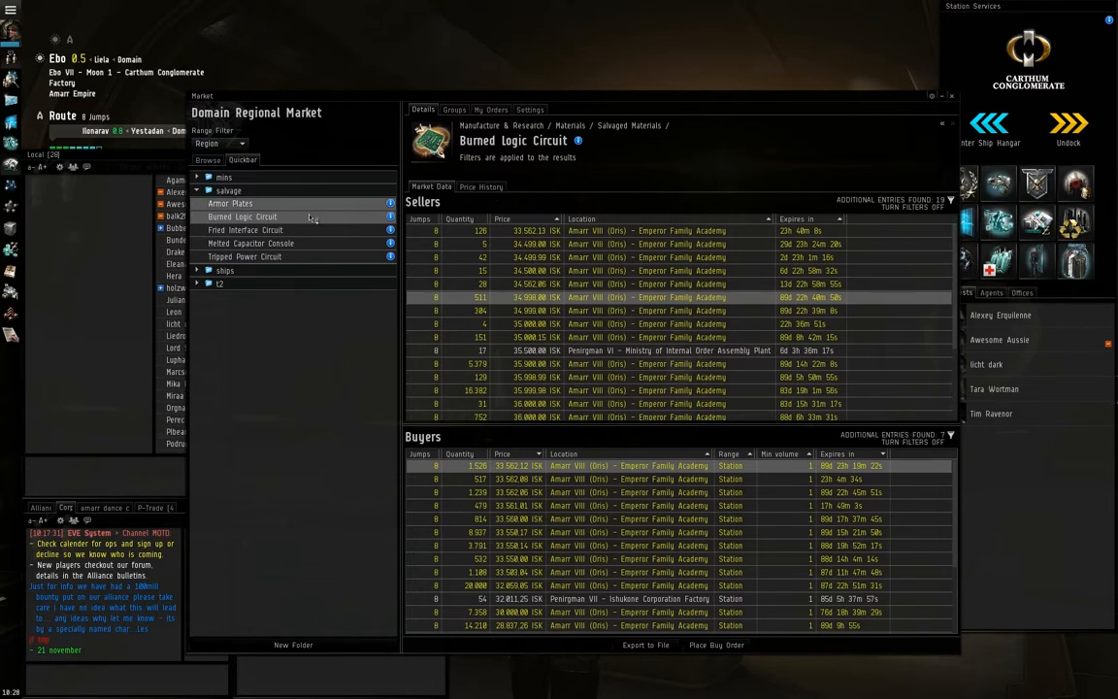
click(245, 229)
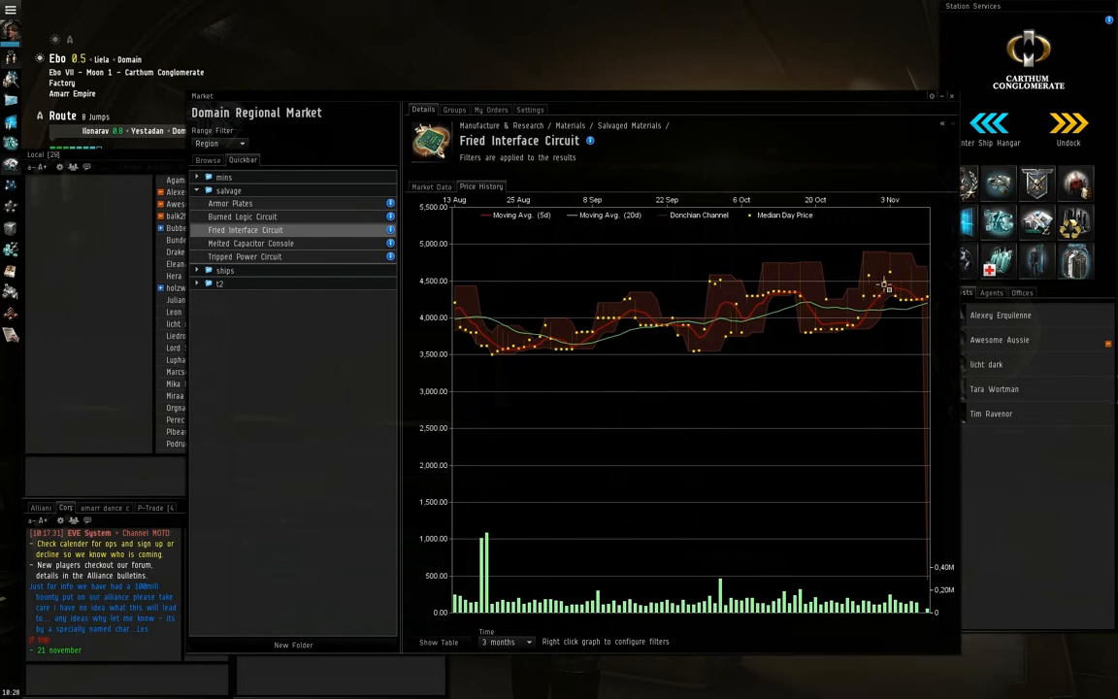
mouse_move(869, 293)
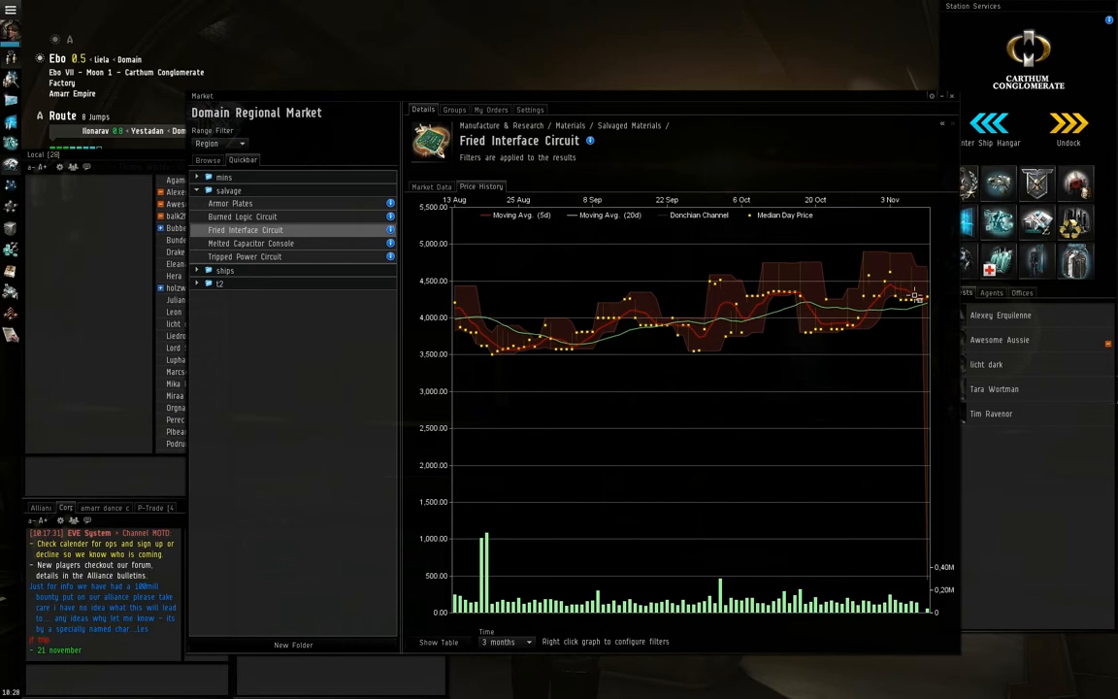
mouse_move(944, 288)
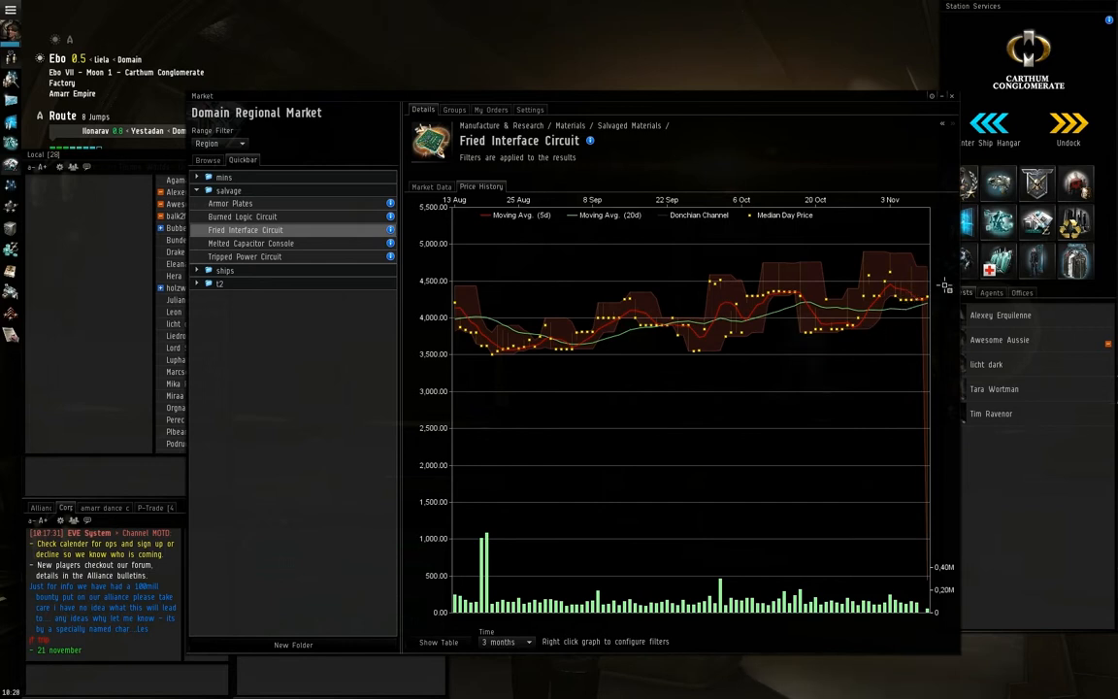
mouse_move(903, 307)
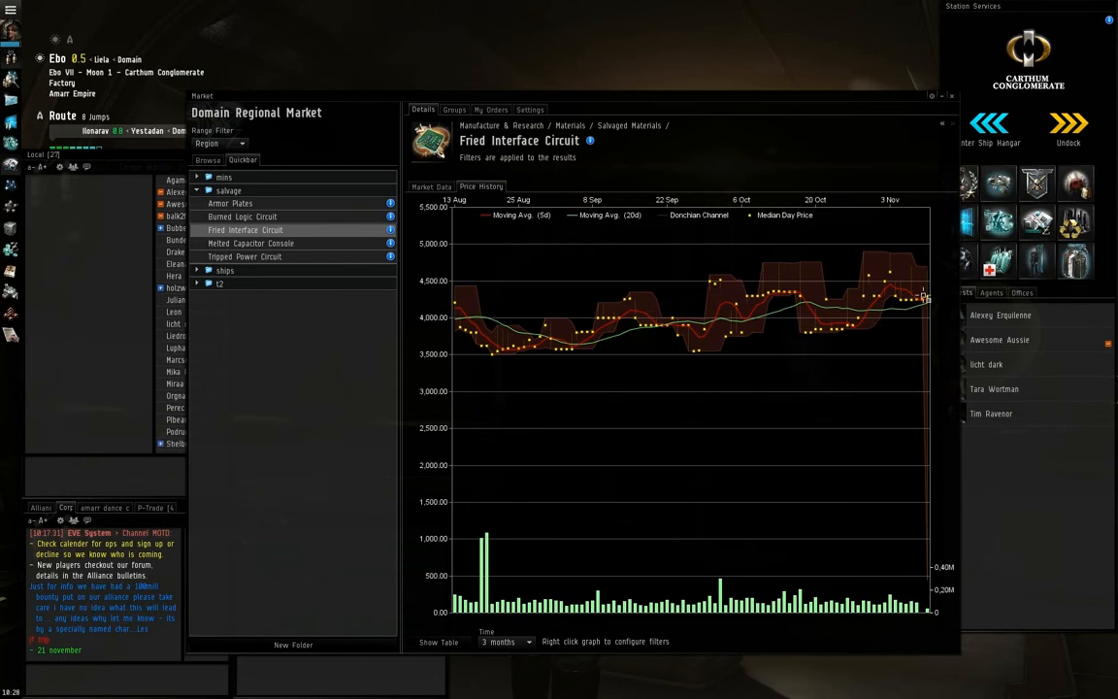
mouse_move(916, 320)
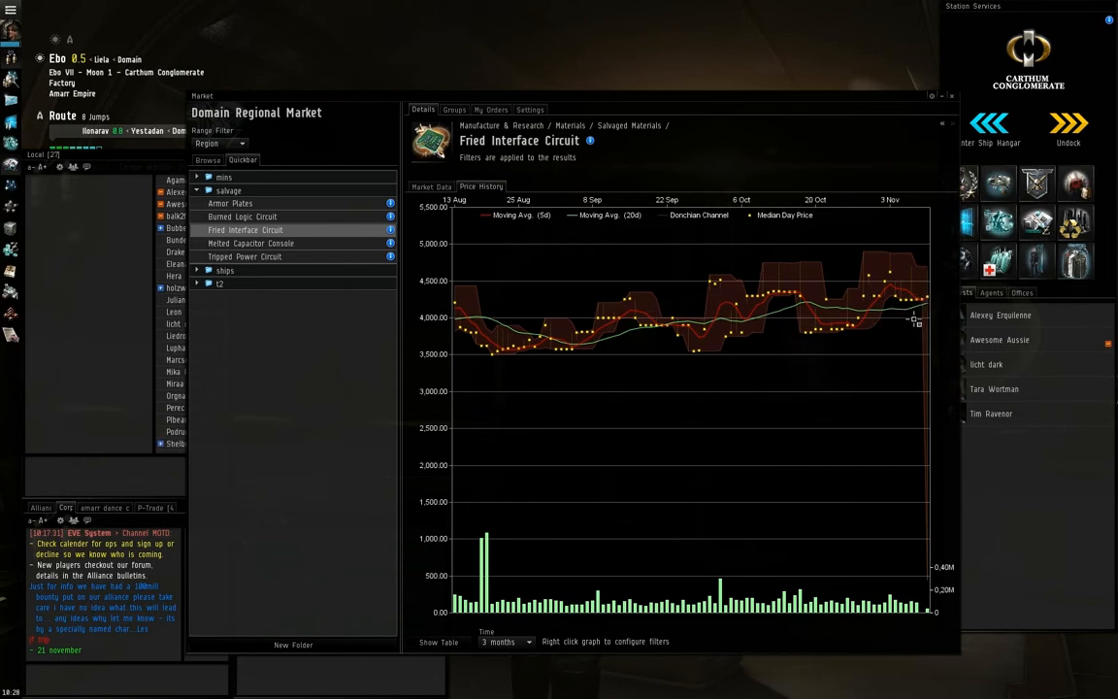
mouse_move(629, 466)
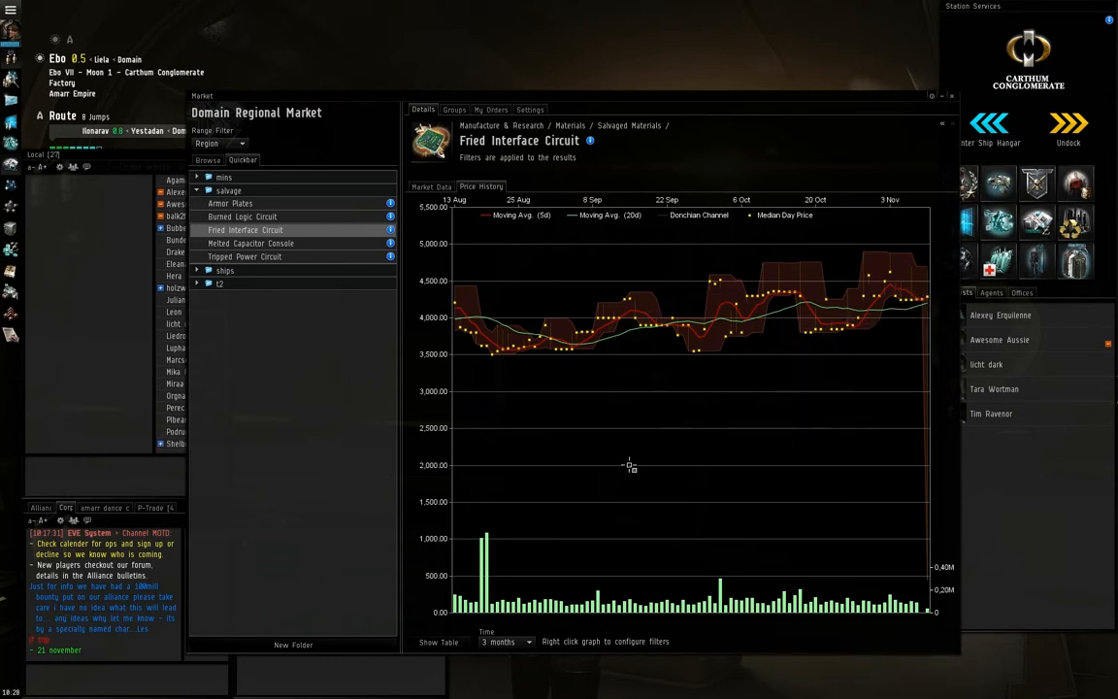
mouse_move(825, 264)
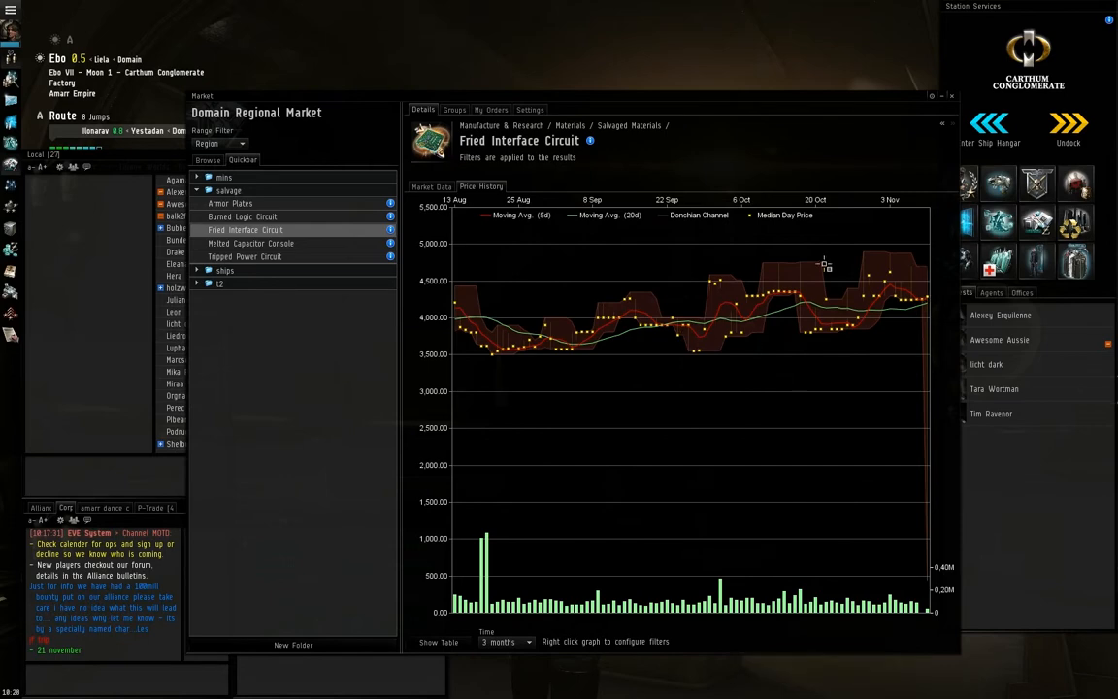
Switch from Fried Interface Circuit's price chart to its regional sell and buy orders
click(431, 187)
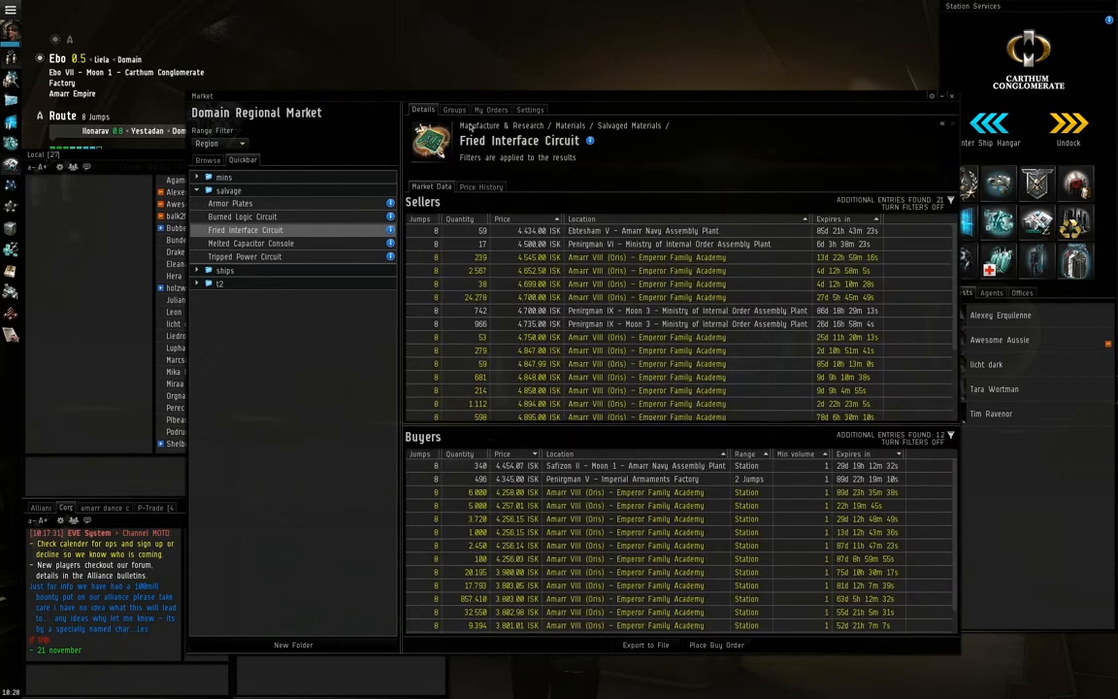
mouse_move(468, 245)
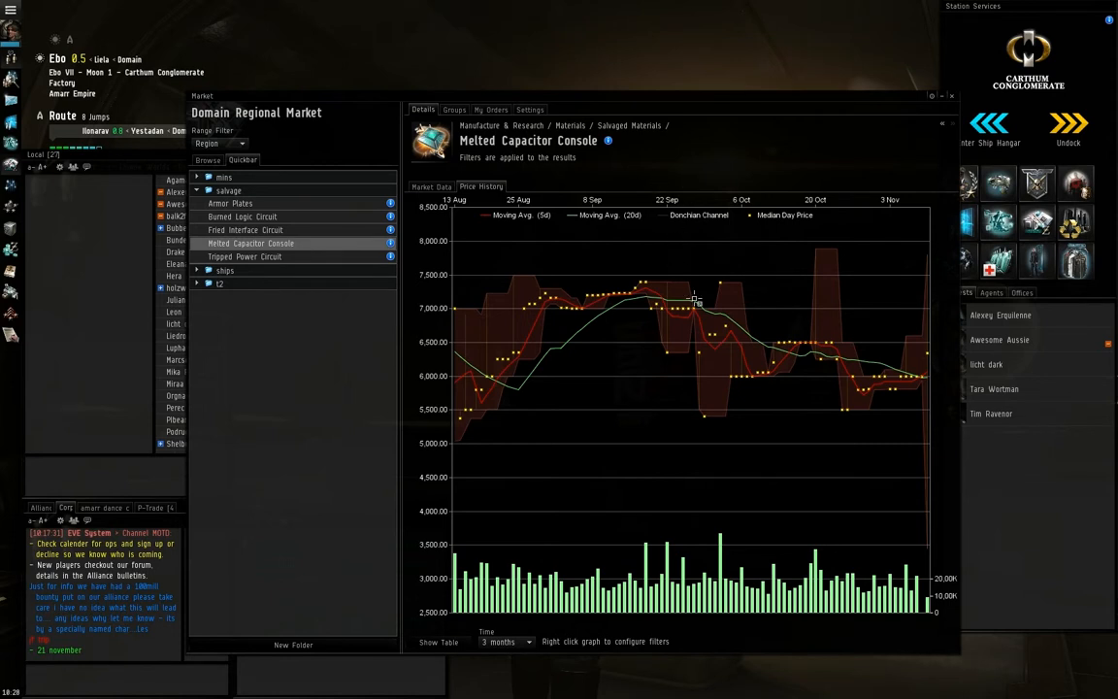
mouse_move(932, 372)
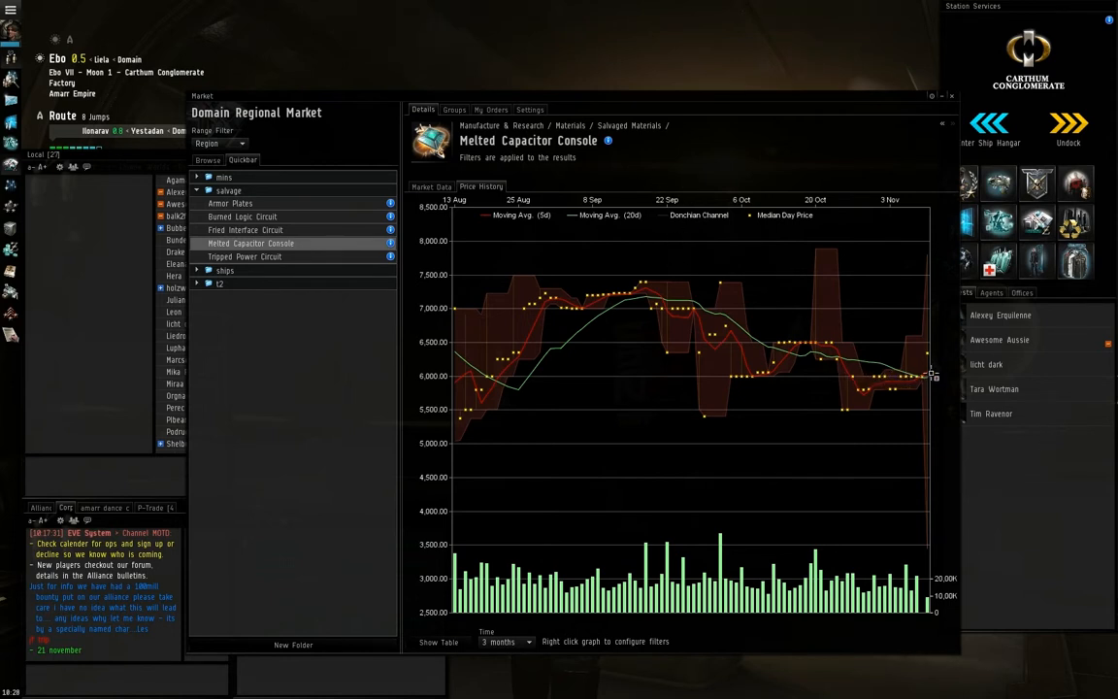
mouse_move(920, 382)
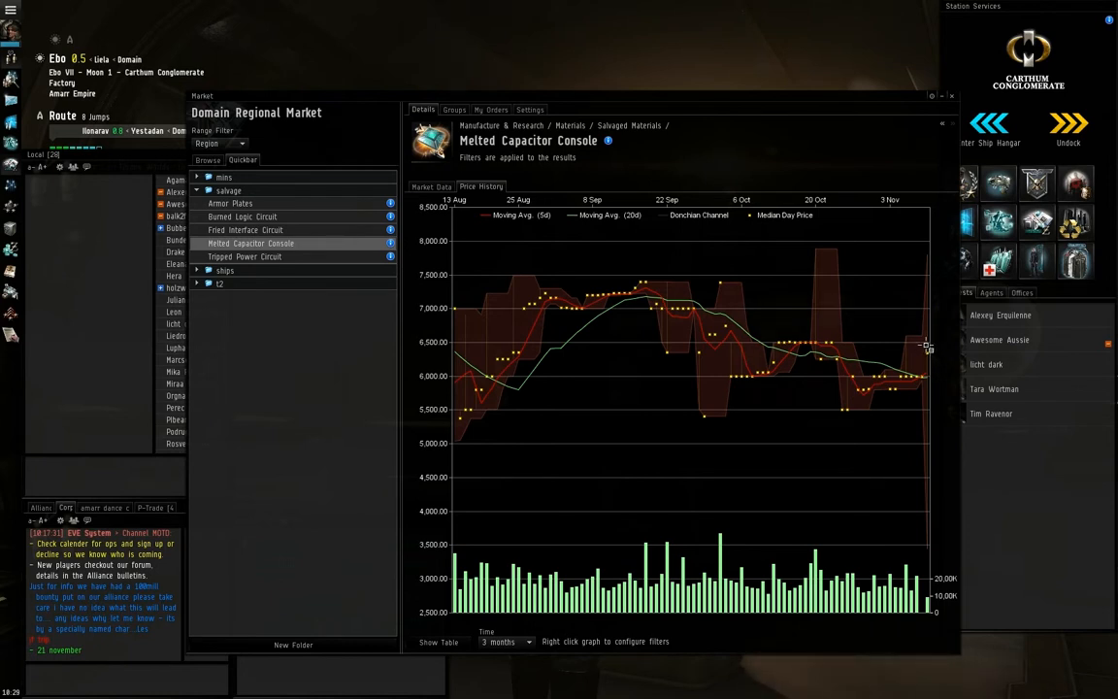
mouse_move(908, 359)
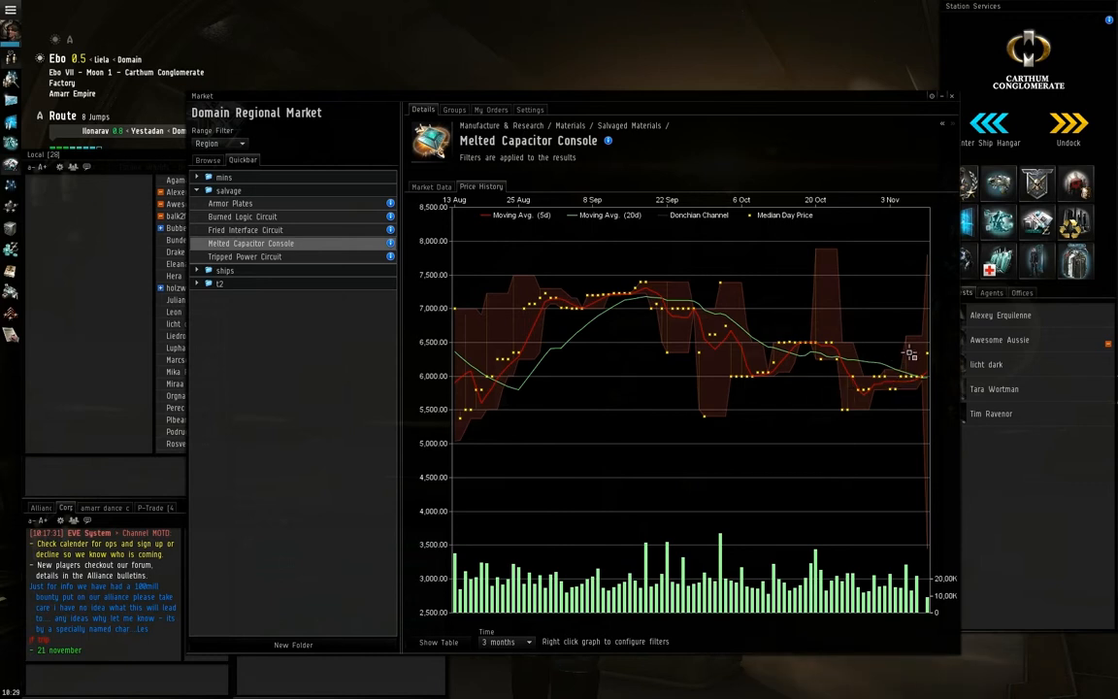
mouse_move(923, 368)
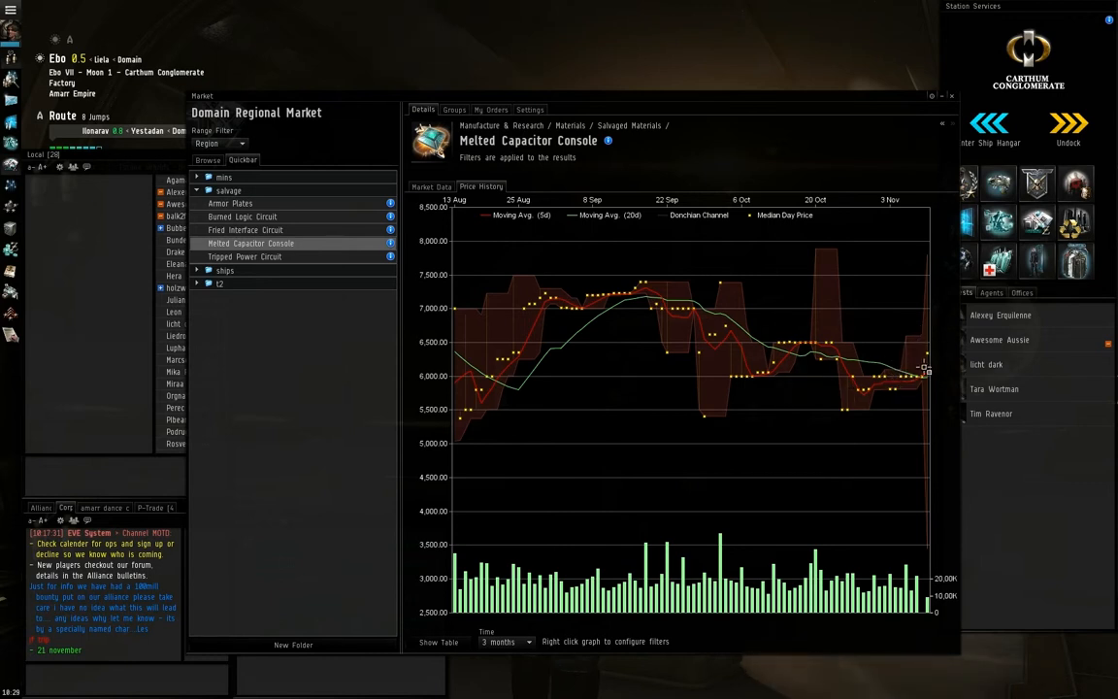
mouse_move(939, 369)
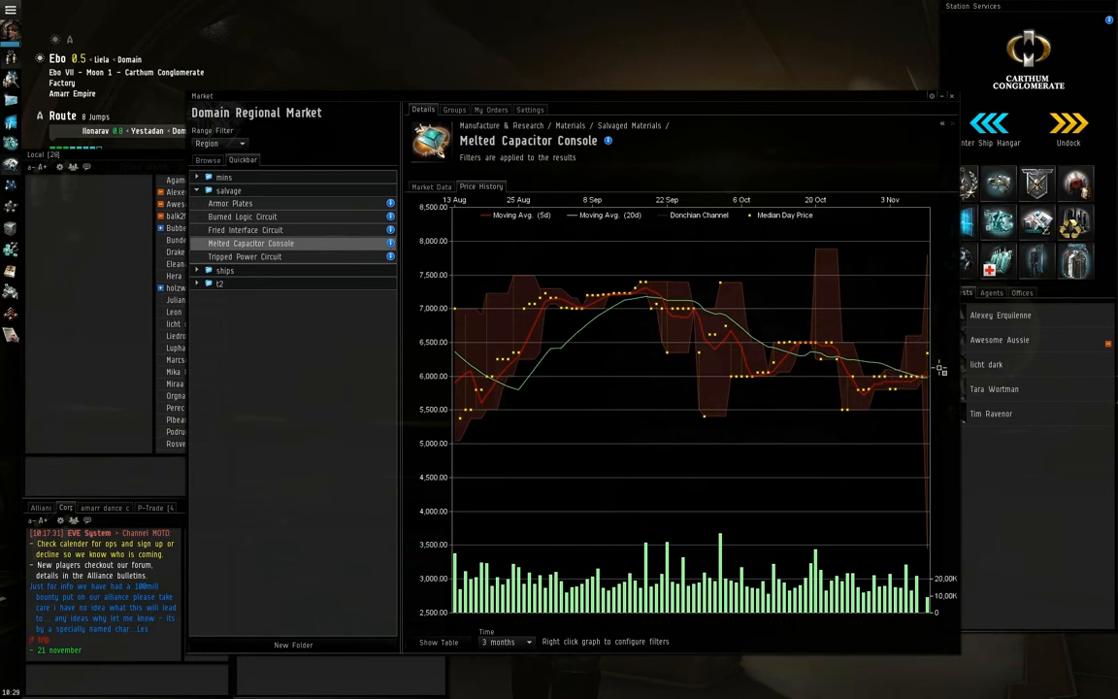
mouse_move(895, 400)
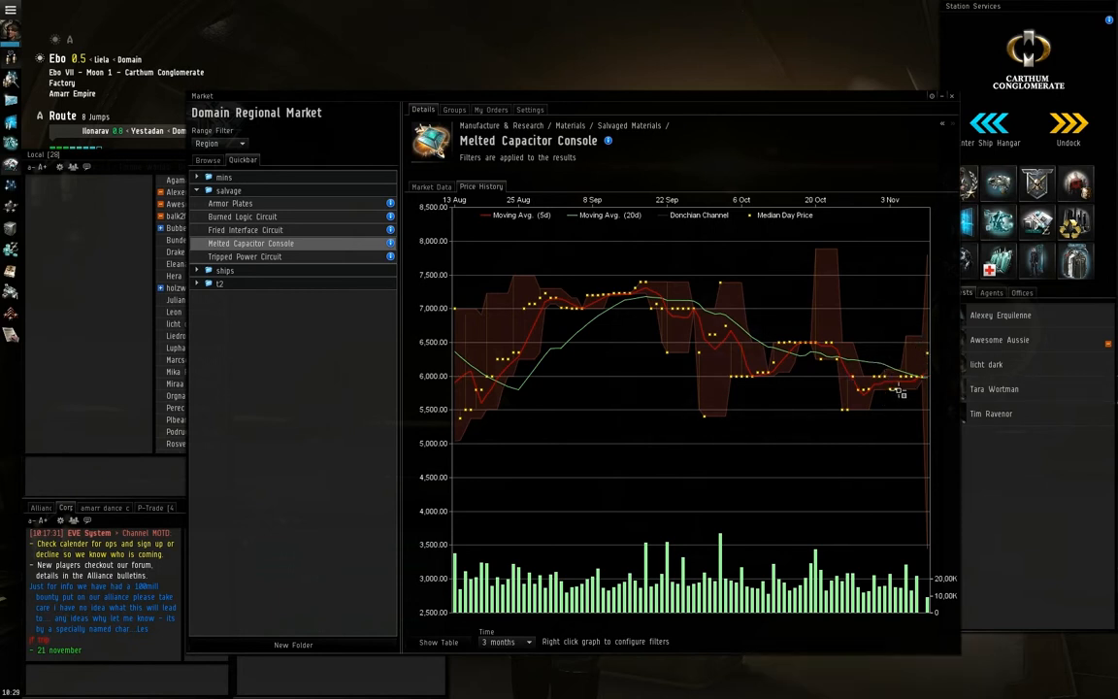
mouse_move(916, 388)
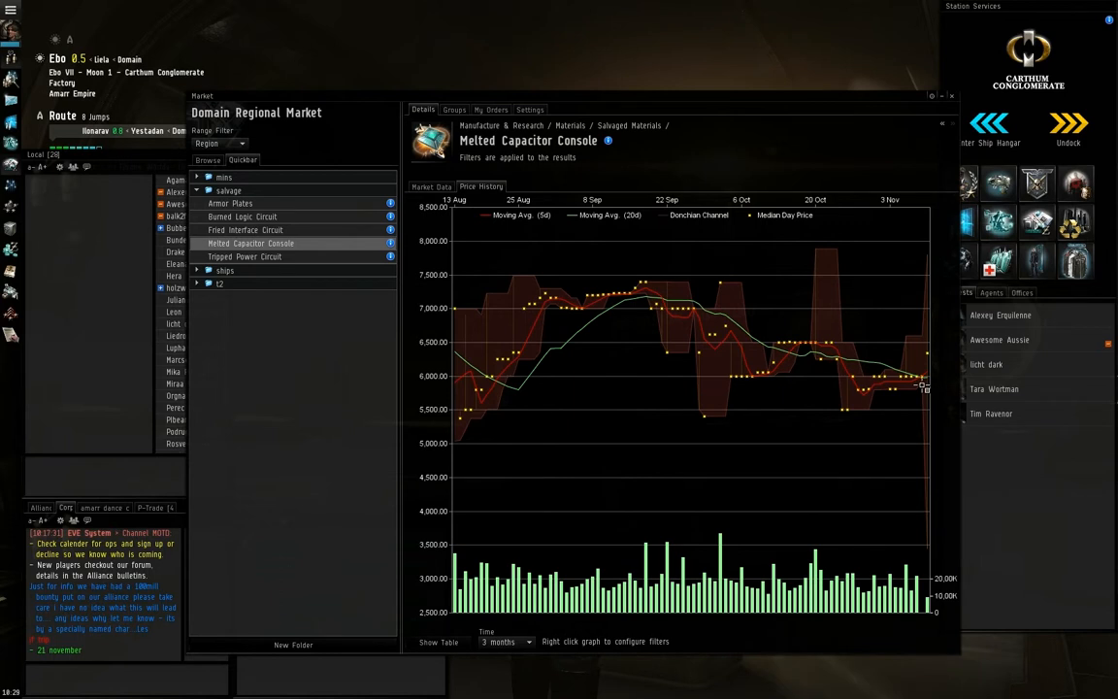
mouse_move(951, 372)
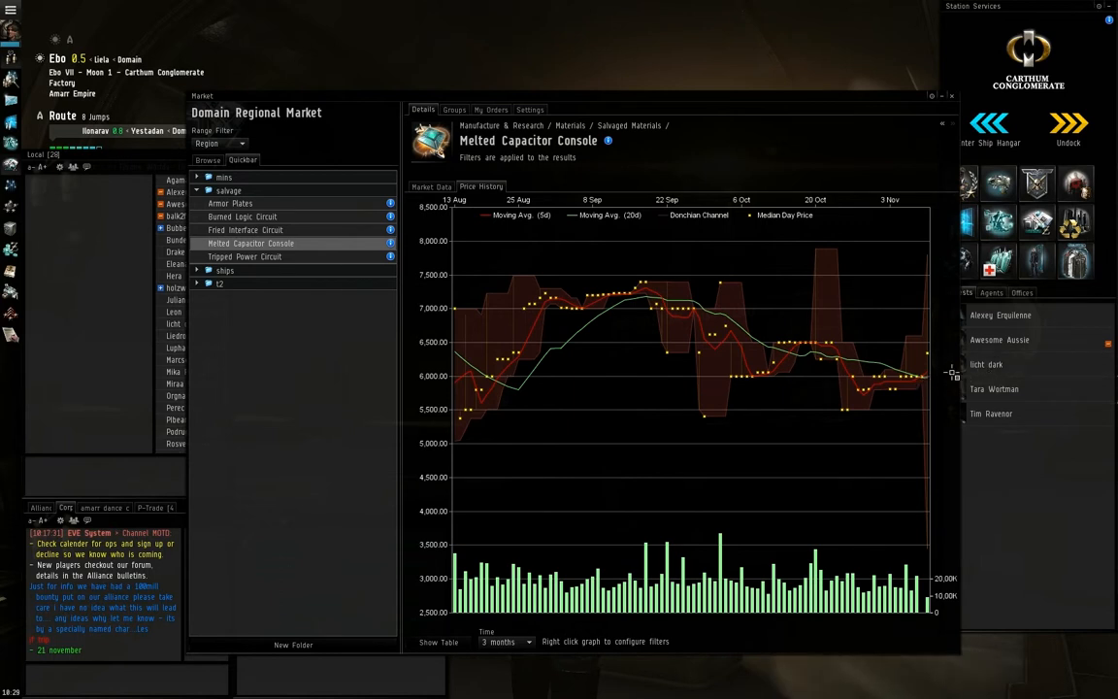
mouse_move(710, 380)
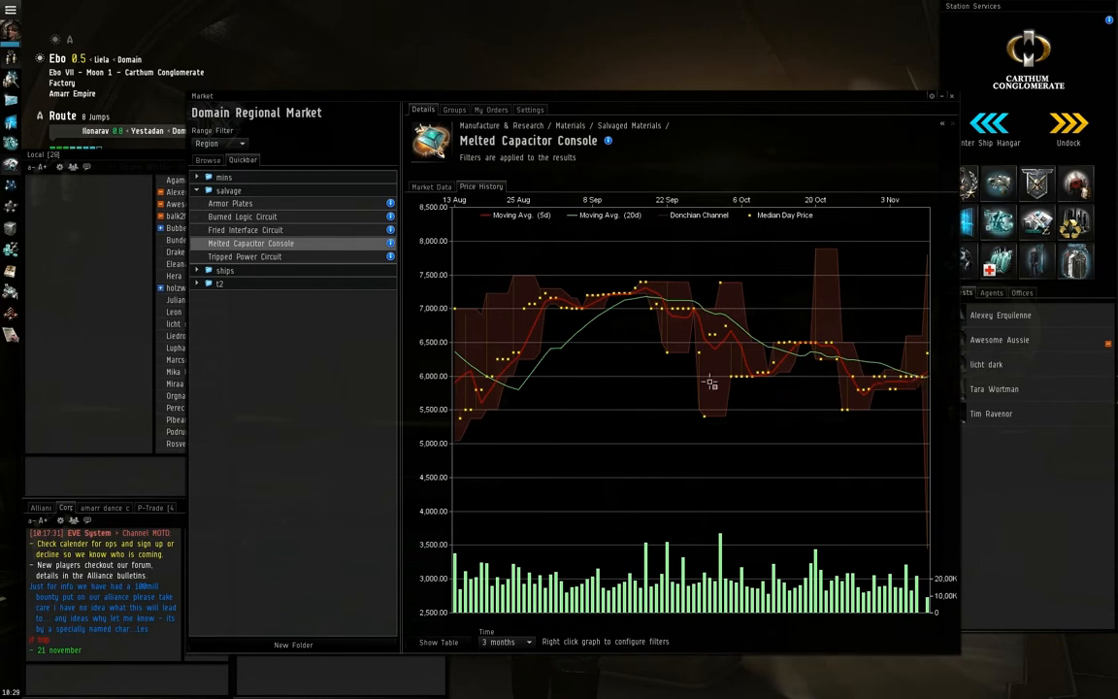
mouse_move(425, 326)
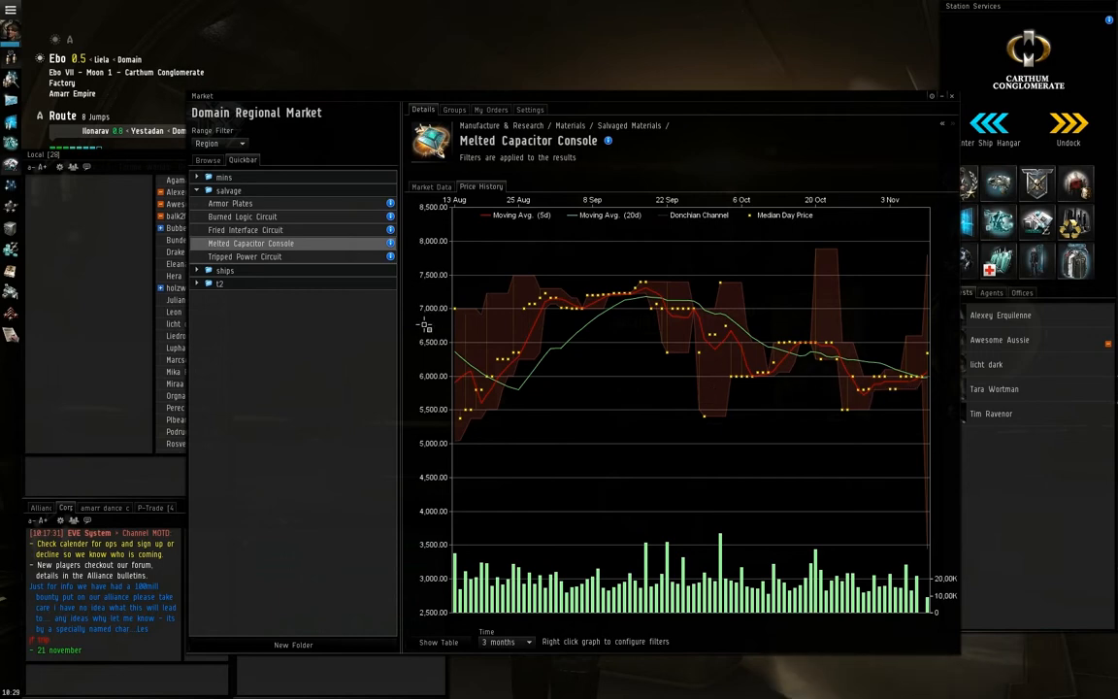
Show Melted Capacitor Console's current sell and buy orders via Market Data
click(431, 186)
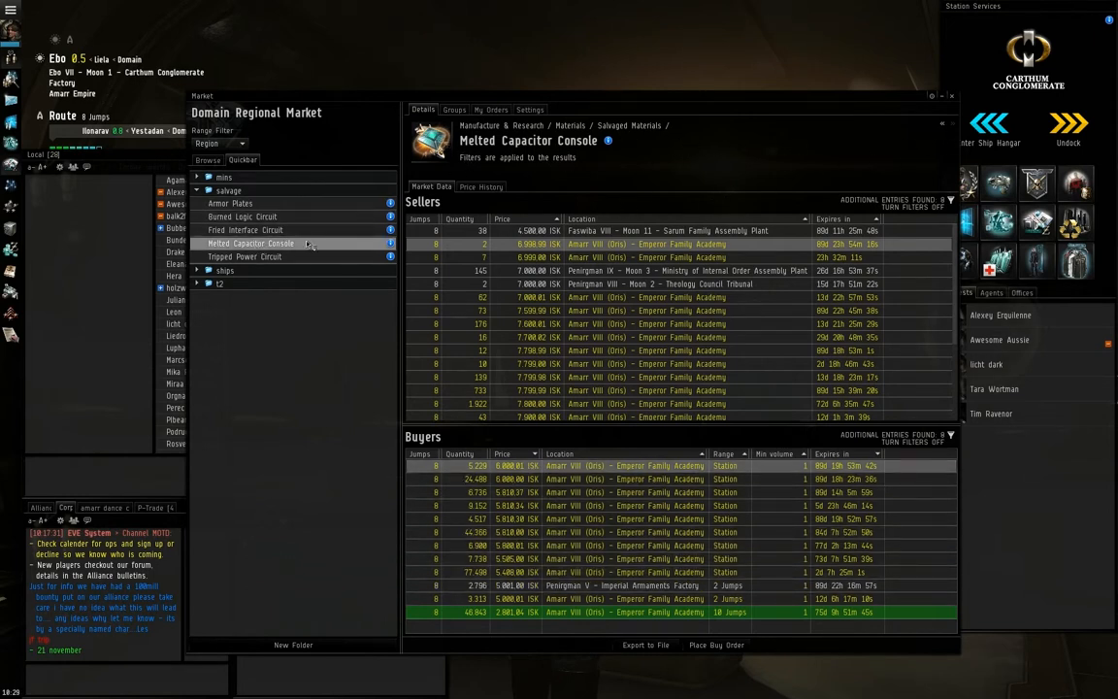
Select Tripped Power Circuit in the salvage list and show its price history chart
click(244, 256)
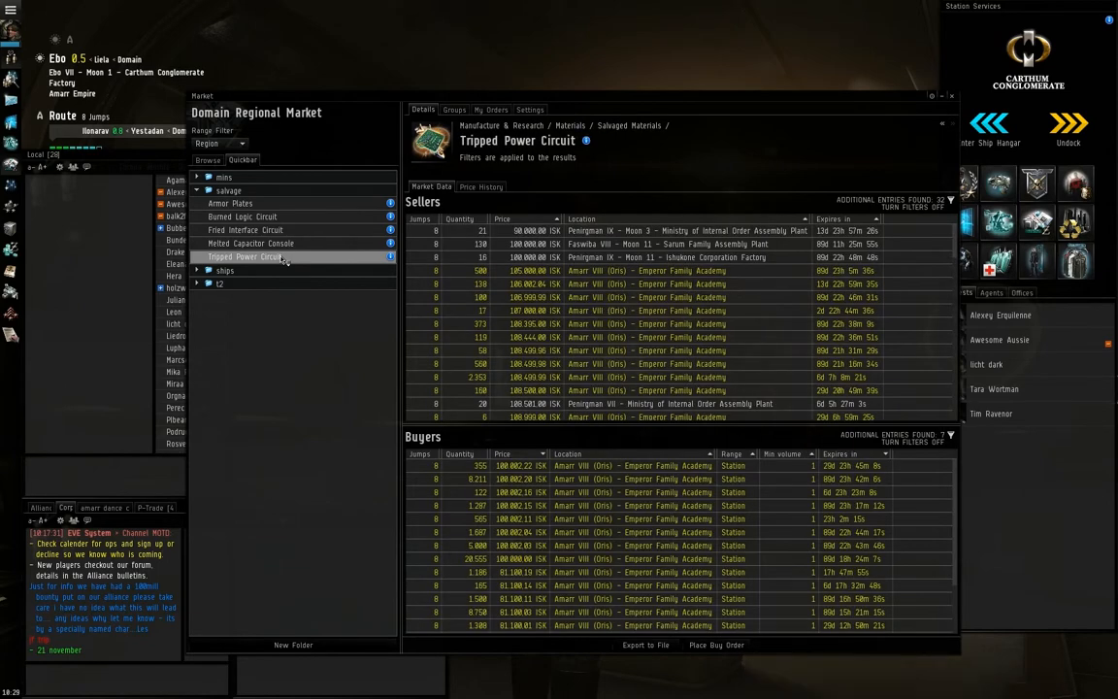
click(482, 187)
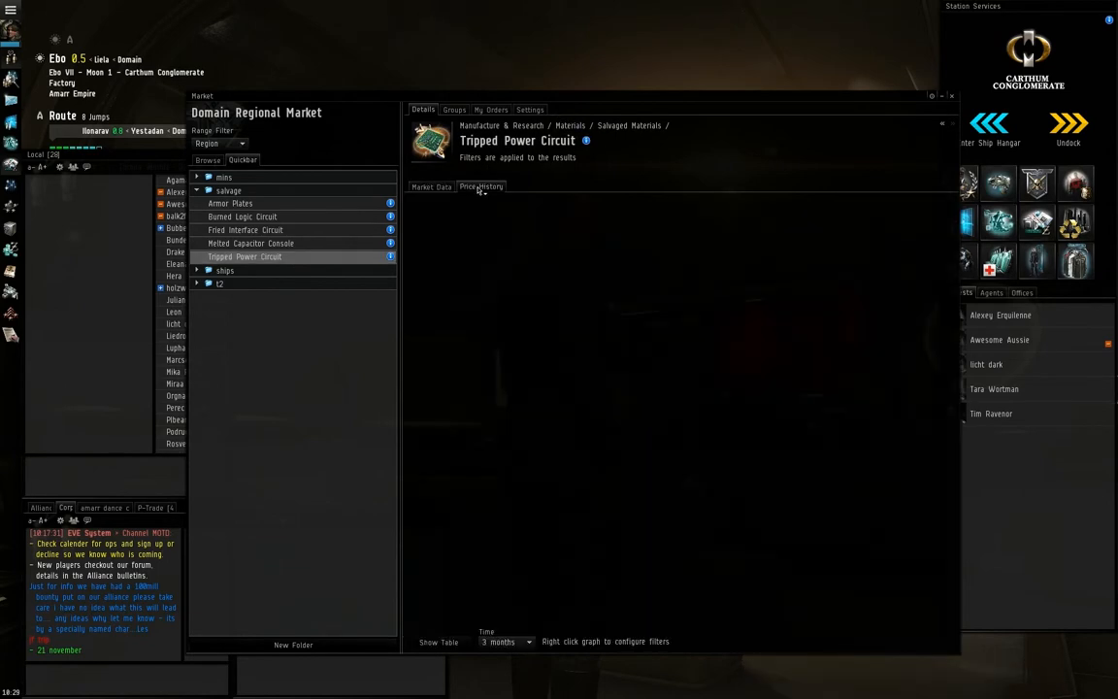
click(482, 187)
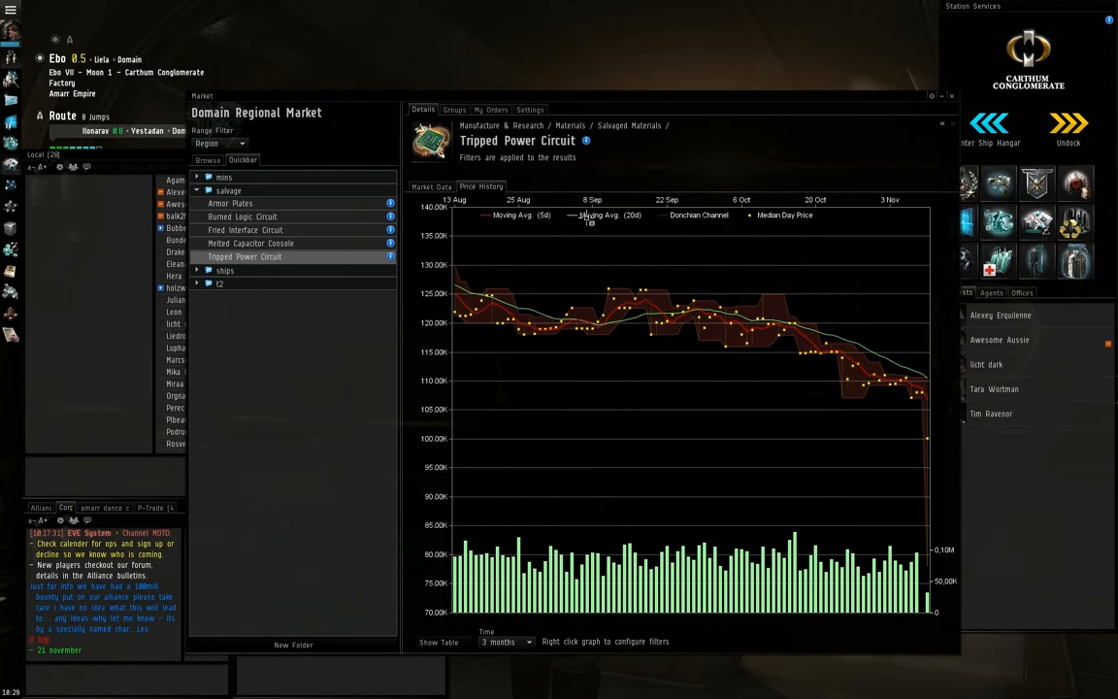
mouse_move(930, 442)
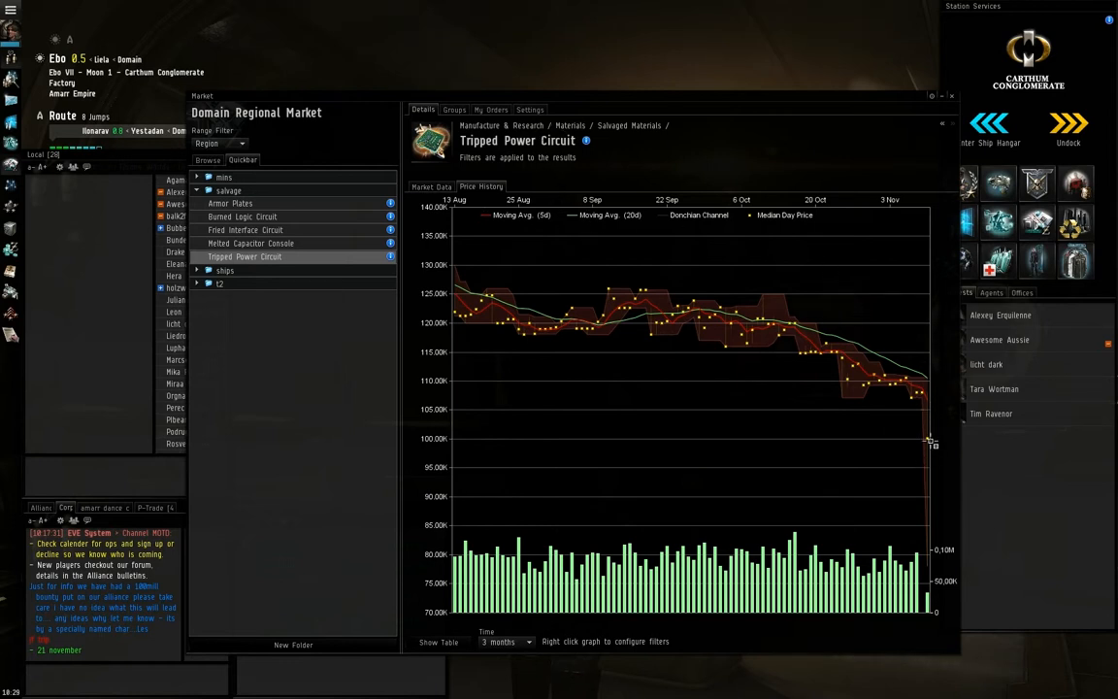
mouse_move(924, 398)
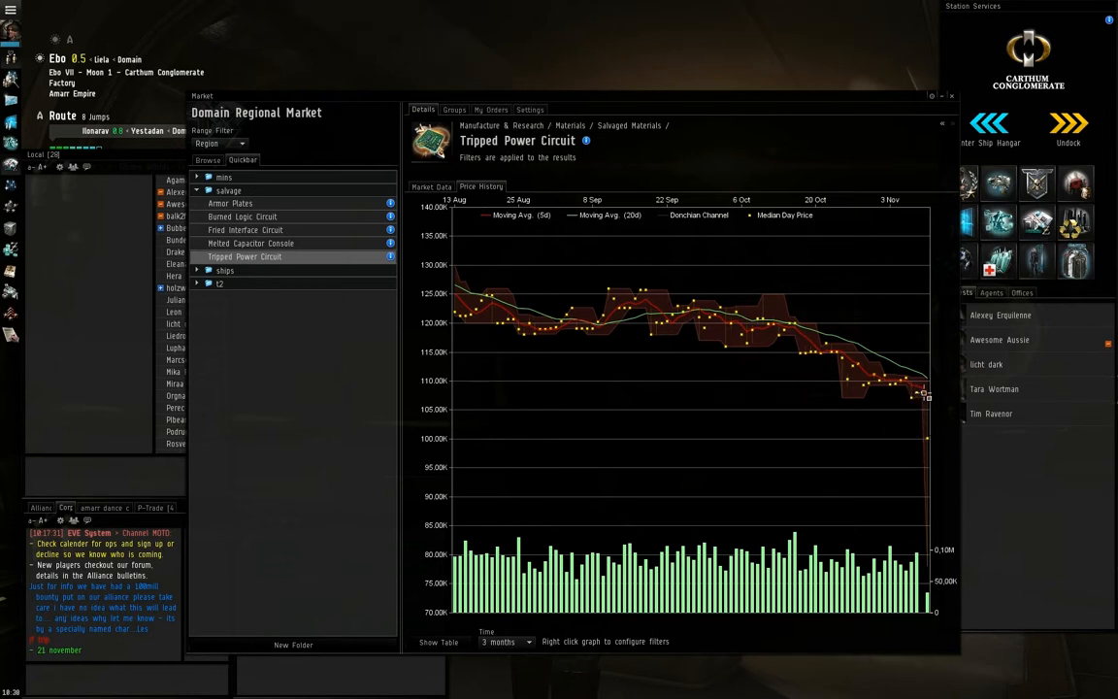
mouse_move(916, 443)
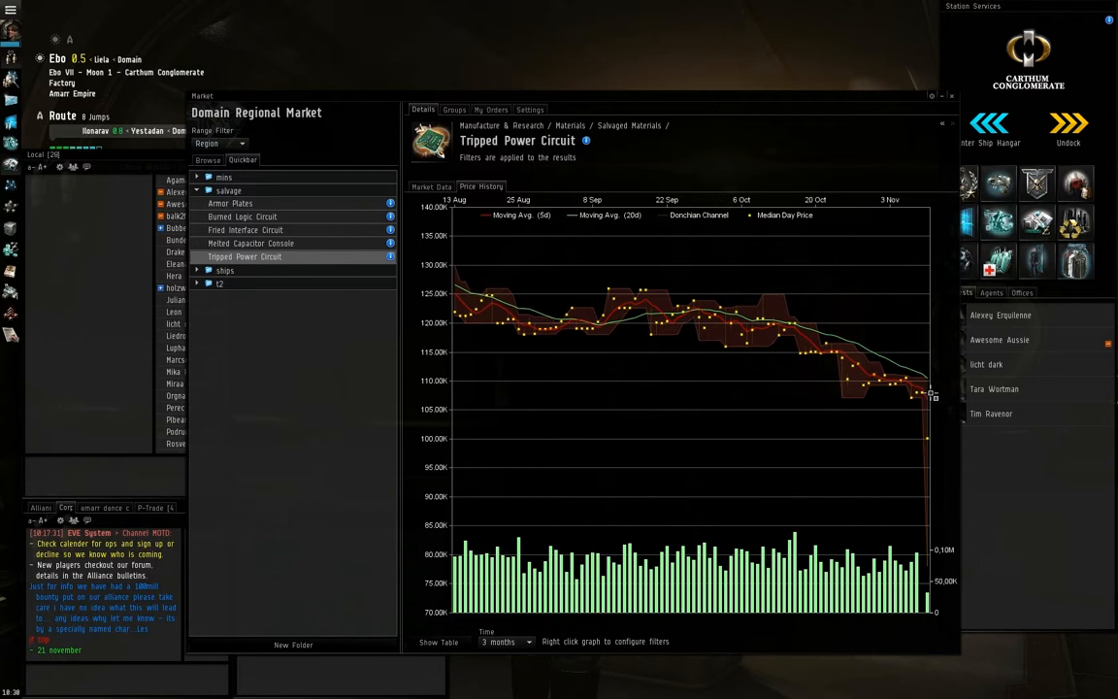
mouse_move(922, 392)
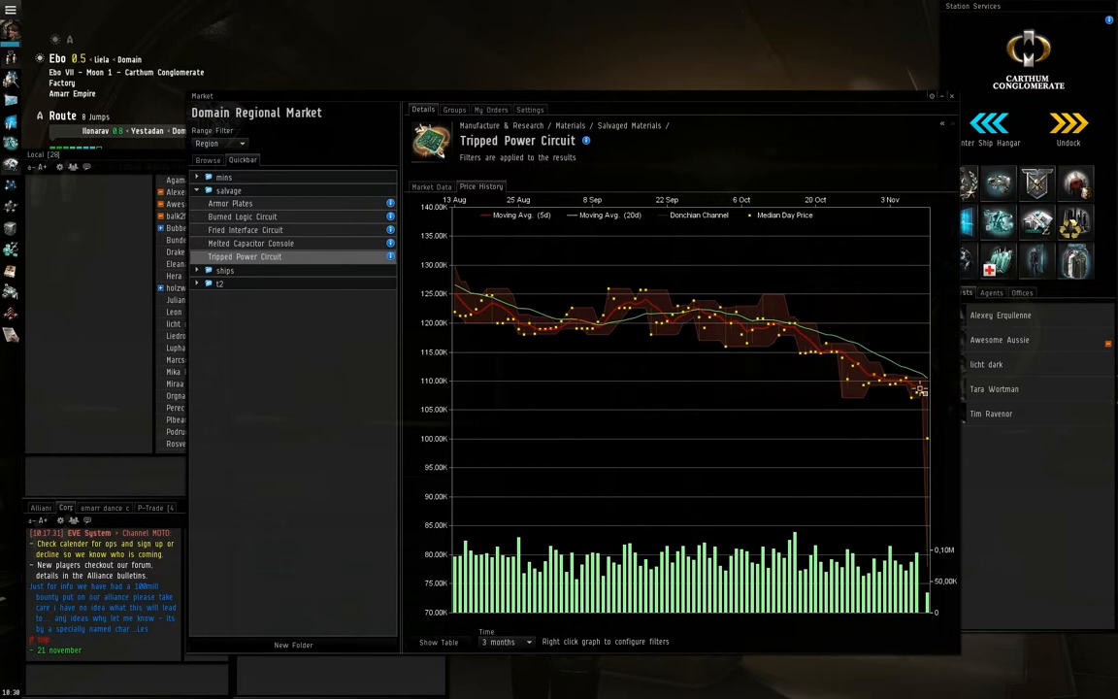
mouse_move(916, 446)
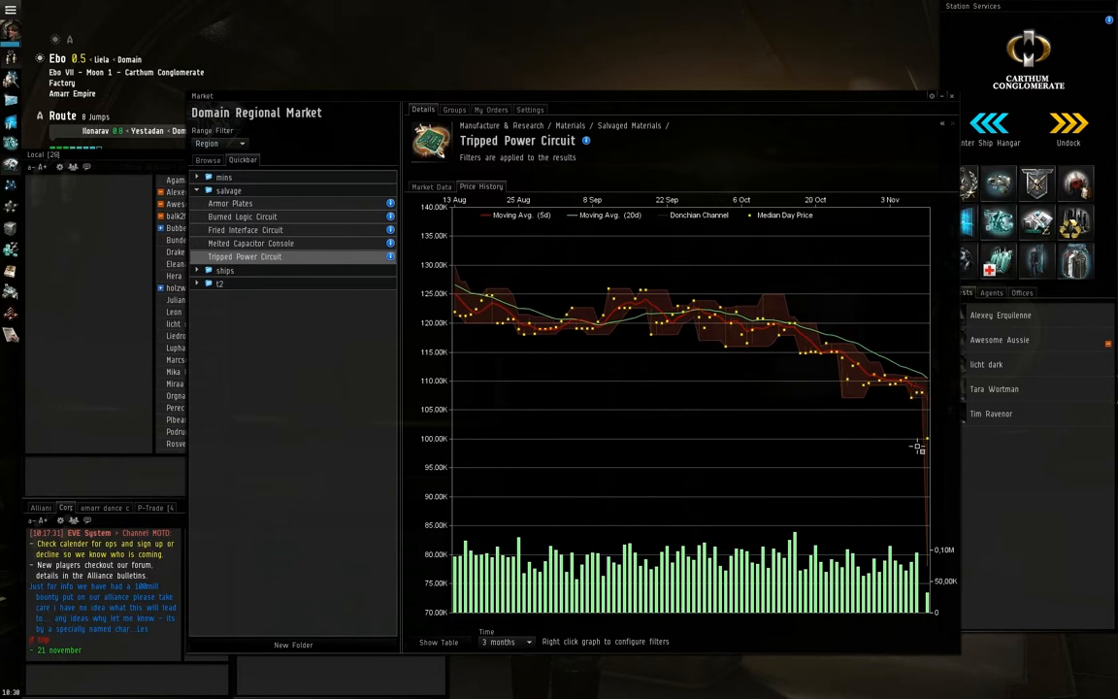
mouse_move(932, 401)
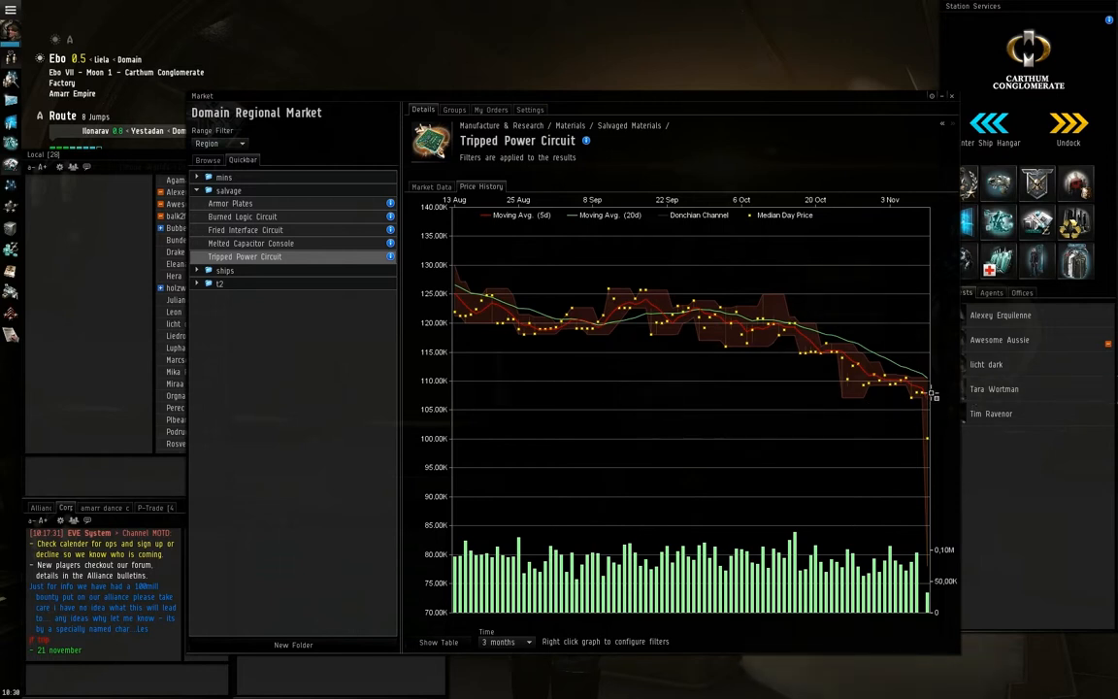
mouse_move(895, 447)
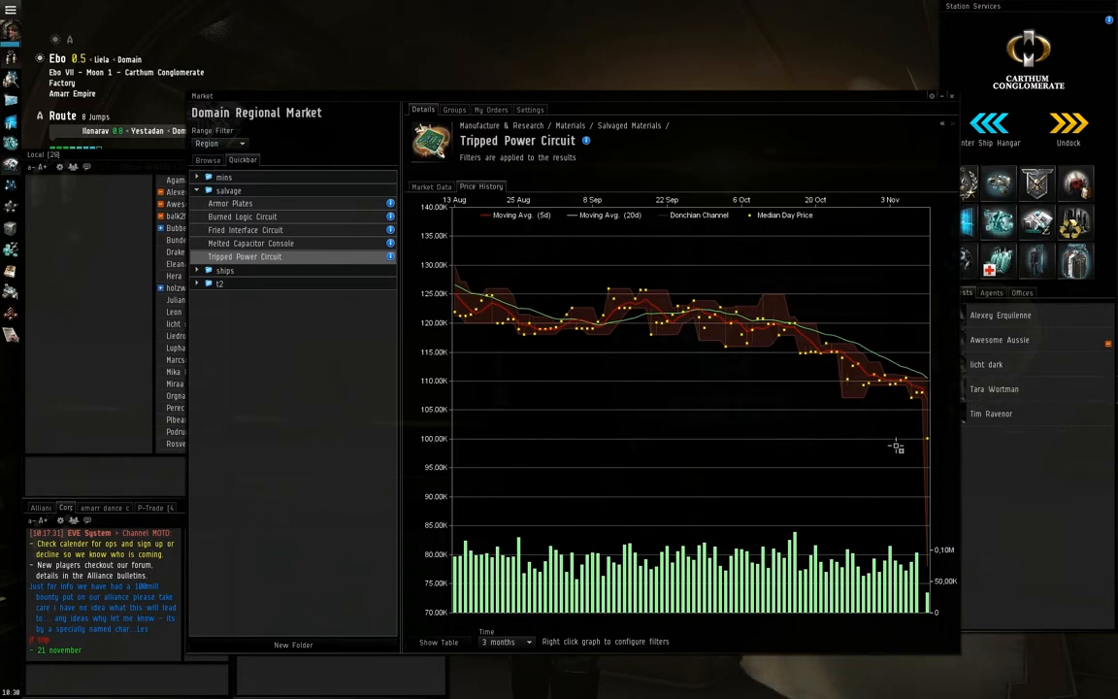
mouse_move(930, 435)
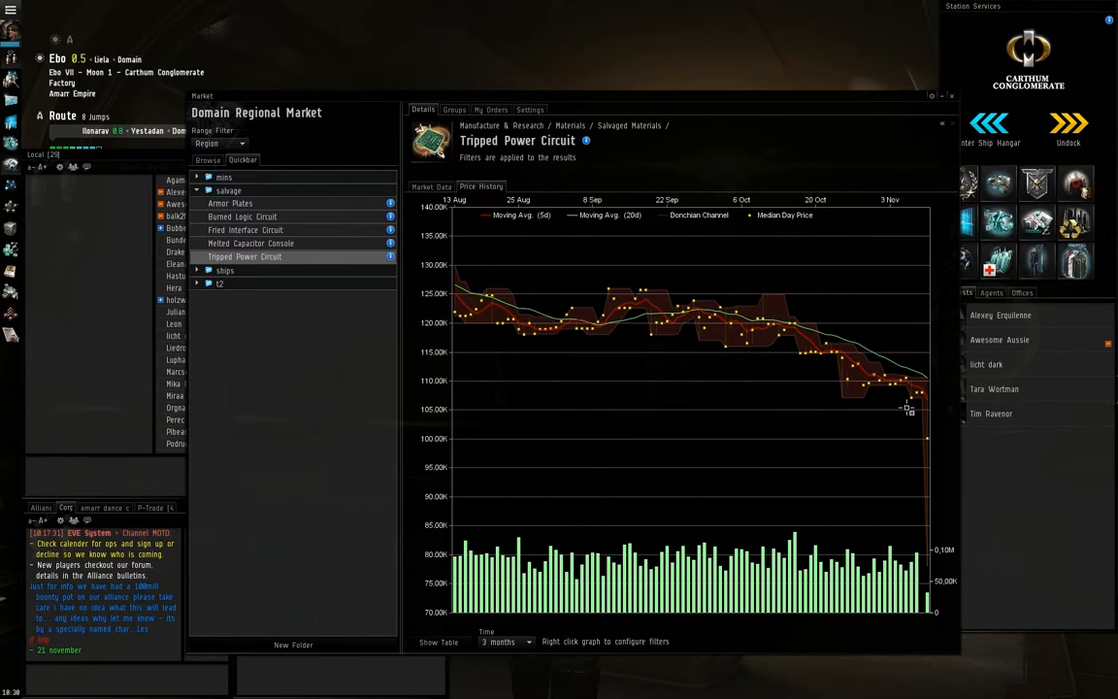
mouse_move(761, 337)
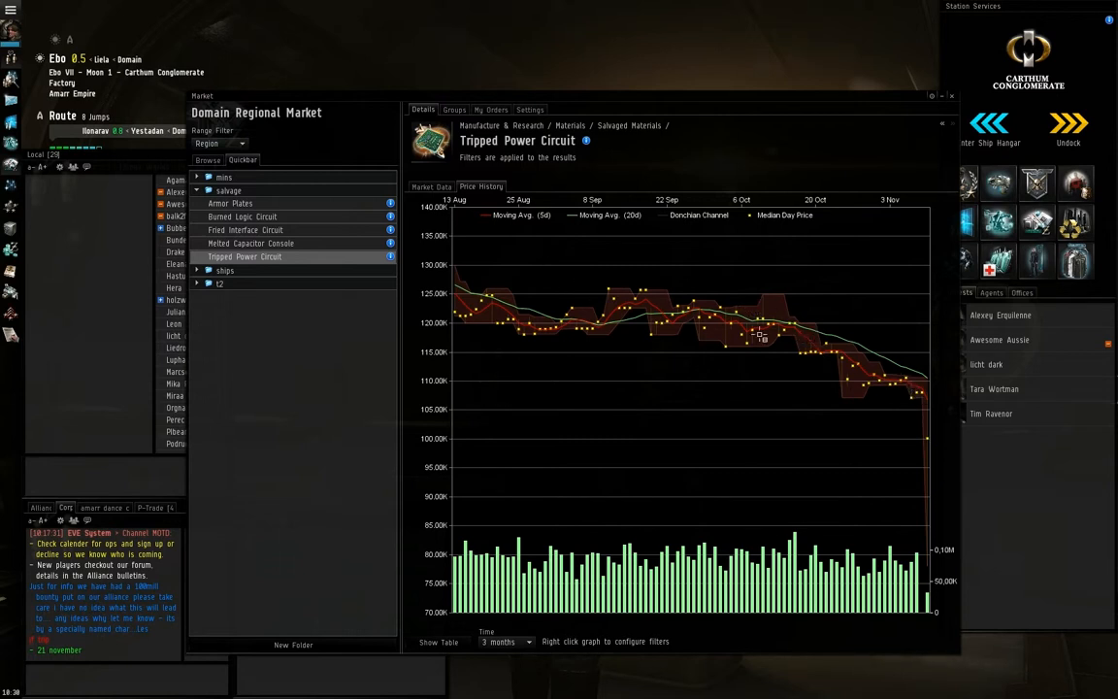
mouse_move(792, 348)
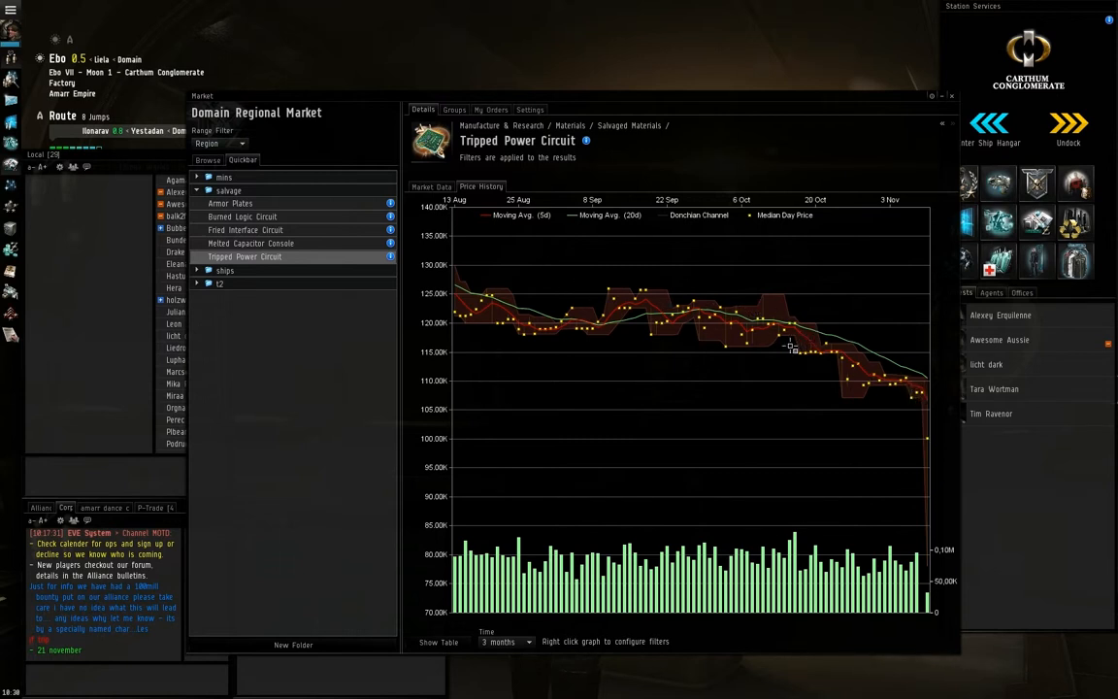
mouse_move(844, 337)
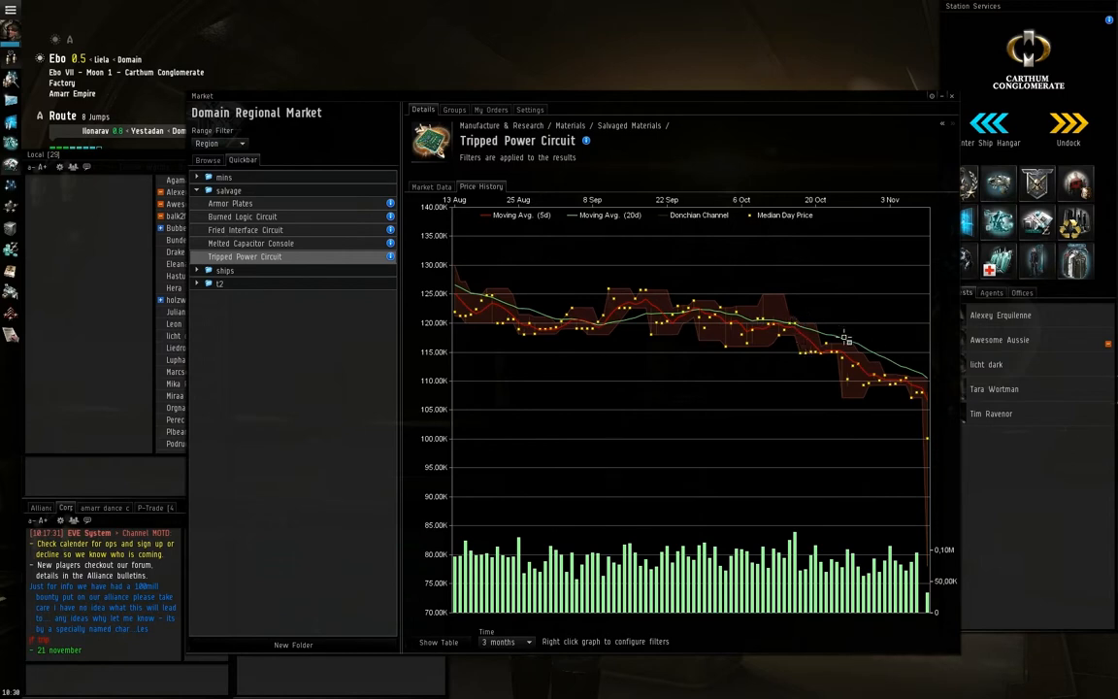
mouse_move(722, 322)
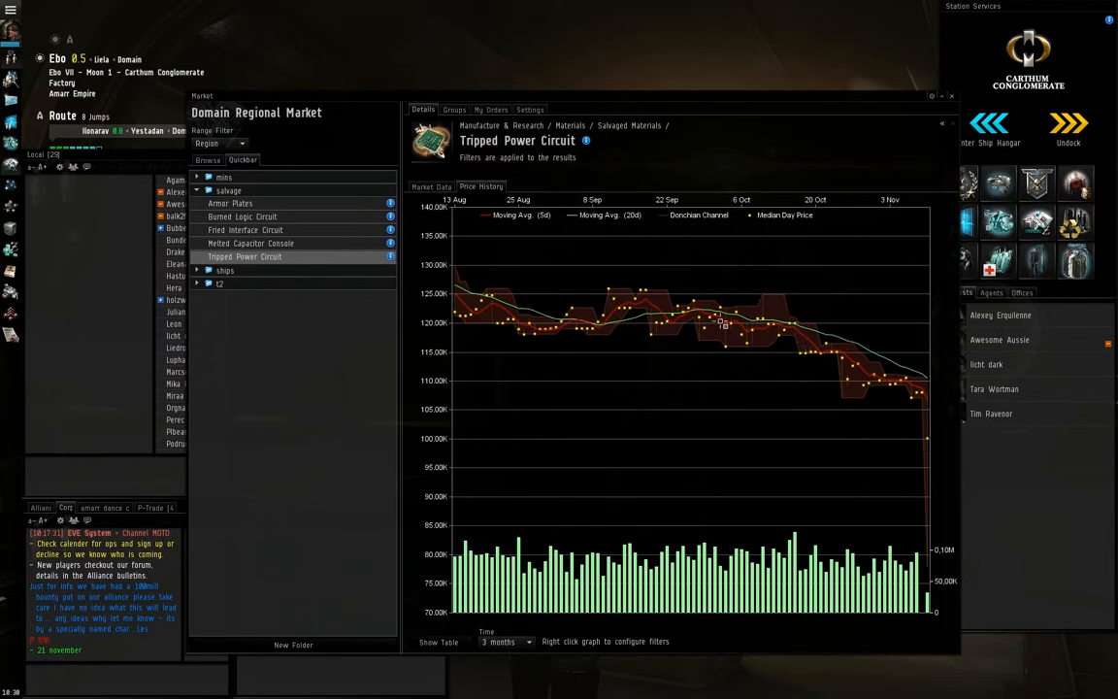
Return to Tripped Power Circuit's orders and highlight two seller rows
click(430, 187)
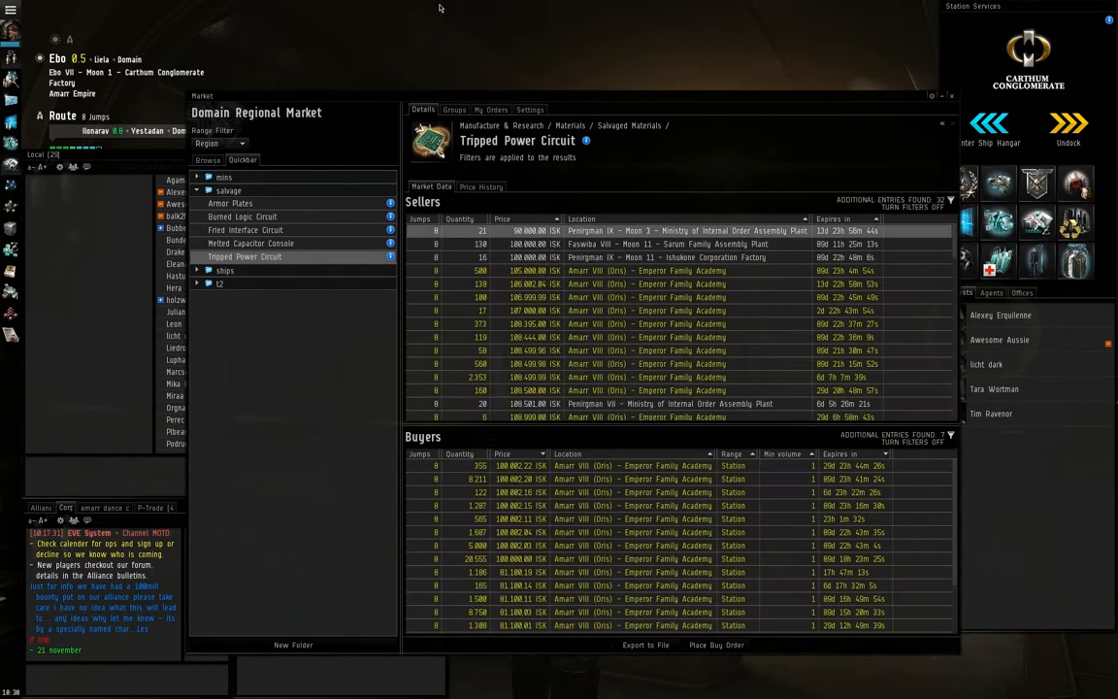
mouse_move(469, 254)
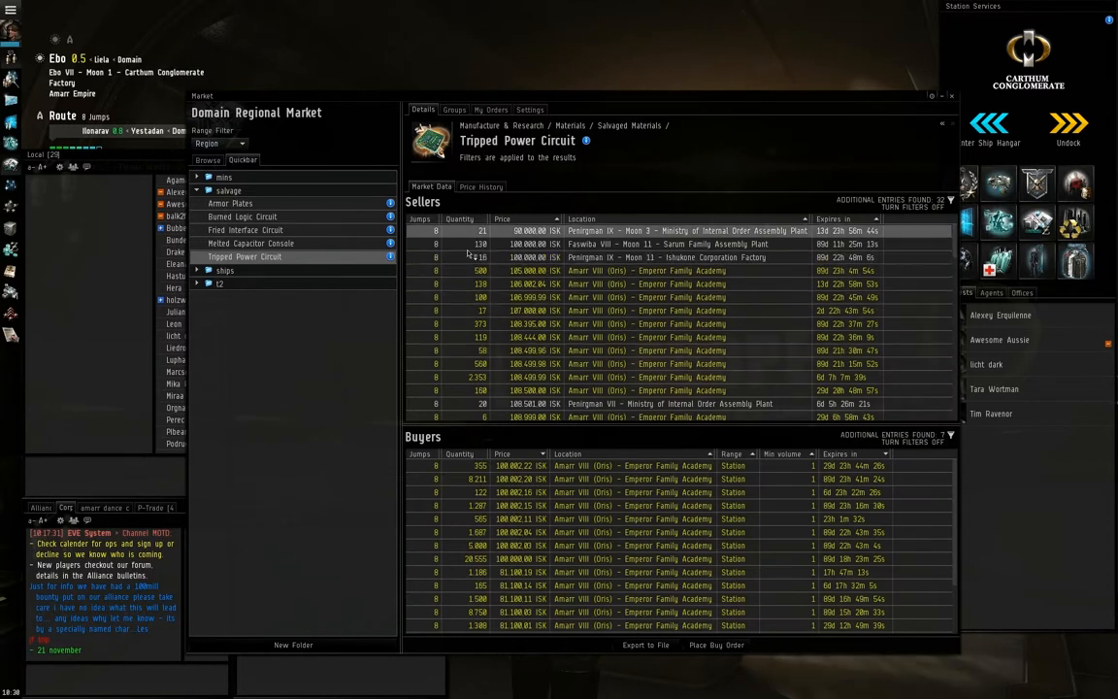
click(680, 271)
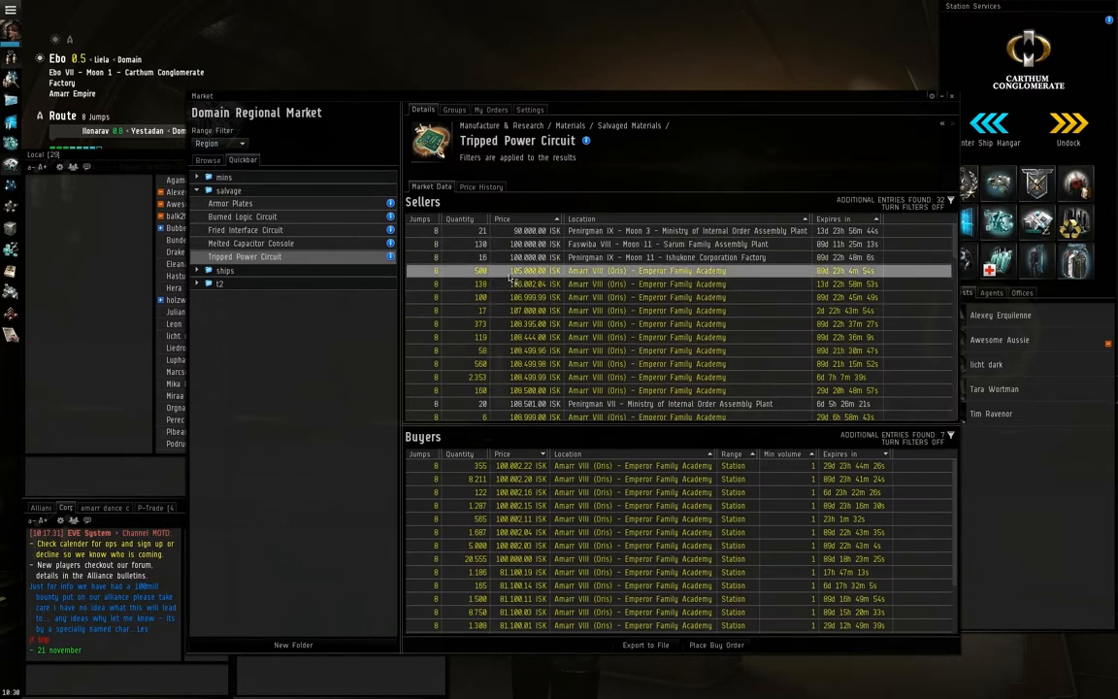
click(679, 284)
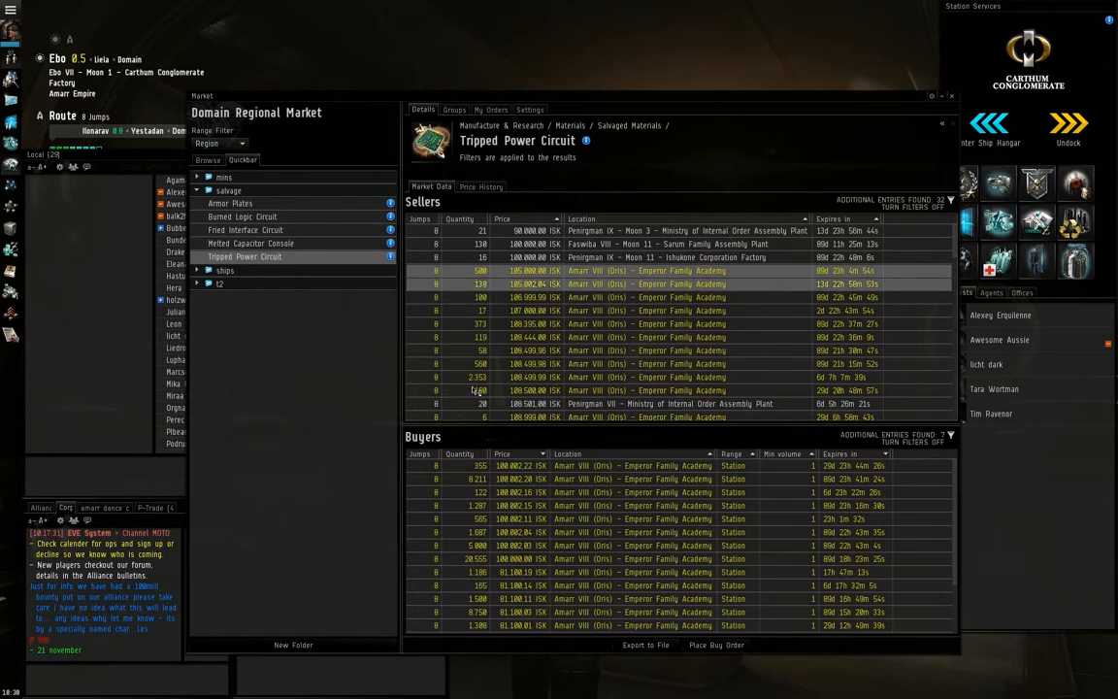